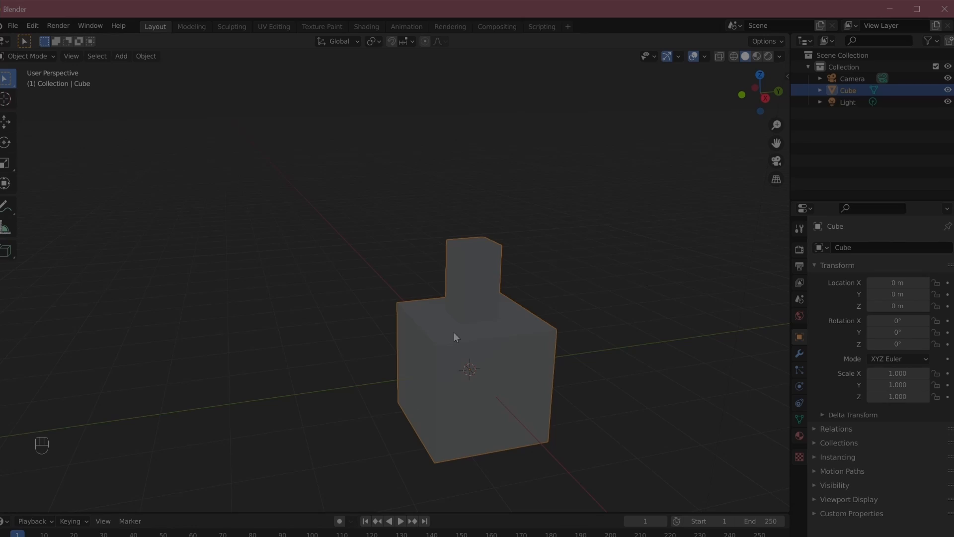
{"action": "mouse_move", "coordinate": [487, 333]}
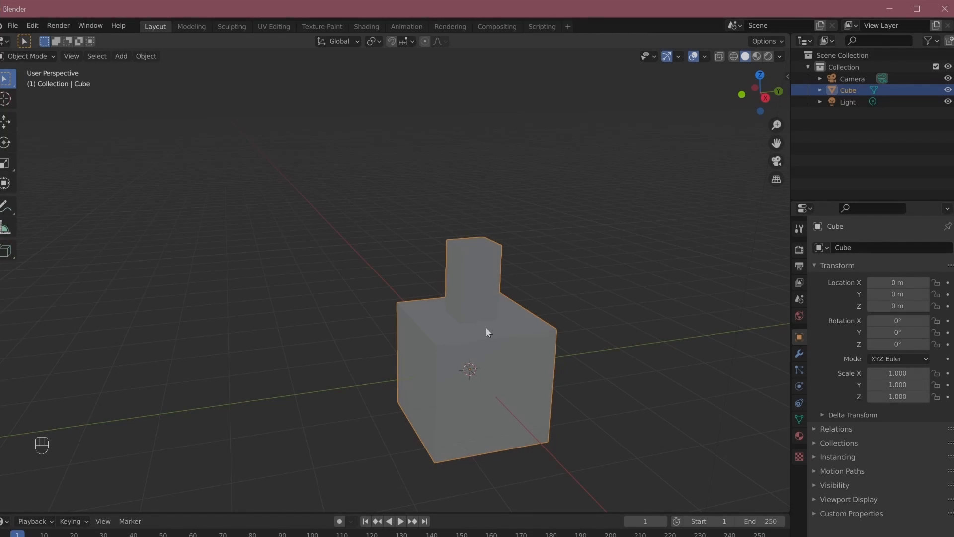
Move the column's top face sideways so the column leans, undoing the trial rotate and move first
{"action": "key", "text": "Tab"}
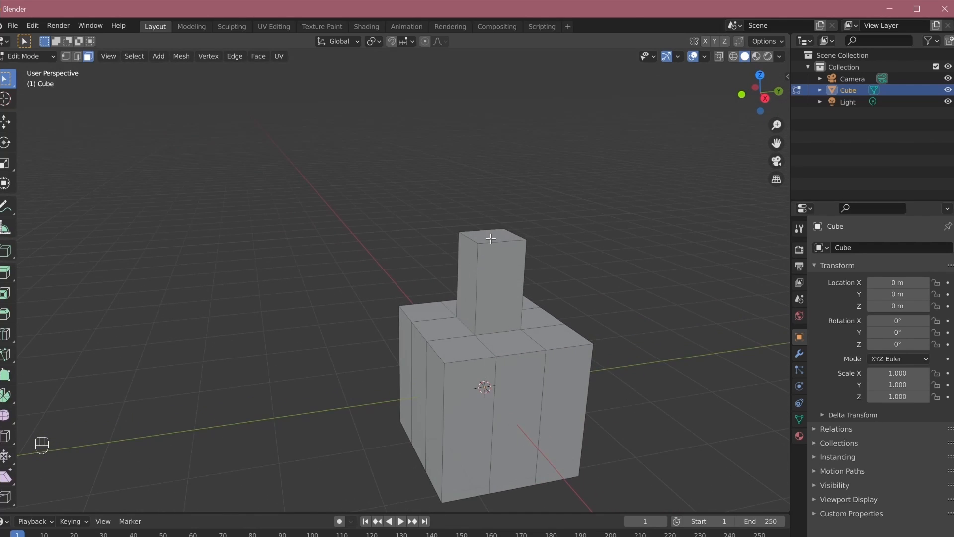
{"action": "left_click", "coordinate": [492, 238]}
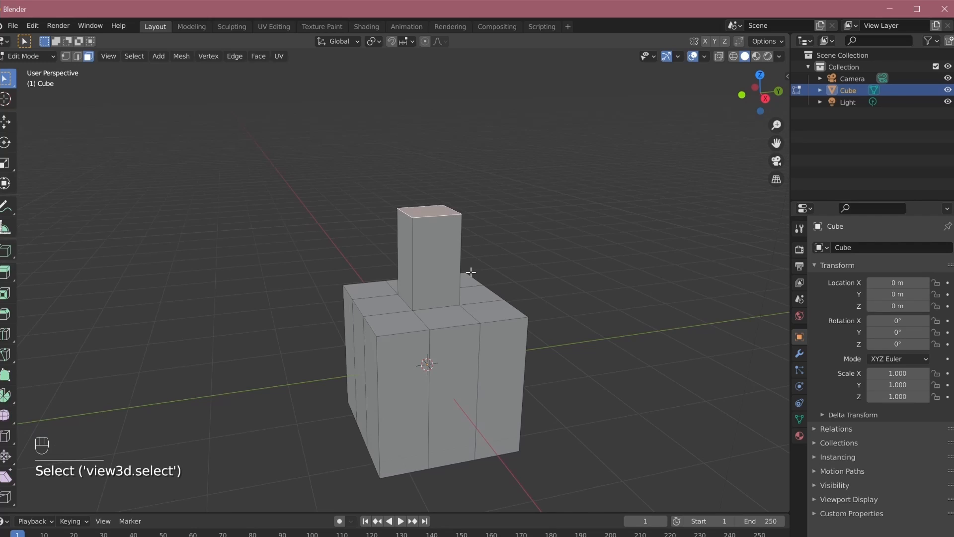
{"action": "key", "text": "g"}
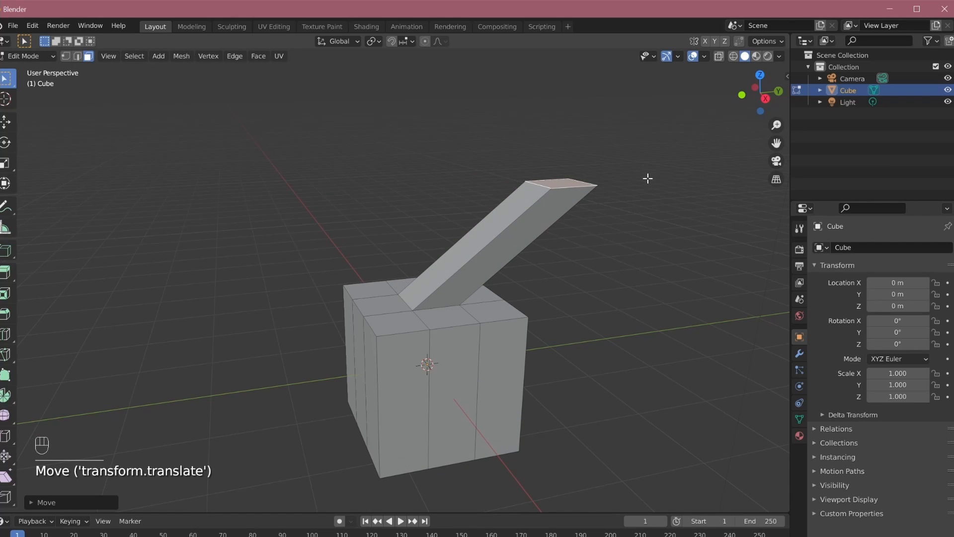
{"action": "key", "text": "r"}
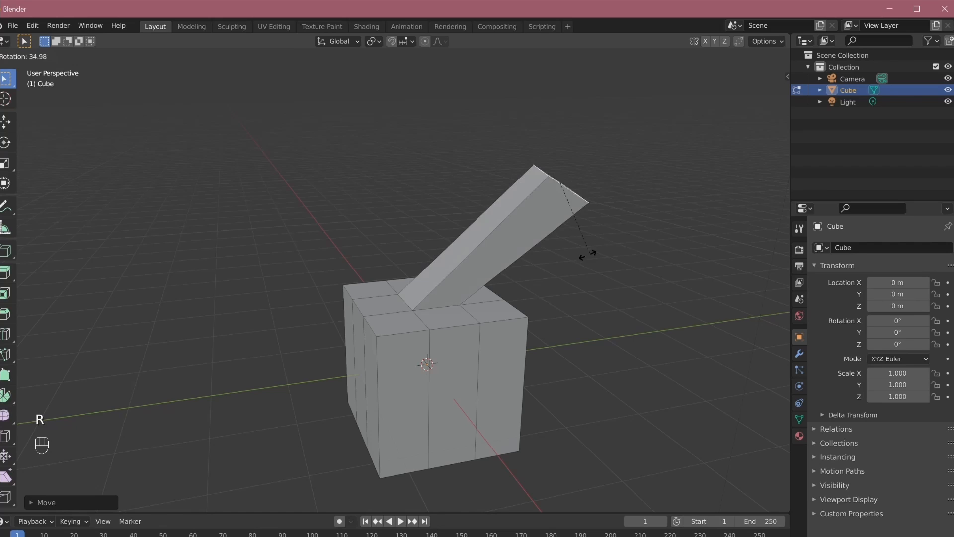
{"action": "key", "text": "ctrl+z"}
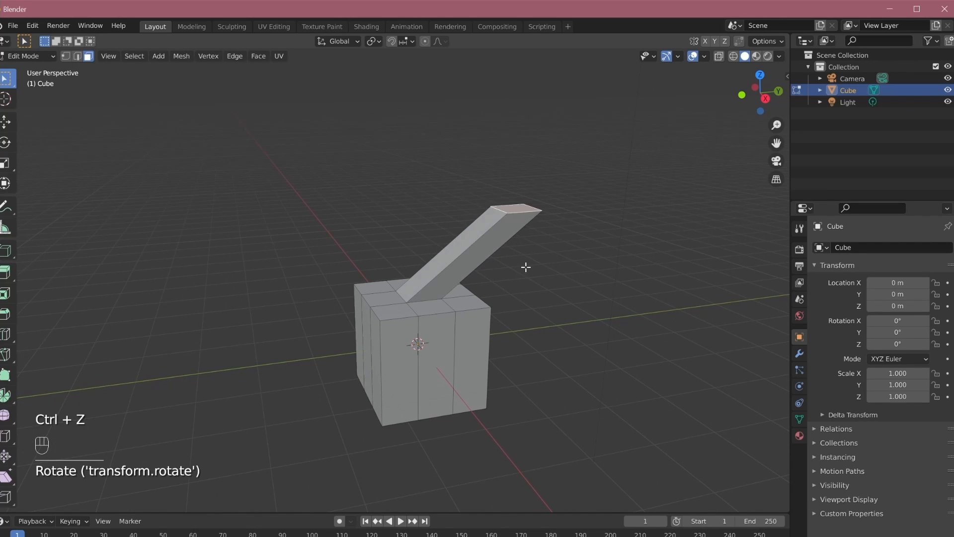
{"action": "key", "text": "ctrl+z"}
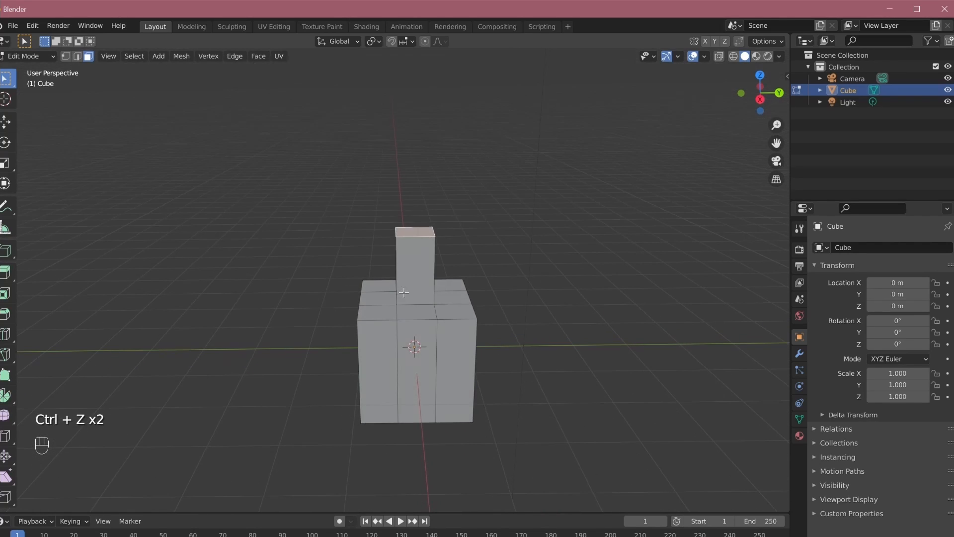
{"action": "key", "text": "g"}
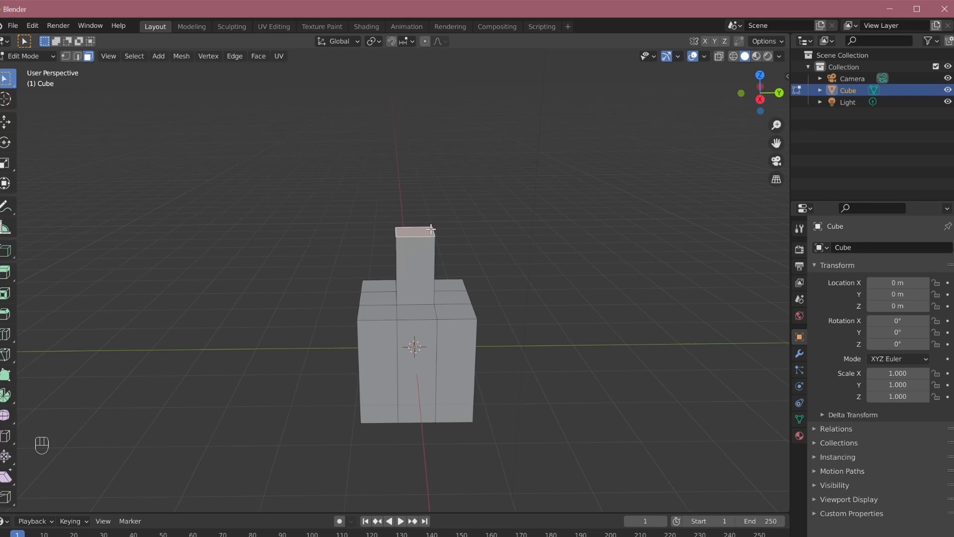
{"action": "mouse_move", "coordinate": [407, 238]}
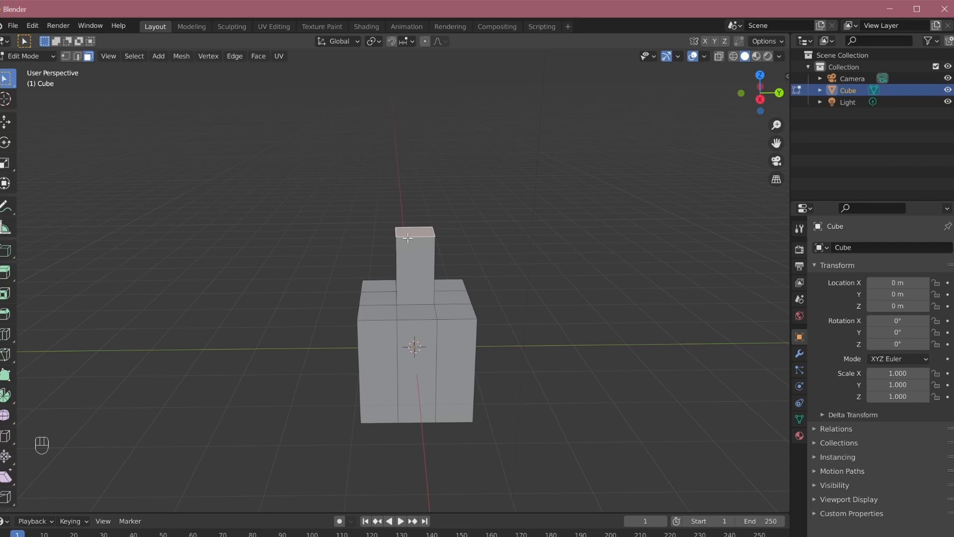
{"action": "mouse_move", "coordinate": [415, 238]}
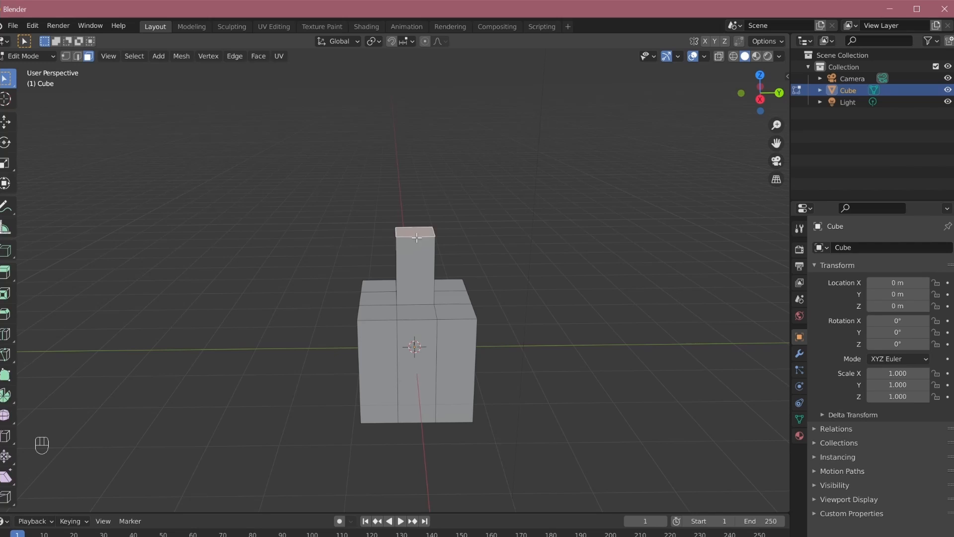
{"action": "mouse_move", "coordinate": [456, 234]}
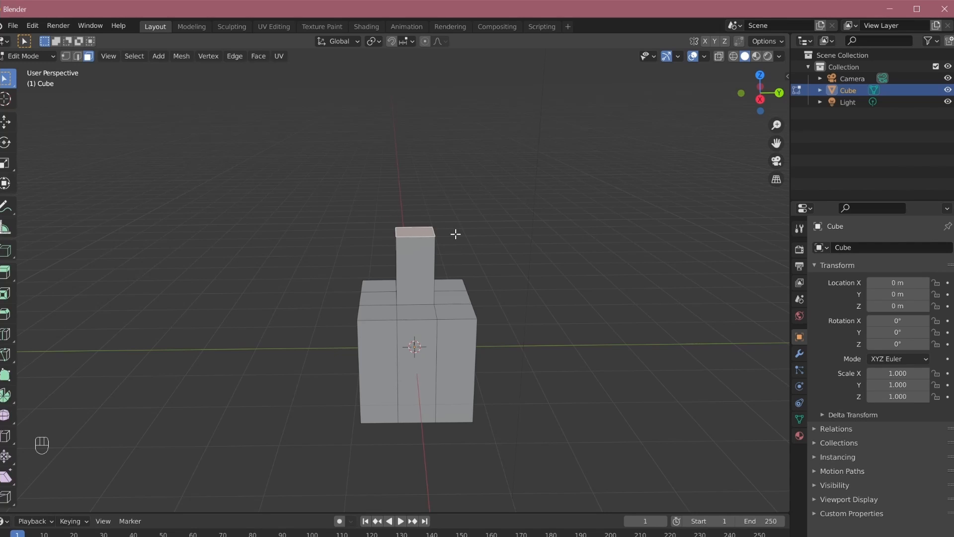
{"action": "key", "text": "g"}
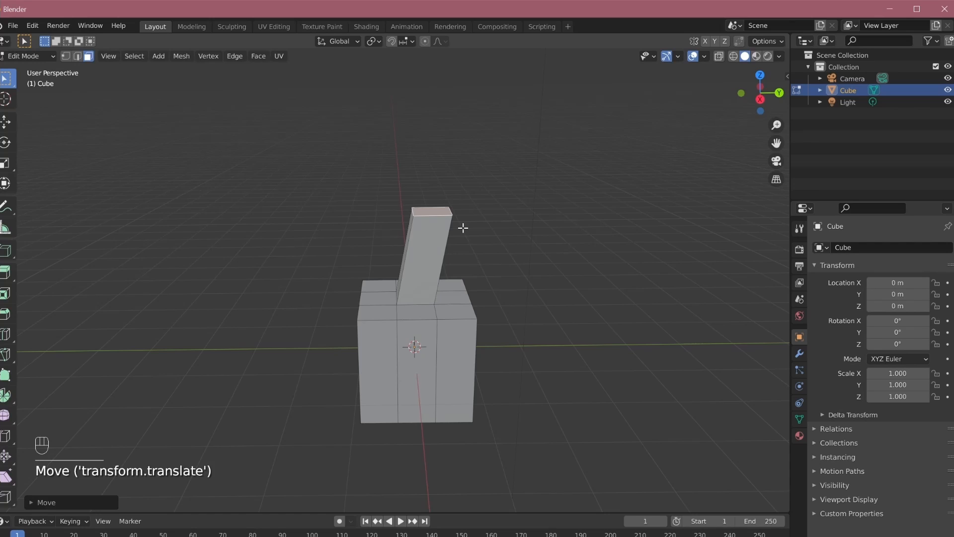
Undo the lean, try extruding the column's top face upward, then undo it to keep the single short column
{"action": "key", "text": "ctrl+z"}
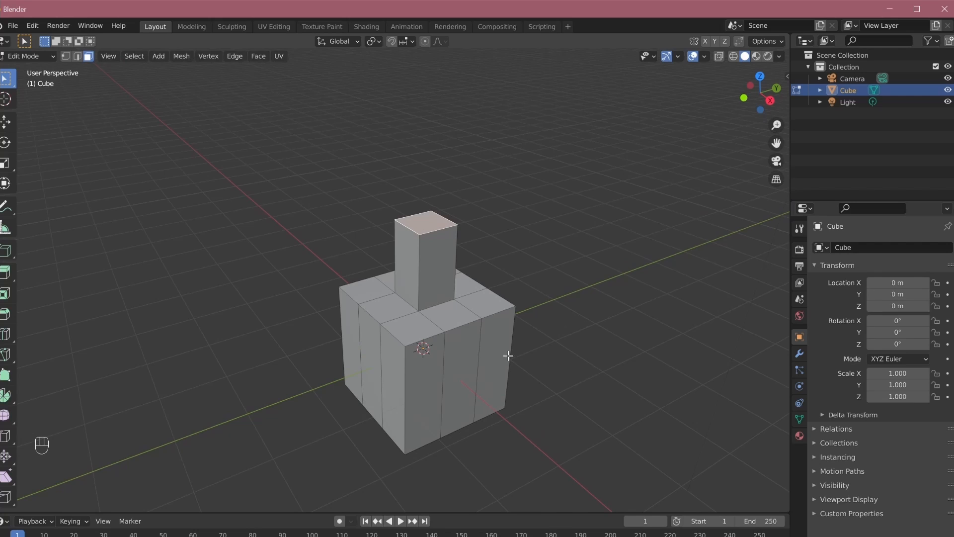
{"action": "key", "text": "e"}
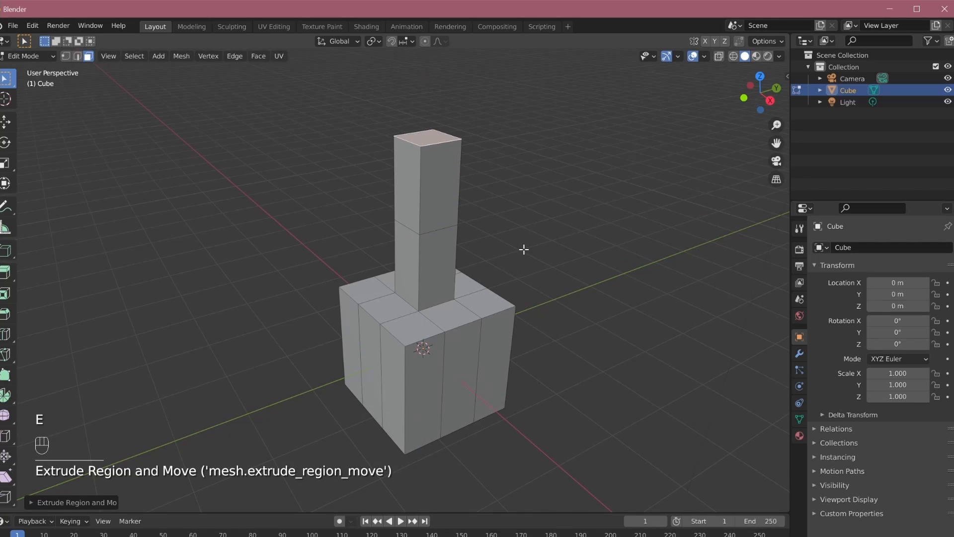
{"action": "mouse_move", "coordinate": [455, 189]}
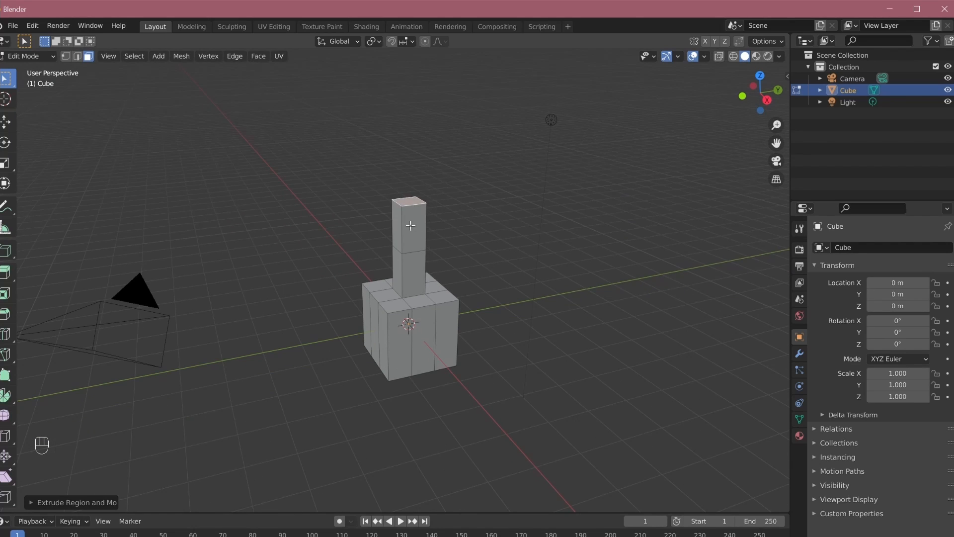
{"action": "key", "text": "ctrl+z"}
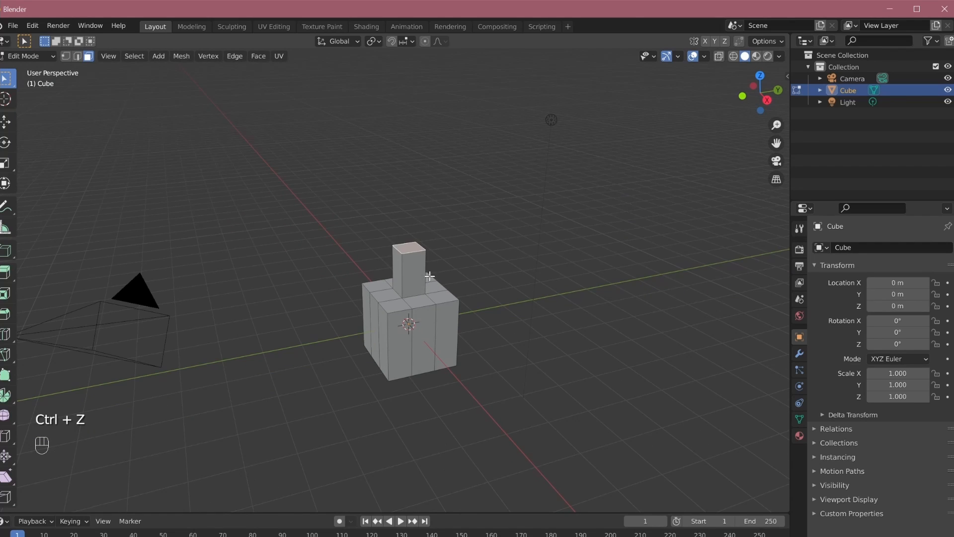
{"action": "key", "text": "e"}
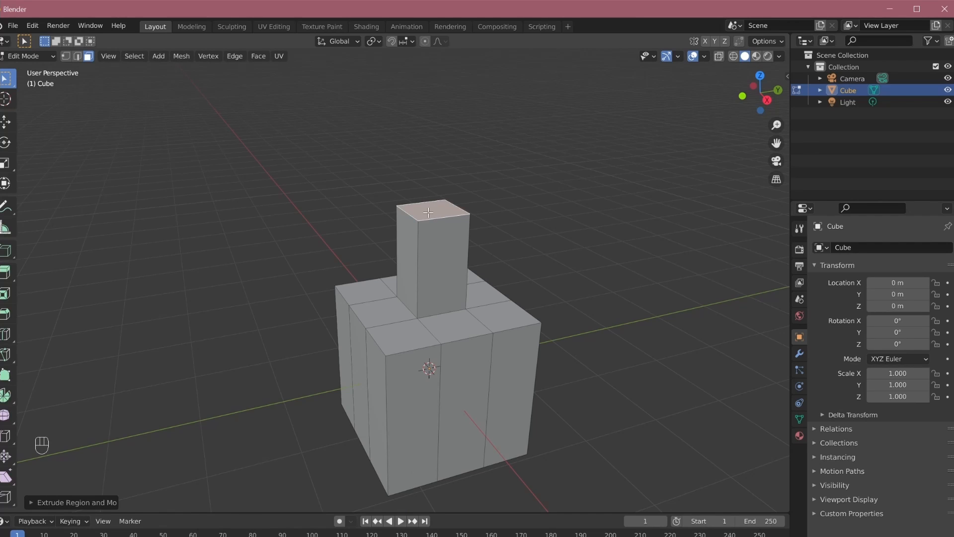
{"action": "left_click", "coordinate": [431, 209]}
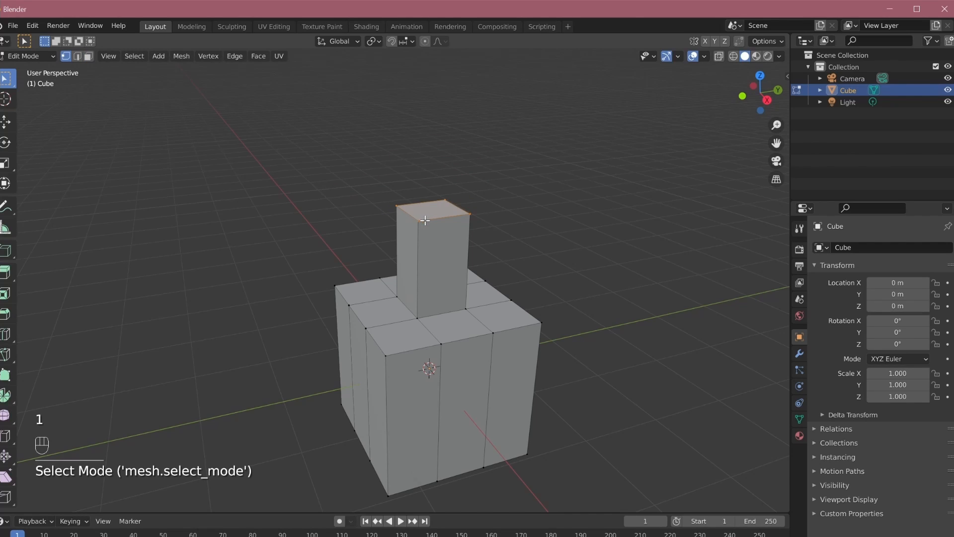
{"action": "left_click", "coordinate": [418, 220]}
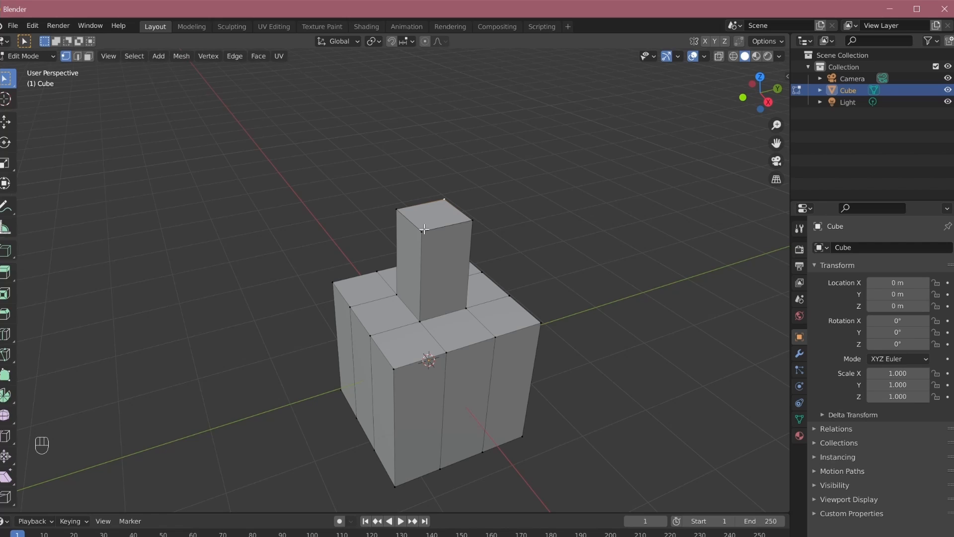
{"action": "mouse_move", "coordinate": [507, 200]}
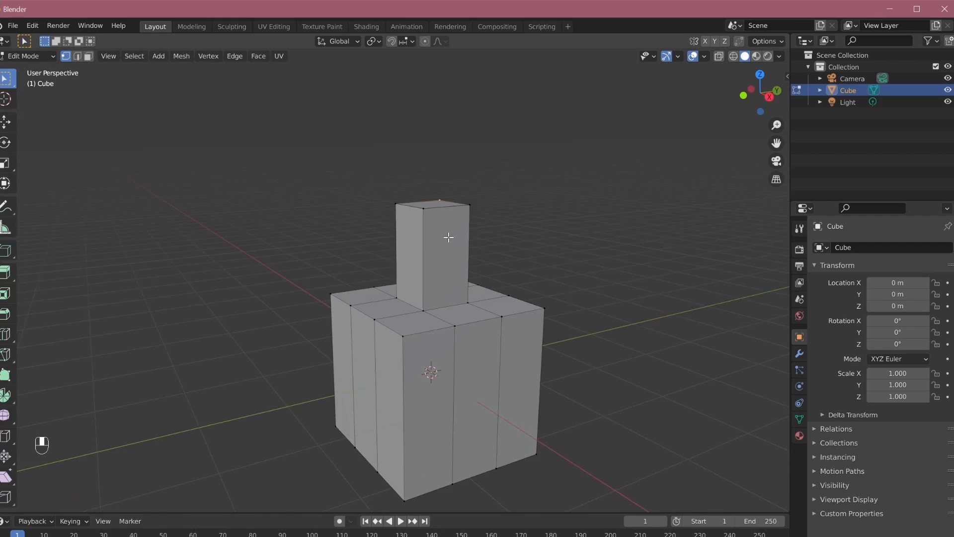
Select all cube vertices and merge duplicates by distance, then pick a column-top vertex
{"action": "key", "text": "3"}
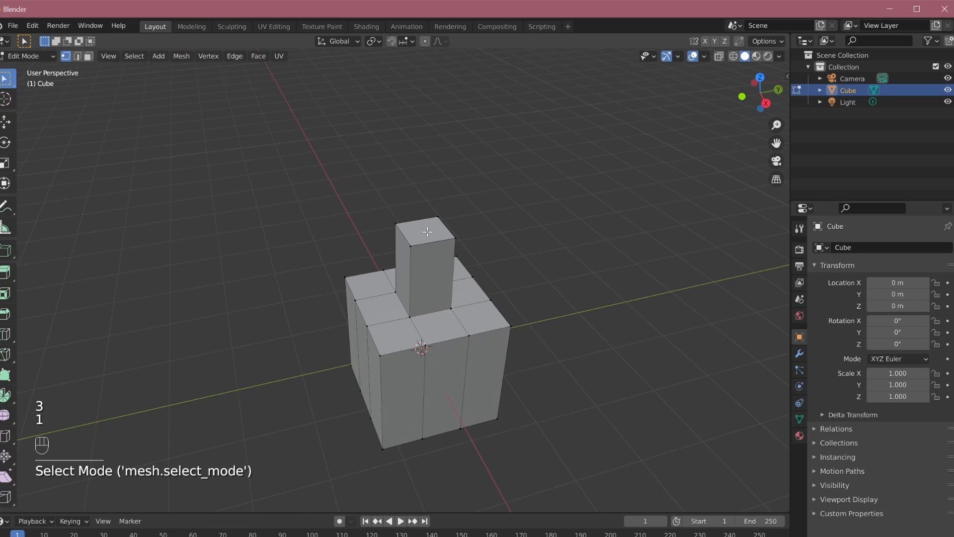
{"action": "key", "text": "a"}
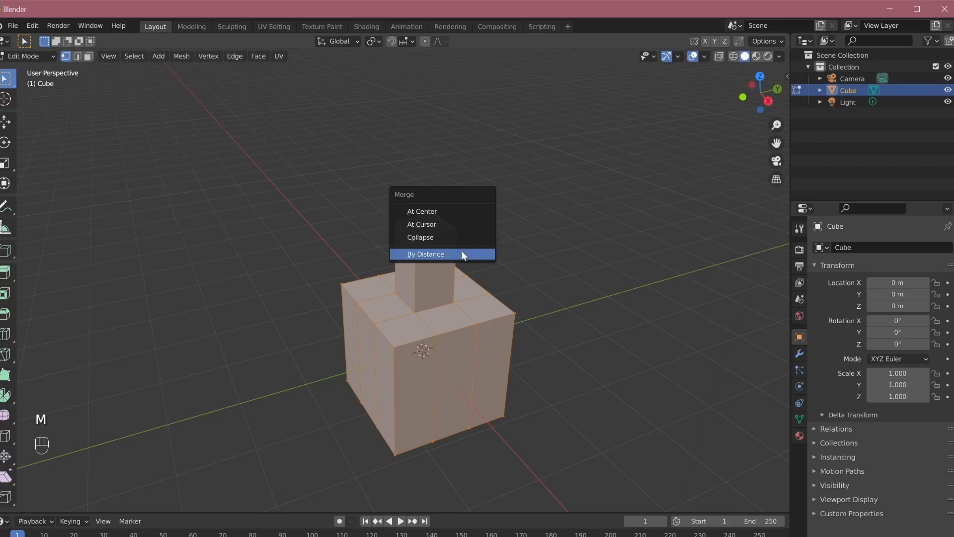
{"action": "mouse_move", "coordinate": [421, 224]}
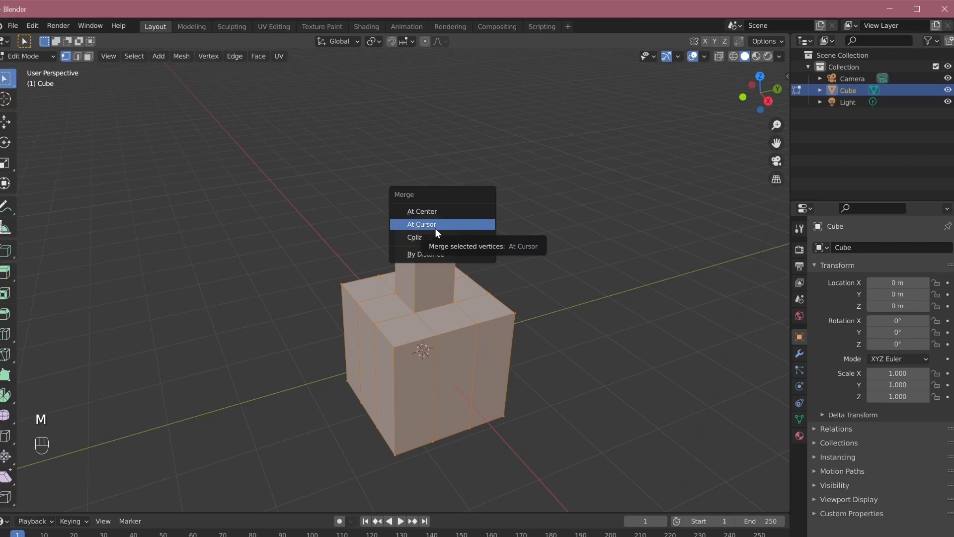
{"action": "mouse_move", "coordinate": [450, 254]}
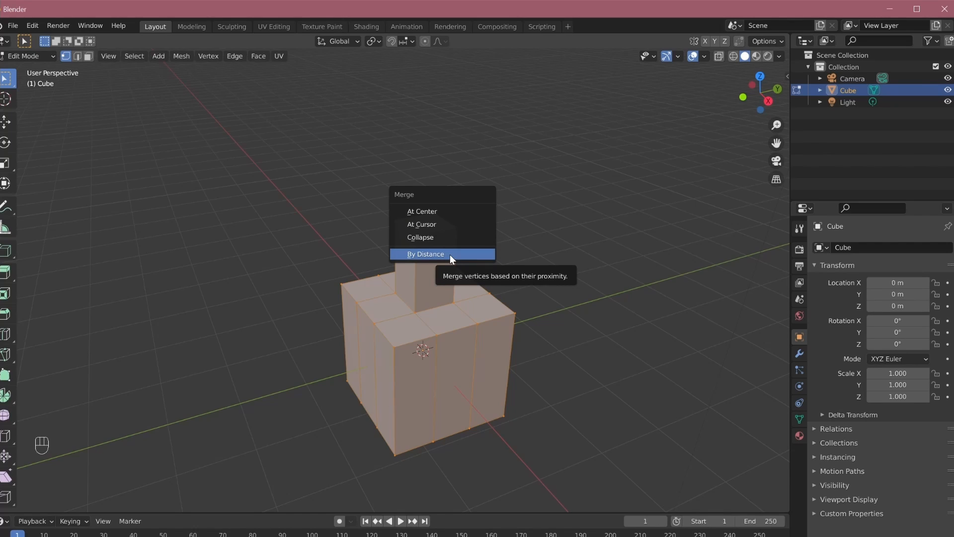
{"action": "mouse_move", "coordinate": [449, 255]}
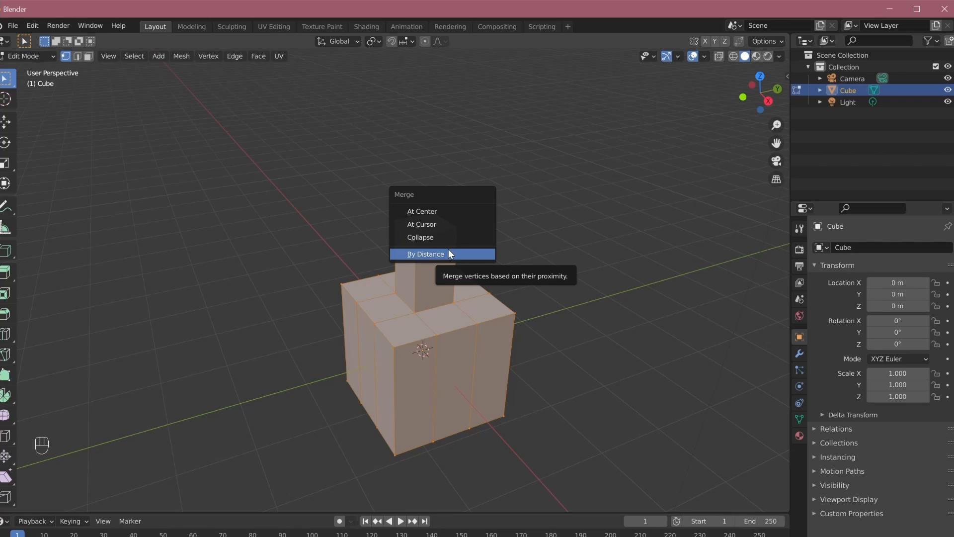
{"action": "left_click", "coordinate": [427, 254]}
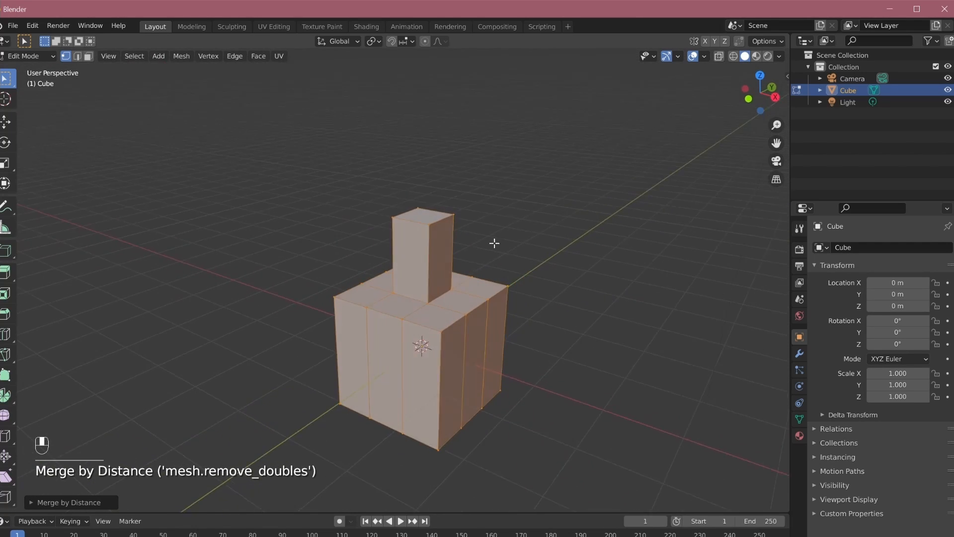
{"action": "left_click", "coordinate": [406, 212]}
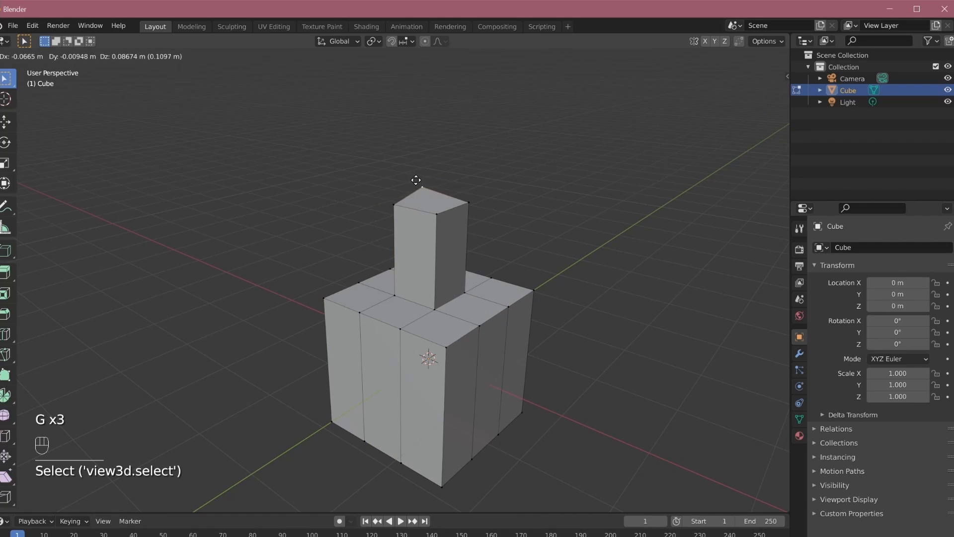
{"action": "mouse_move", "coordinate": [503, 178]}
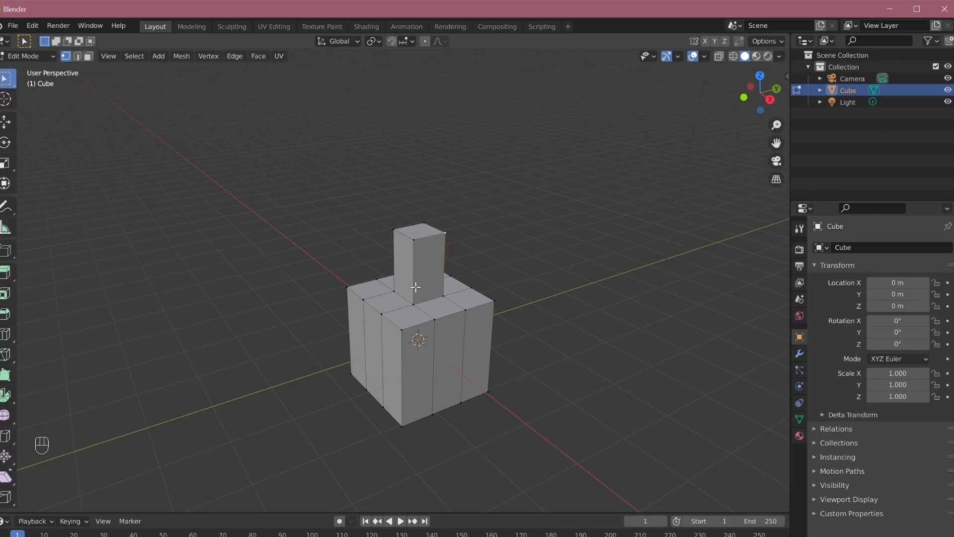
Duplicate the whole cube-and-column block twice with Shift+D, placing one copy left and one behind right
{"action": "key", "text": "Tab"}
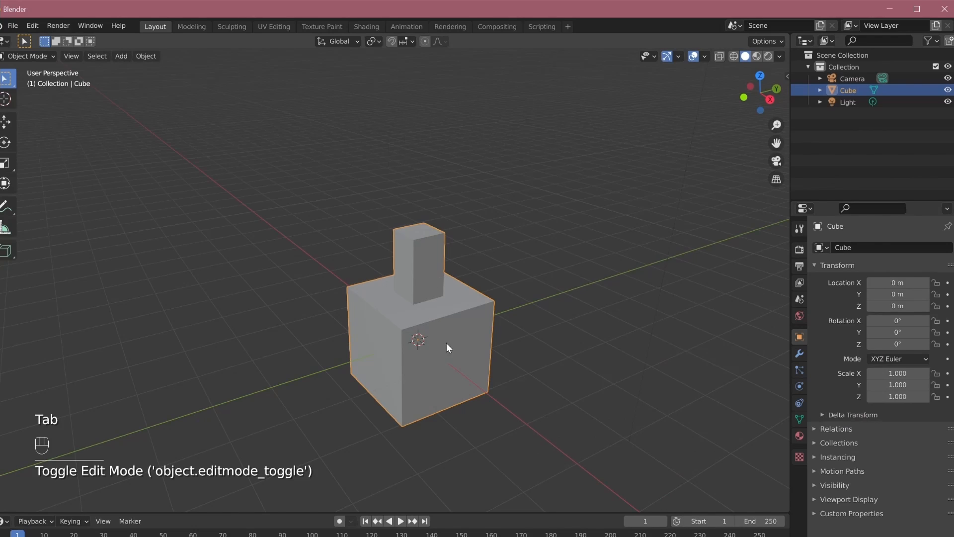
{"action": "key", "text": "Tab"}
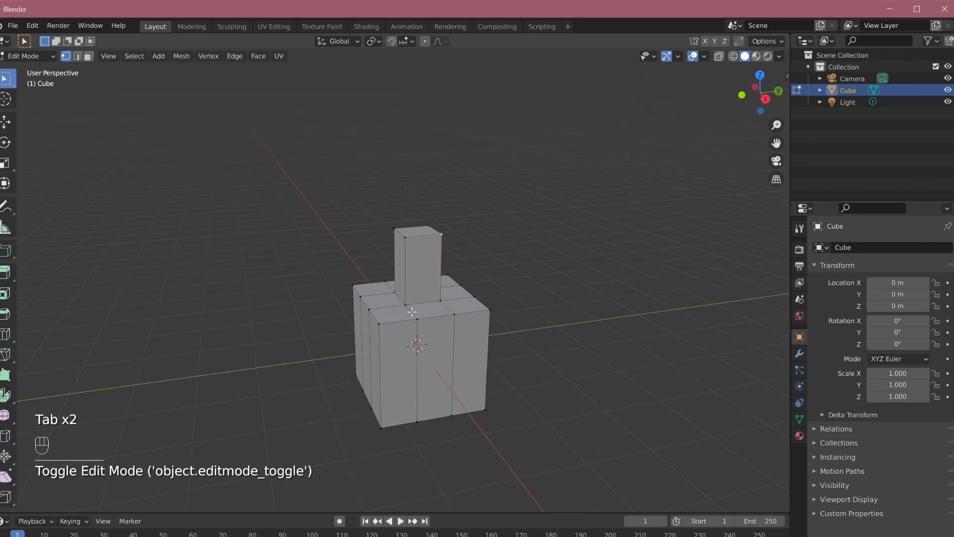
{"action": "key", "text": "a"}
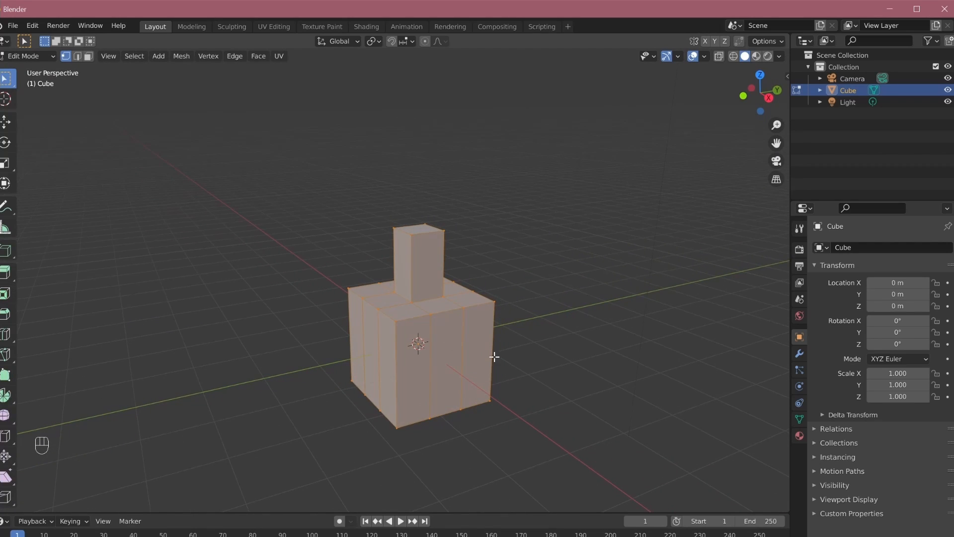
{"action": "key", "text": "2"}
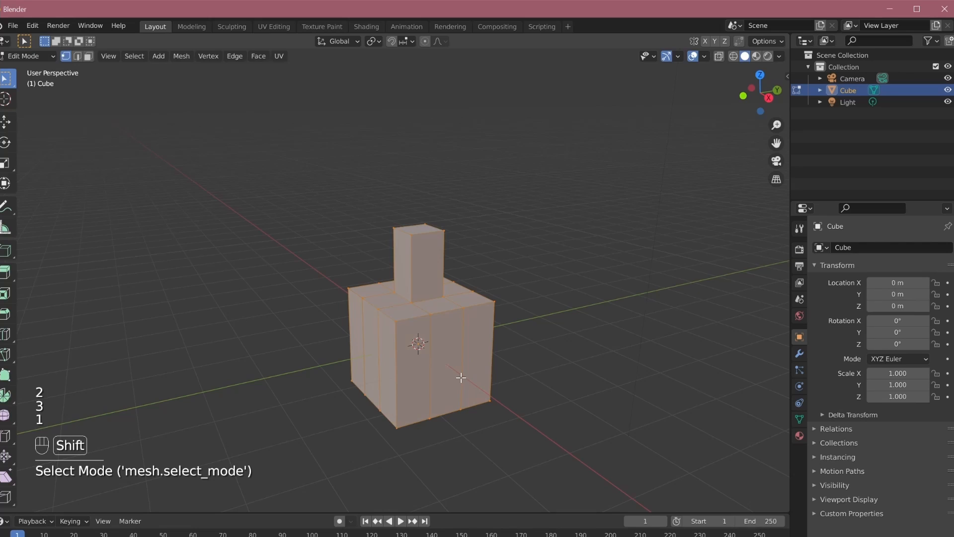
{"action": "key", "text": "shift+d"}
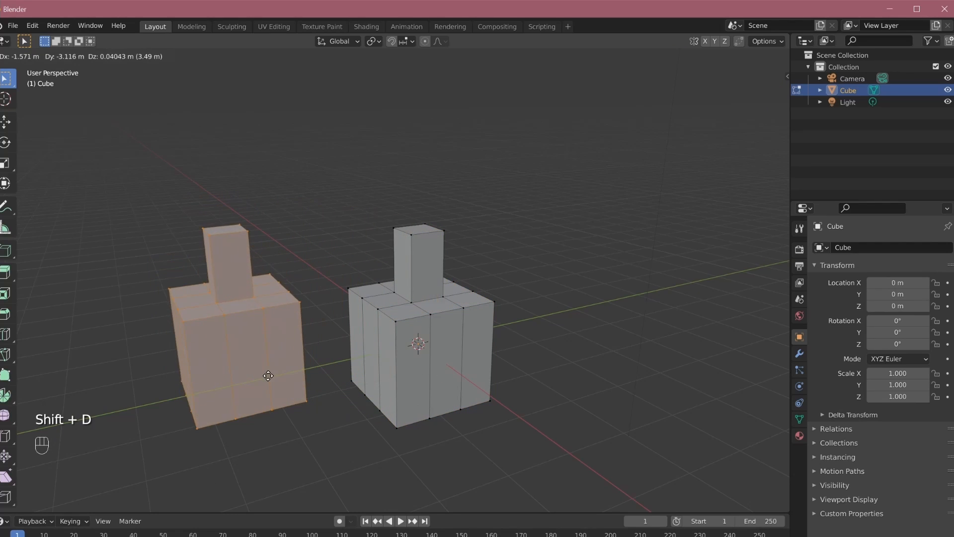
{"action": "mouse_move", "coordinate": [423, 217]}
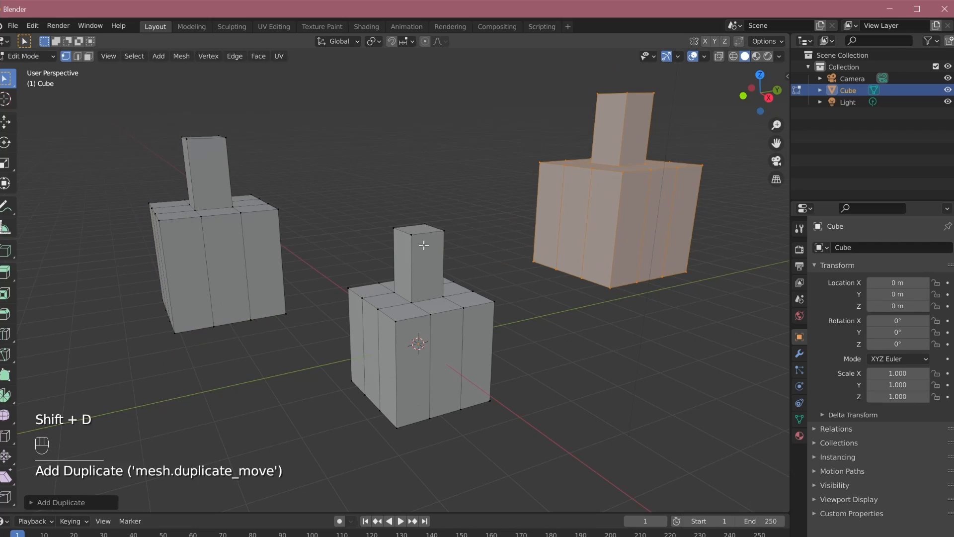
{"action": "key", "text": "ctrl+l"}
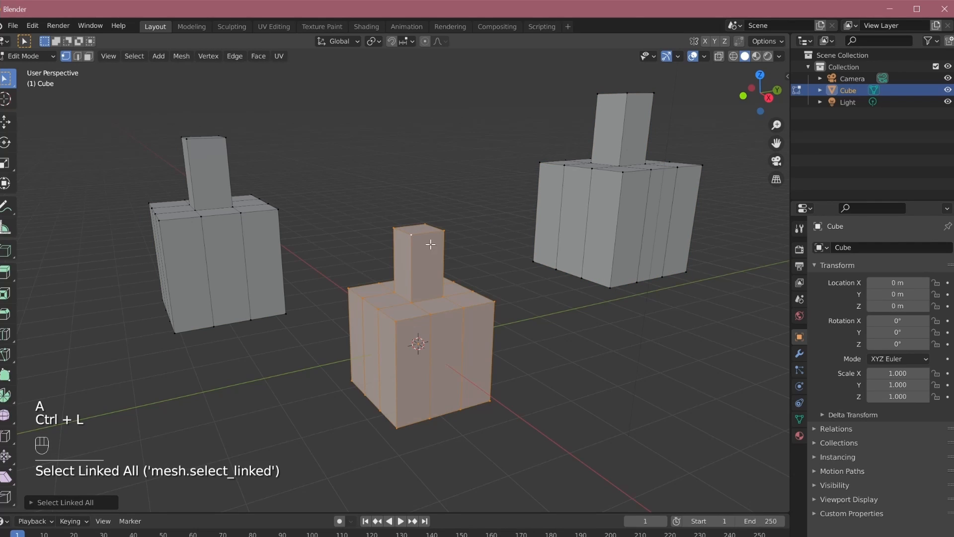
{"action": "key", "text": "shift+d"}
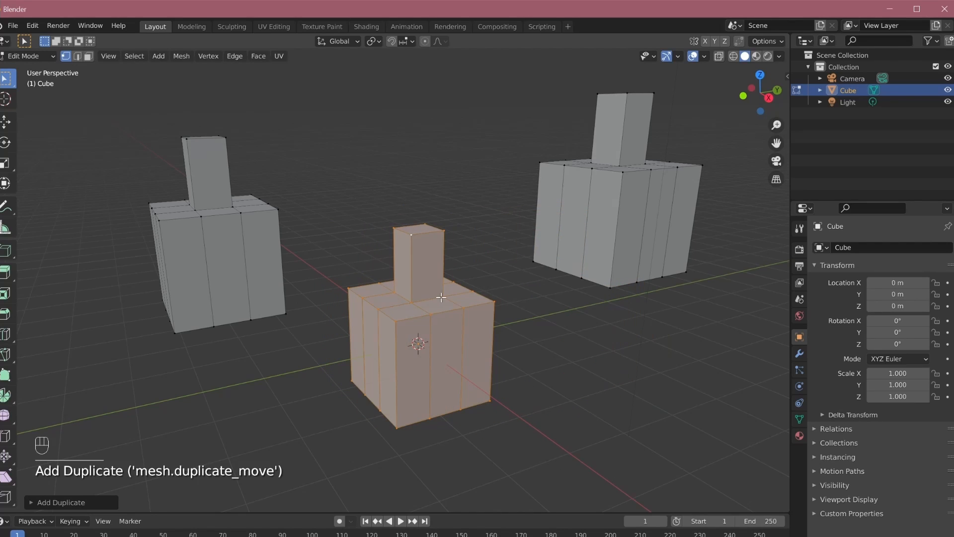
{"action": "mouse_move", "coordinate": [338, 380]}
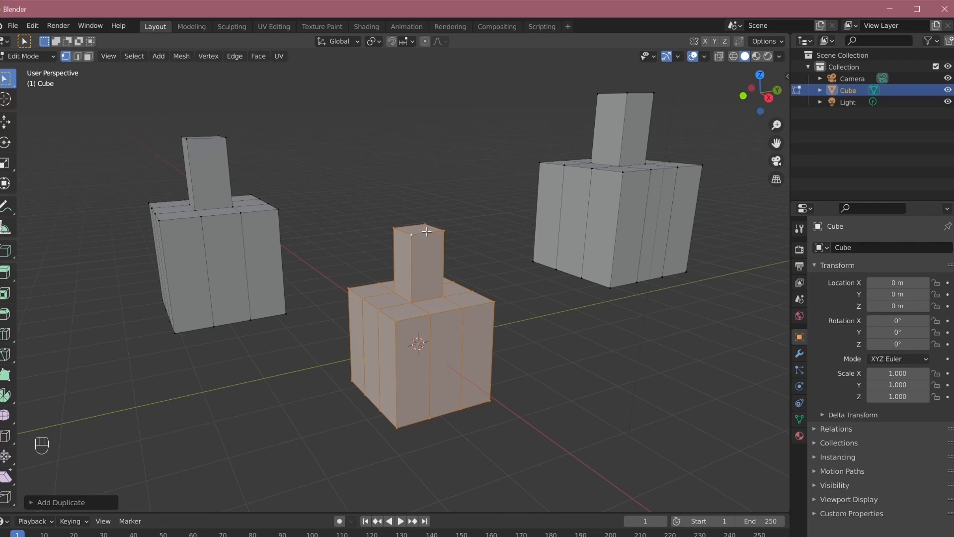
Try pulling column corners on the central block, undo it, and reselect all block geometry
{"action": "left_click", "coordinate": [498, 301]}
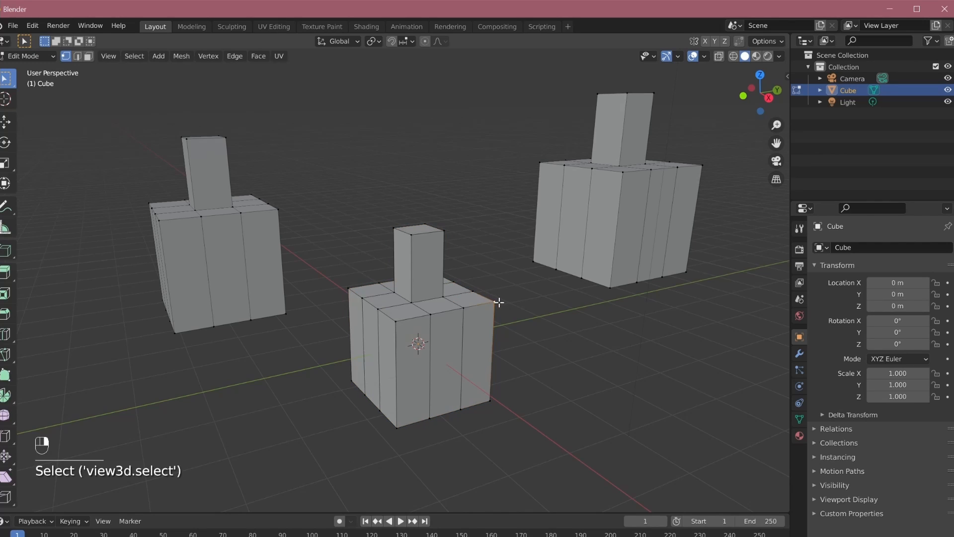
{"action": "key", "text": "g"}
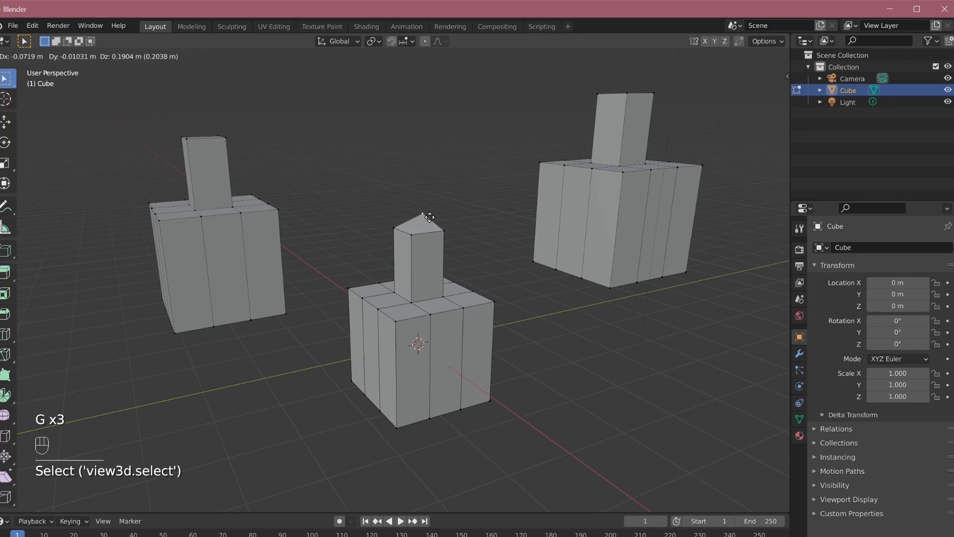
{"action": "mouse_move", "coordinate": [424, 213]}
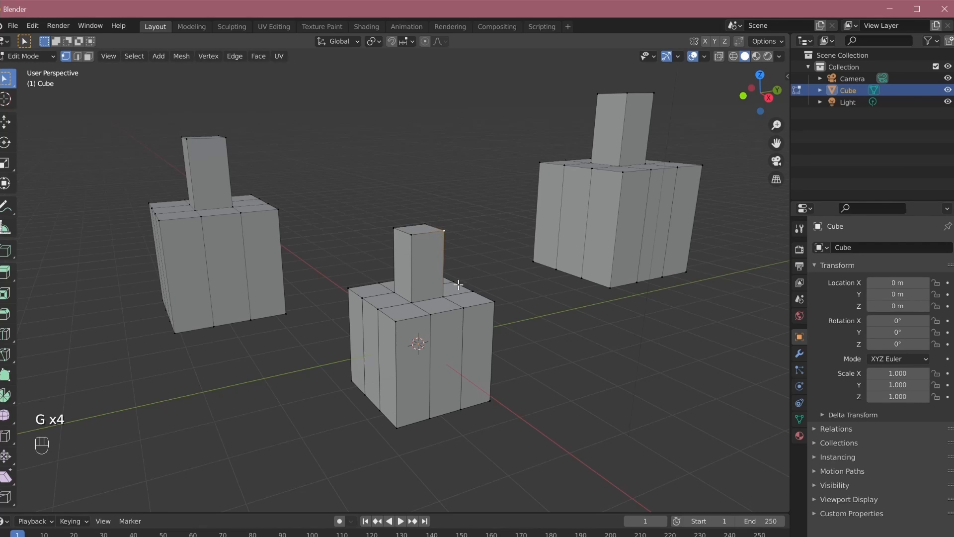
{"action": "left_click", "coordinate": [402, 242]}
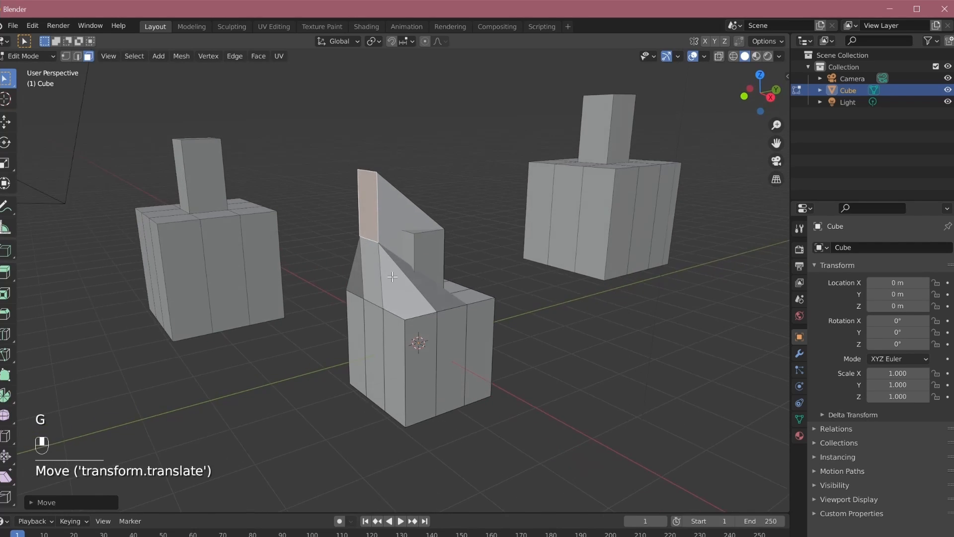
{"action": "key", "text": "ctrl+z"}
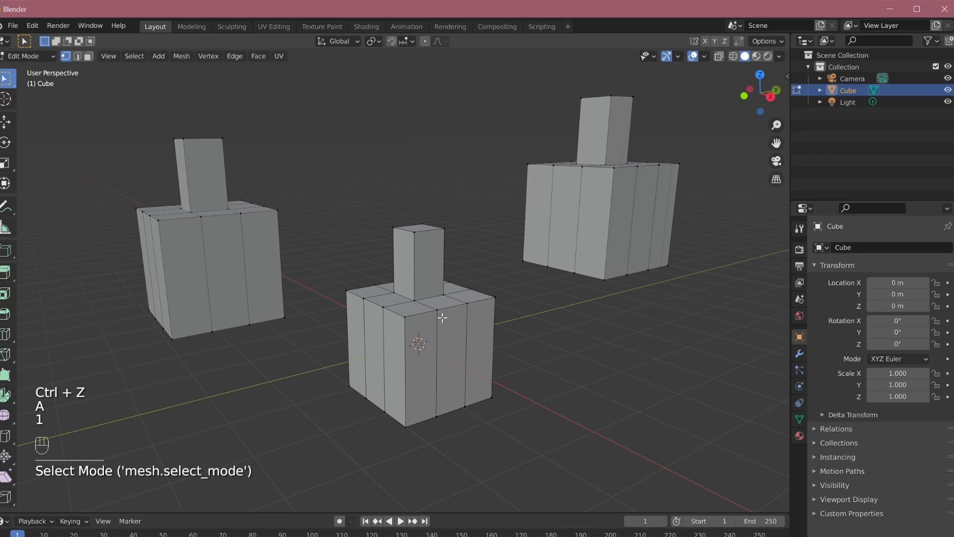
{"action": "key", "text": "a"}
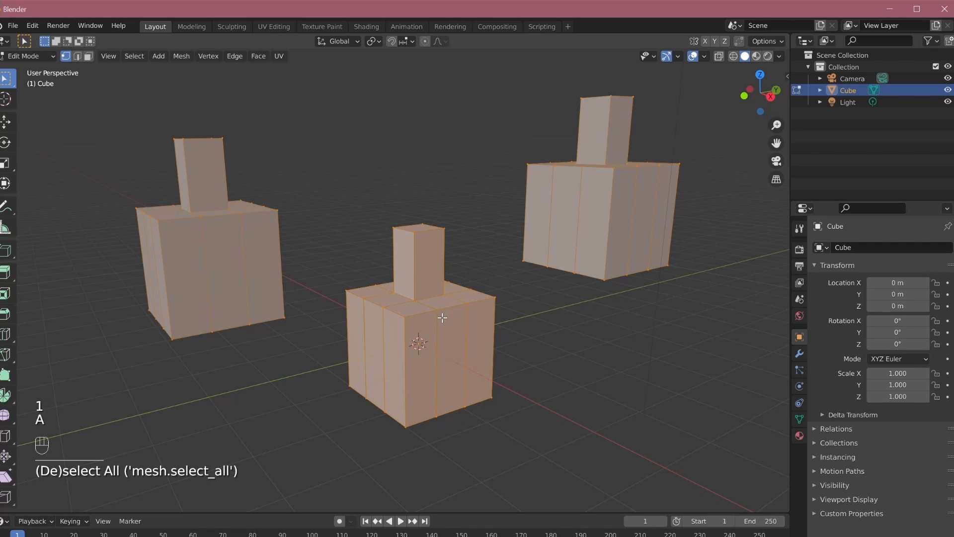
{"action": "key", "text": "m"}
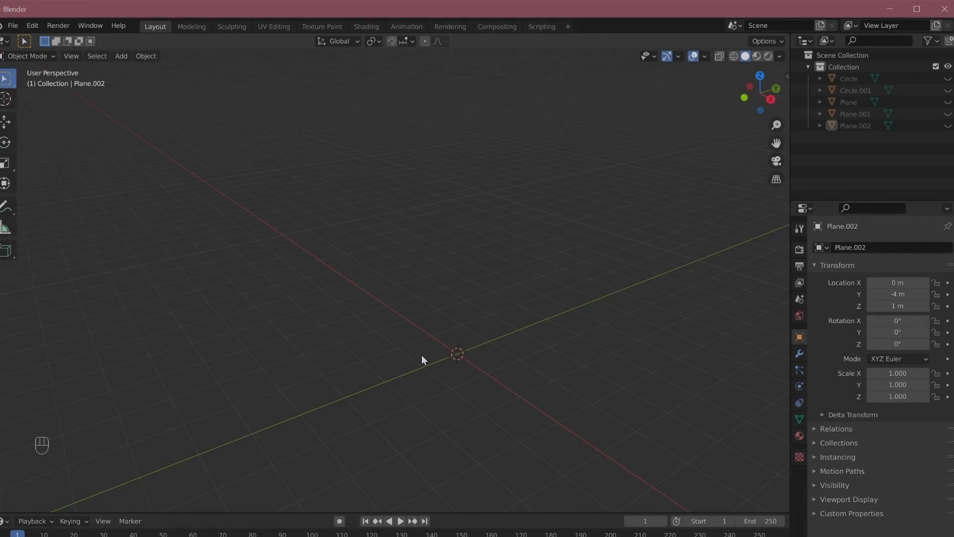
{"action": "mouse_move", "coordinate": [532, 356]}
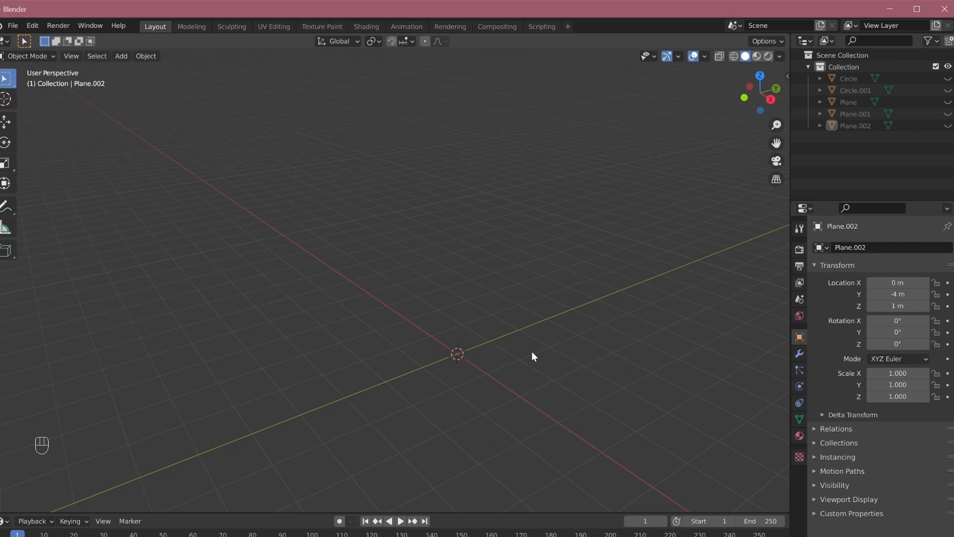
{"action": "mouse_move", "coordinate": [491, 339]}
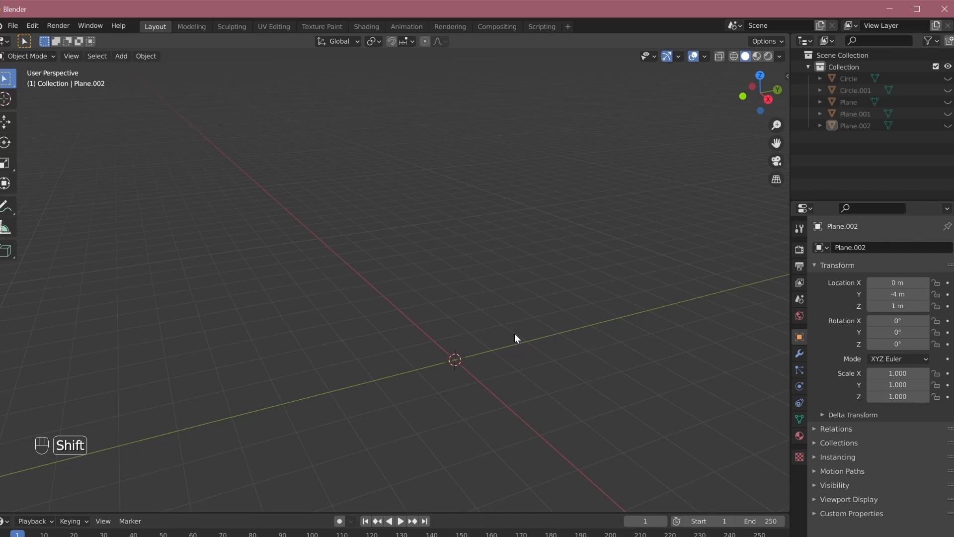
{"action": "mouse_move", "coordinate": [490, 349]}
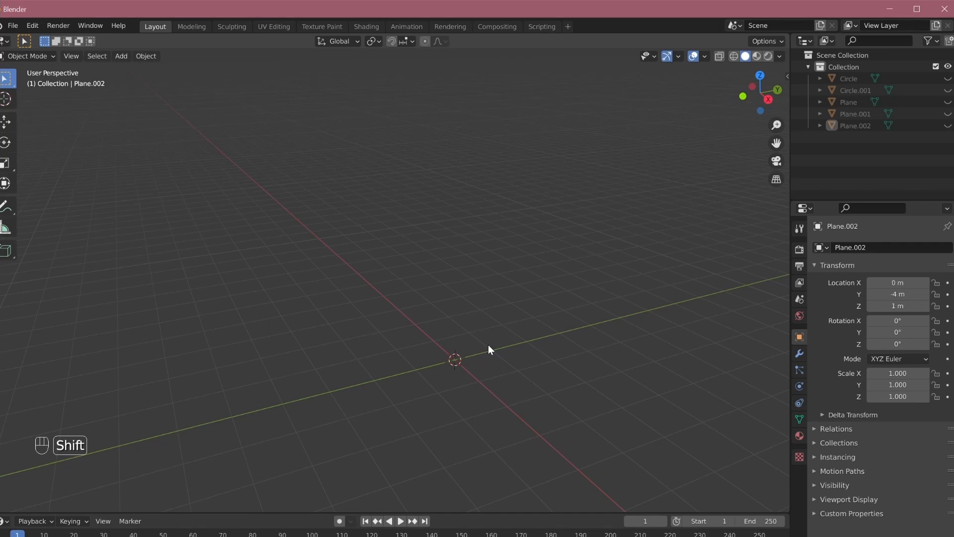
{"action": "mouse_move", "coordinate": [482, 372]}
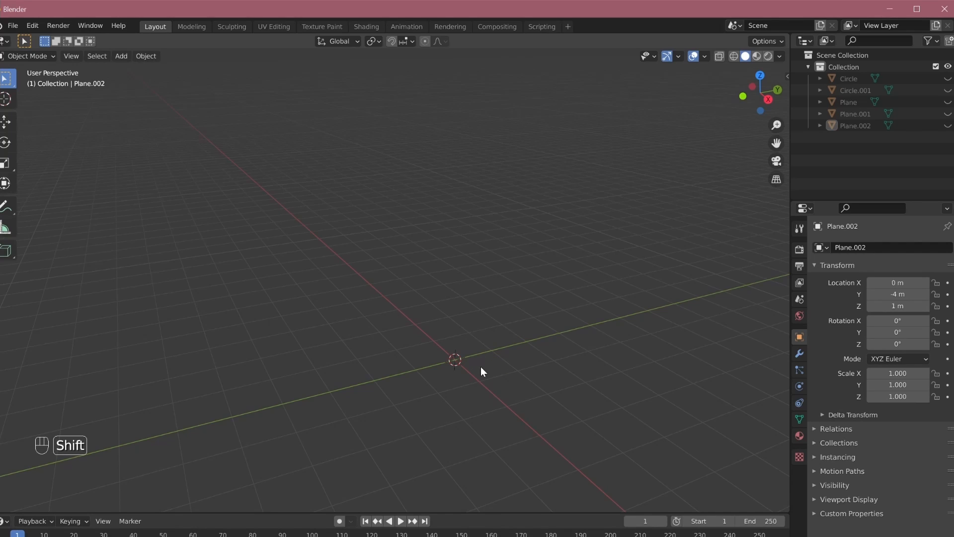
Add a circle mesh at the origin with 8 vertices and N-Gon fill, collapsing its settings afterward
{"action": "key", "text": "shift+a"}
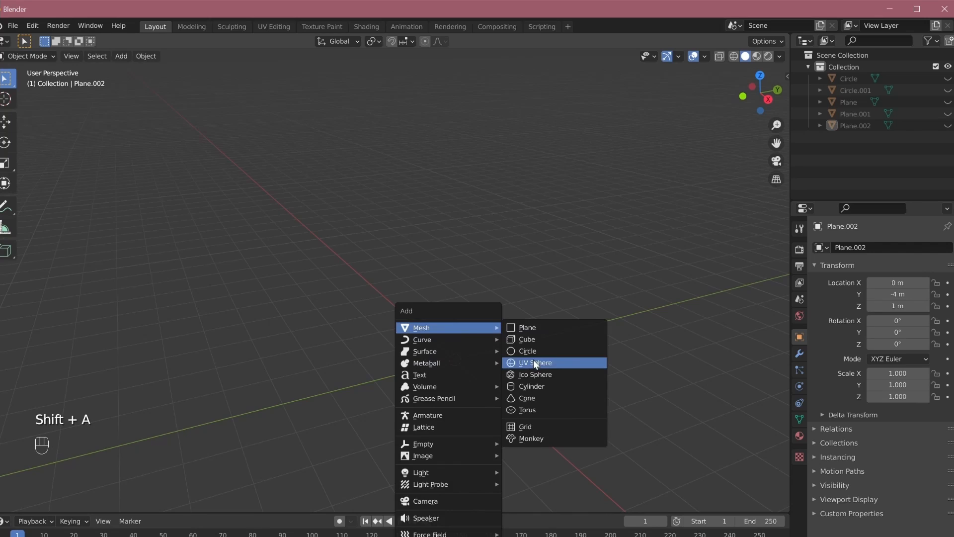
{"action": "left_click", "coordinate": [528, 351]}
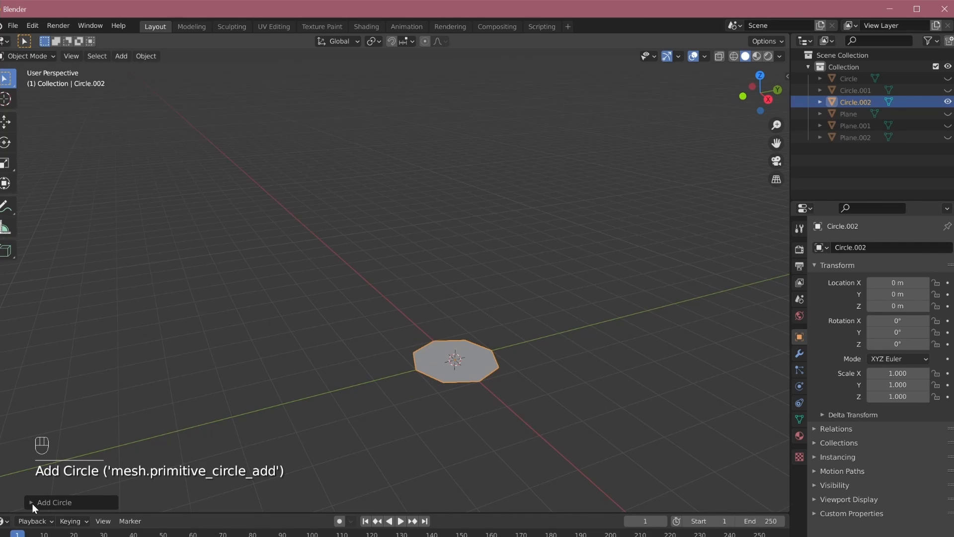
{"action": "left_click", "coordinate": [54, 502]}
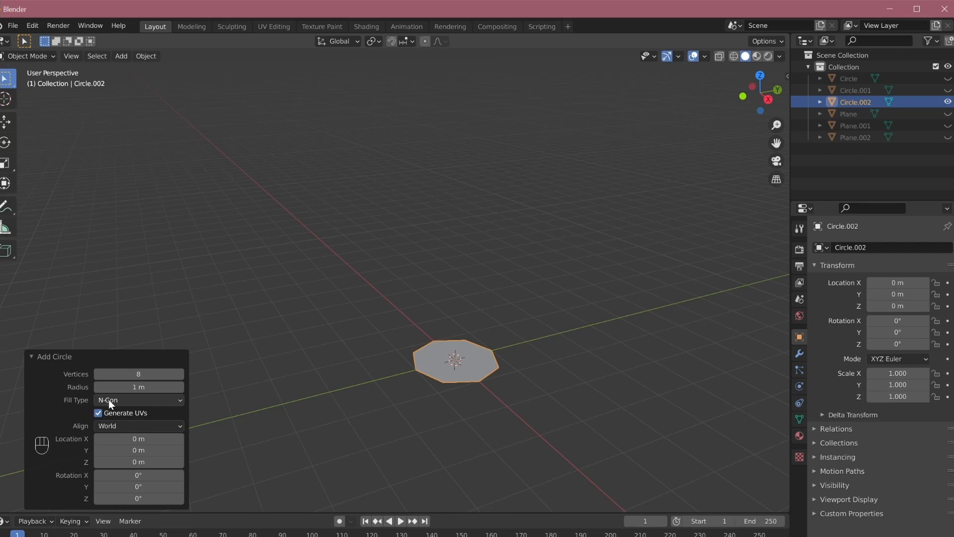
{"action": "left_click", "coordinate": [138, 400]}
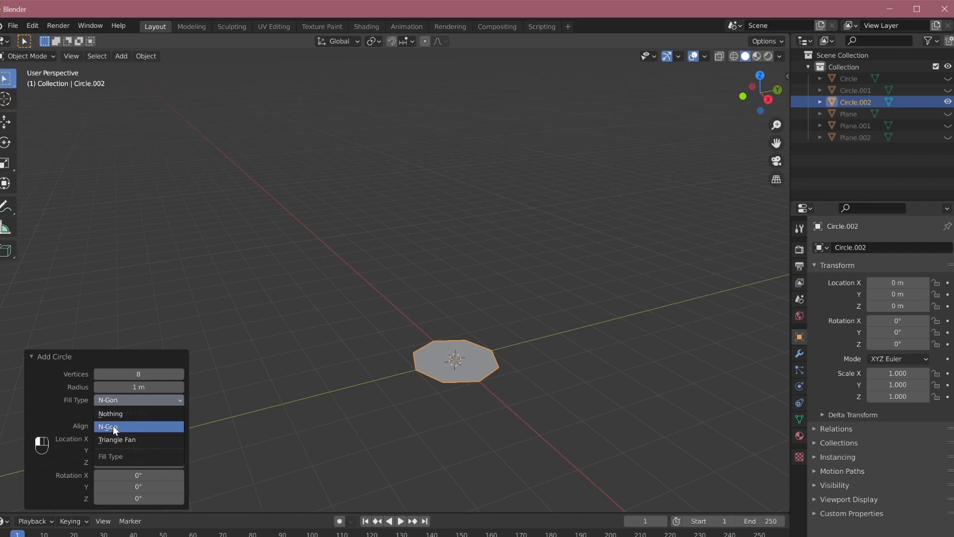
{"action": "left_click", "coordinate": [110, 413]}
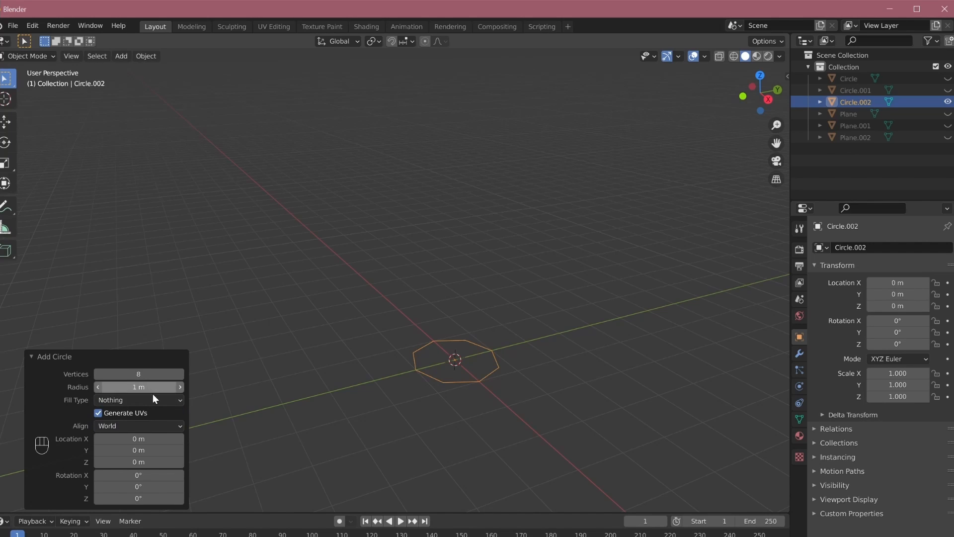
{"action": "left_click", "coordinate": [138, 400]}
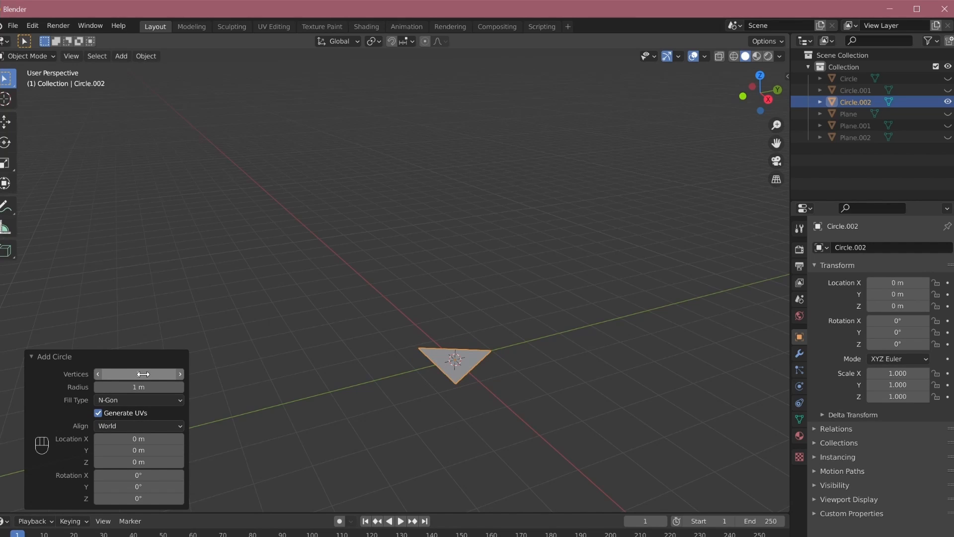
{"action": "left_click", "coordinate": [179, 374]}
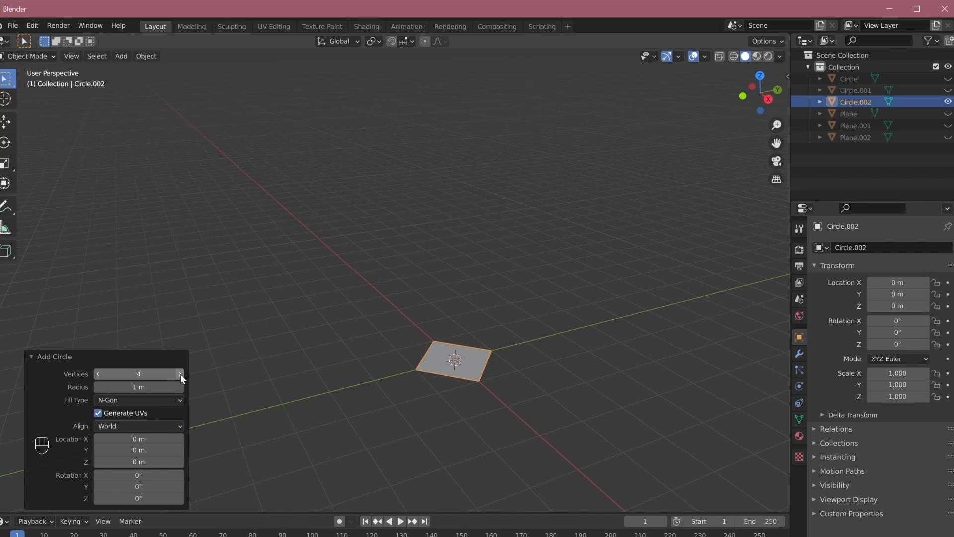
{"action": "left_click", "coordinate": [180, 374]}
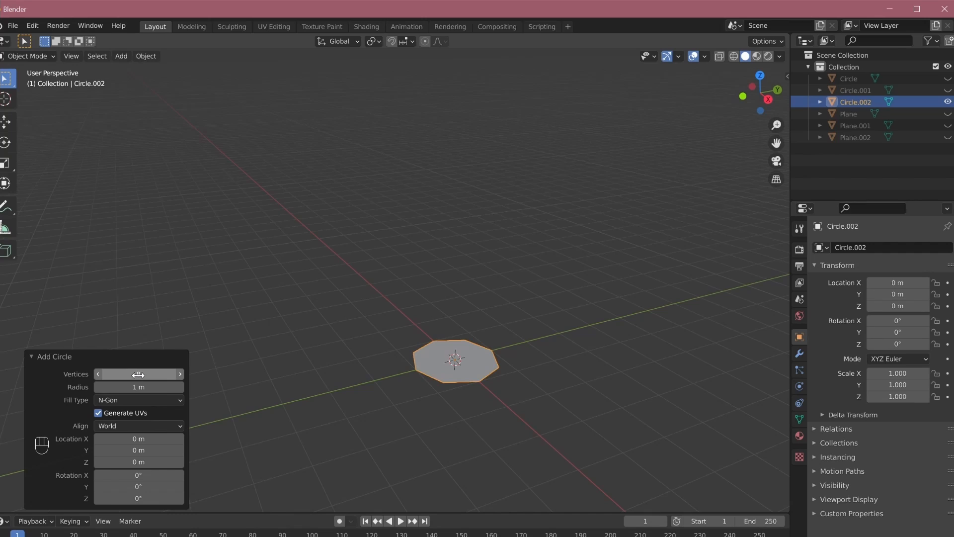
{"action": "mouse_move", "coordinate": [139, 374]}
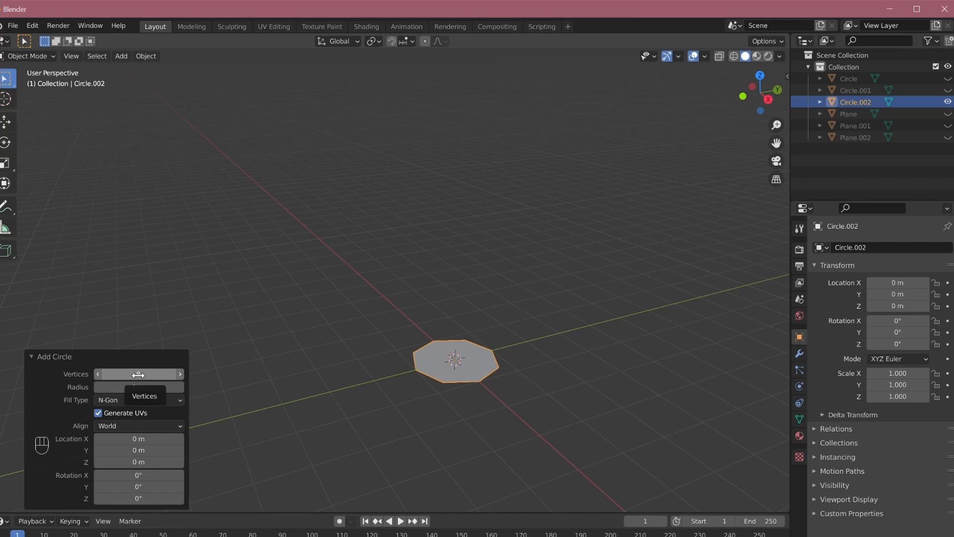
{"action": "mouse_move", "coordinate": [541, 334]}
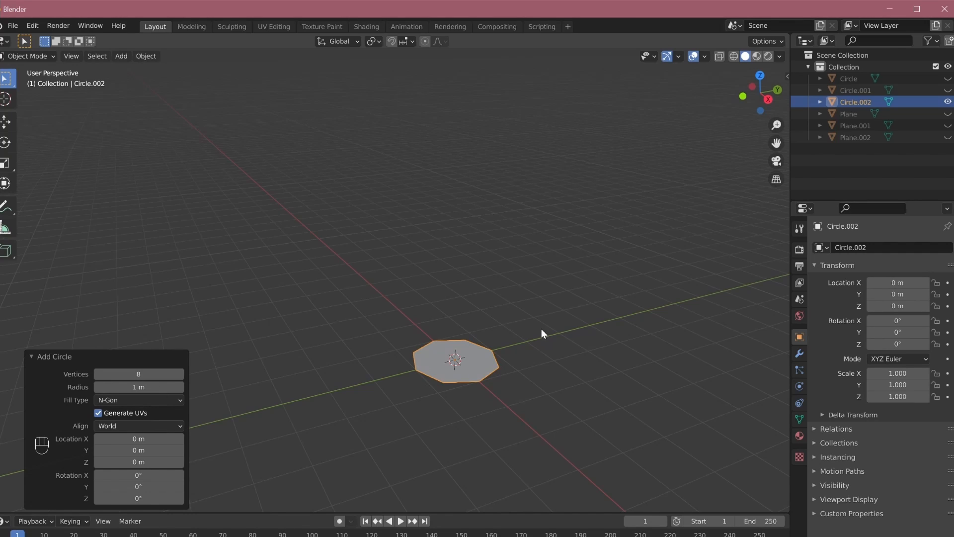
{"action": "mouse_move", "coordinate": [90, 361]}
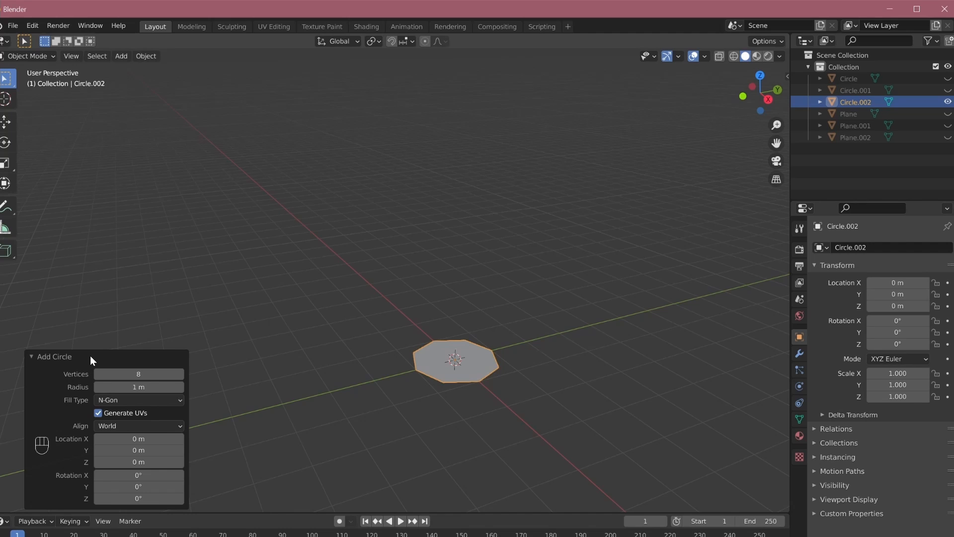
{"action": "left_click", "coordinate": [55, 356]}
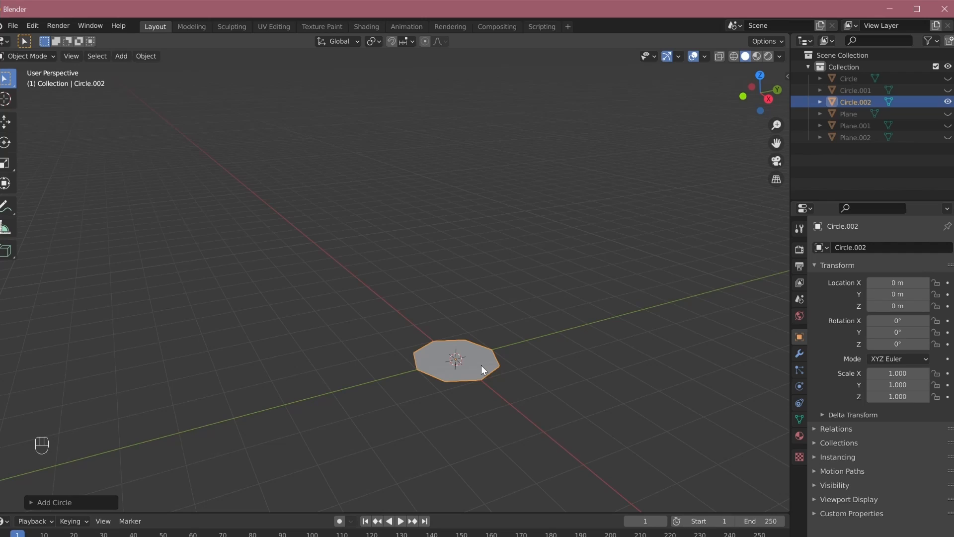
{"action": "mouse_move", "coordinate": [460, 372]}
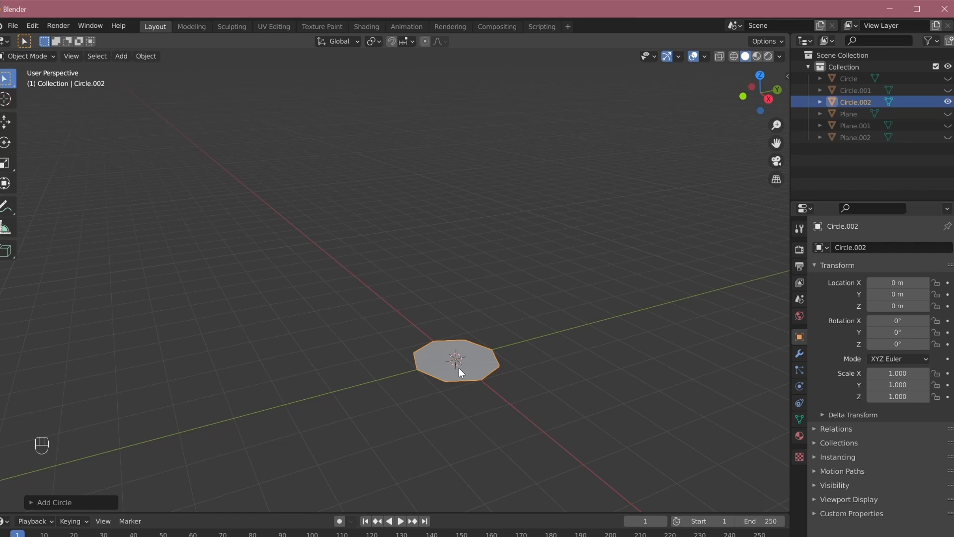
{"action": "mouse_move", "coordinate": [484, 407]}
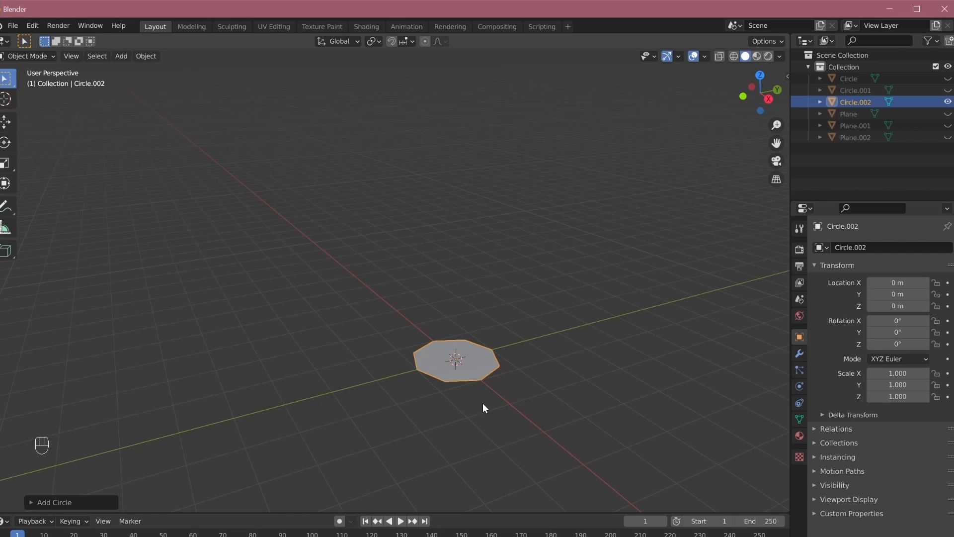
{"action": "mouse_move", "coordinate": [460, 412]}
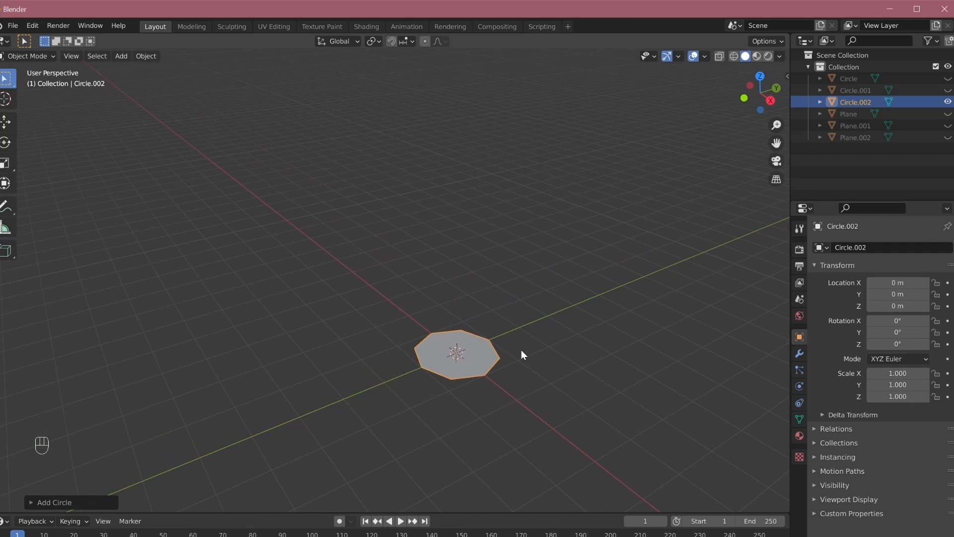
{"action": "mouse_move", "coordinate": [897, 282]}
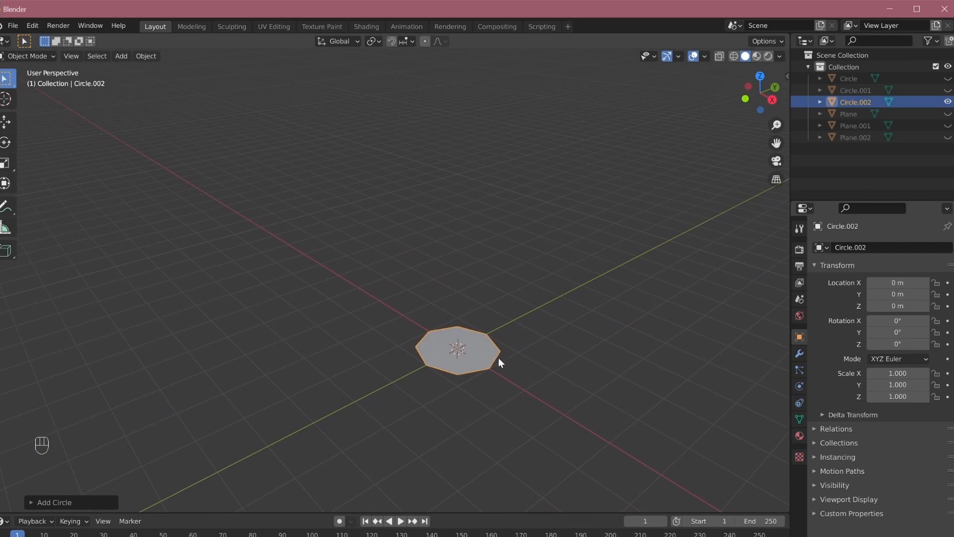
{"action": "mouse_move", "coordinate": [483, 355]}
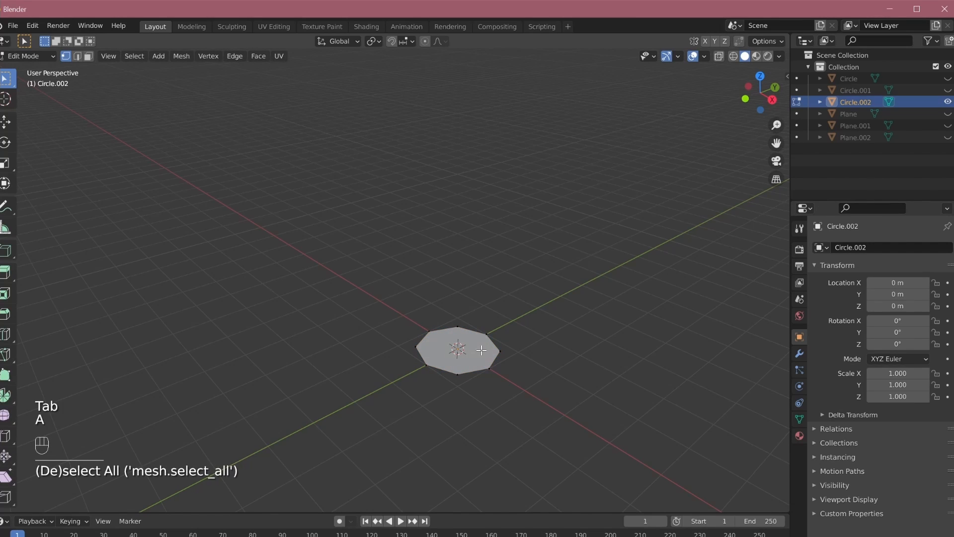
Triangulate the octagon's face with Ctrl+T into a fan of triangles
{"action": "key", "text": "ctrl+t"}
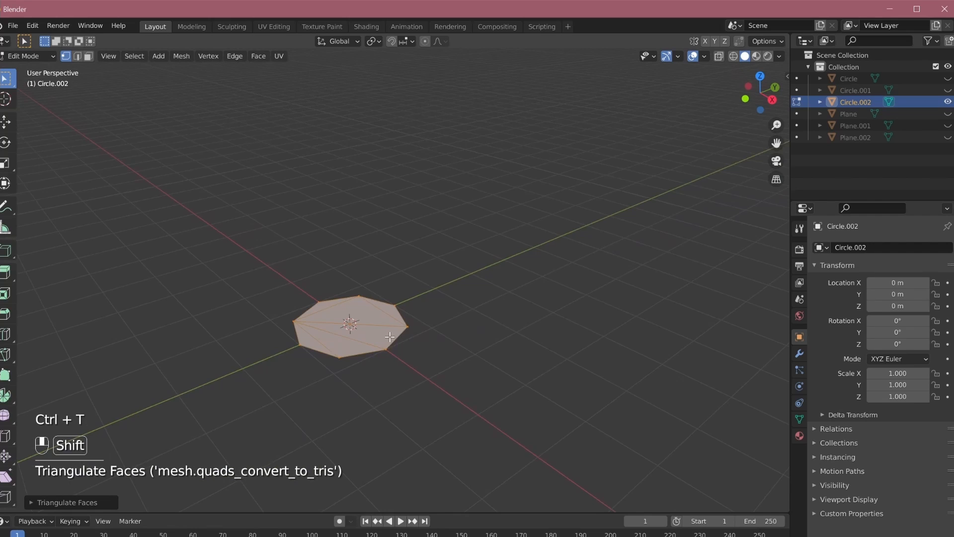
{"action": "key", "text": "ctrl+t"}
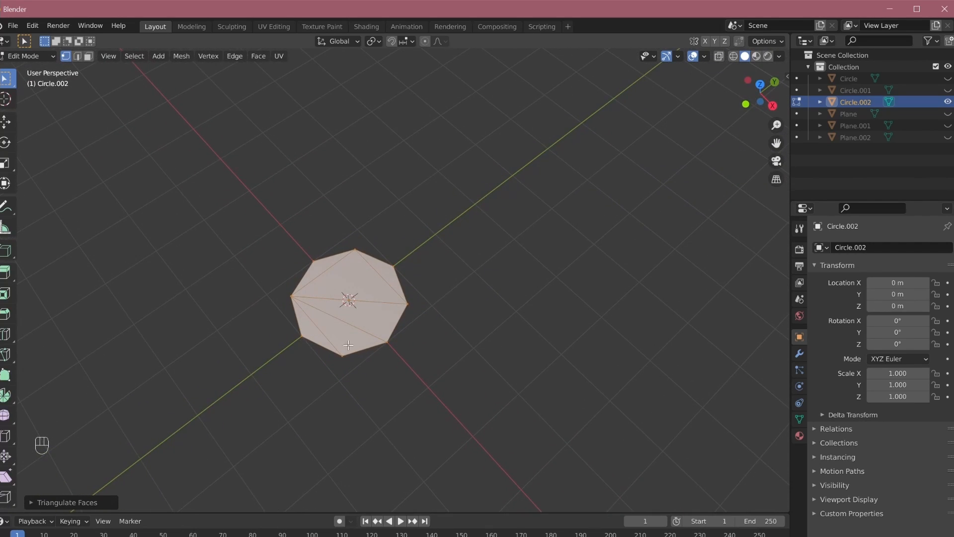
{"action": "mouse_move", "coordinate": [378, 248]}
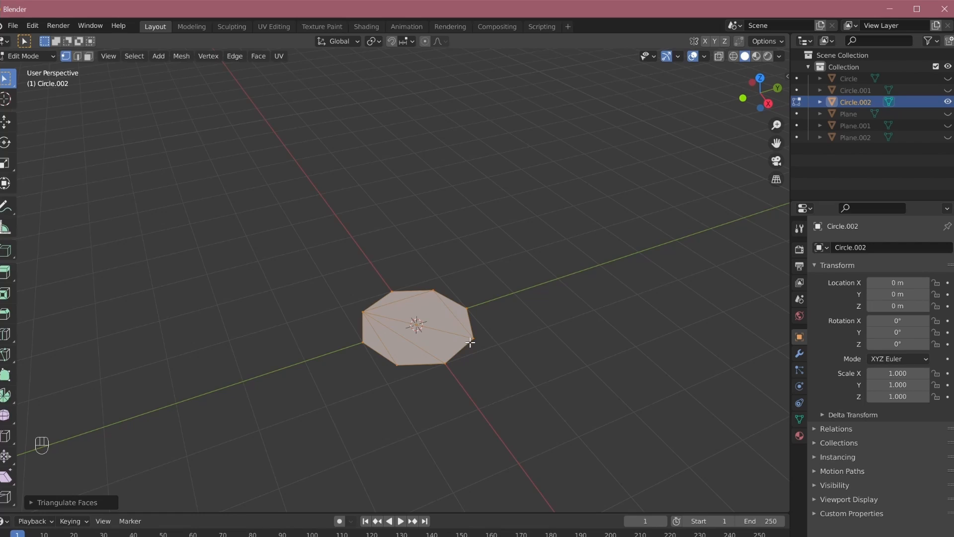
{"action": "mouse_move", "coordinate": [481, 356]}
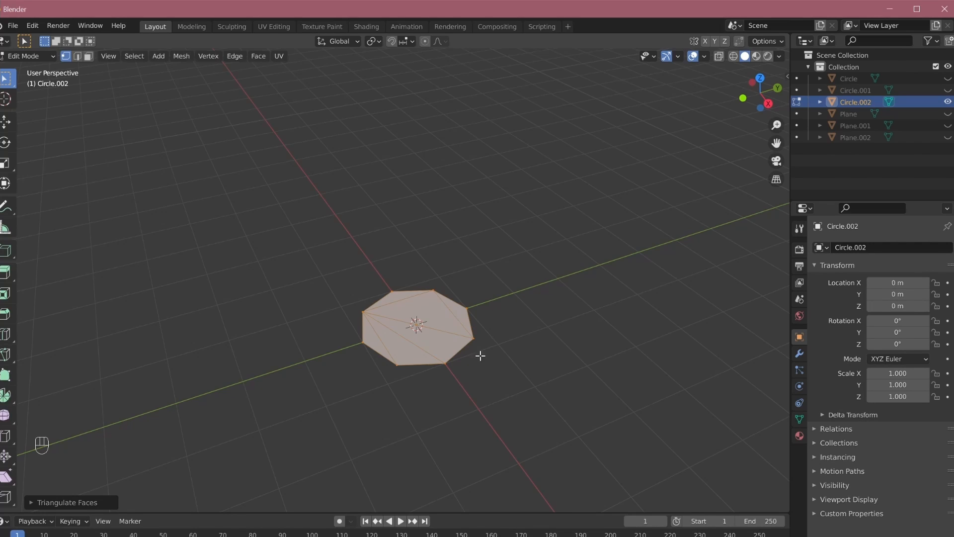
{"action": "mouse_move", "coordinate": [472, 324]}
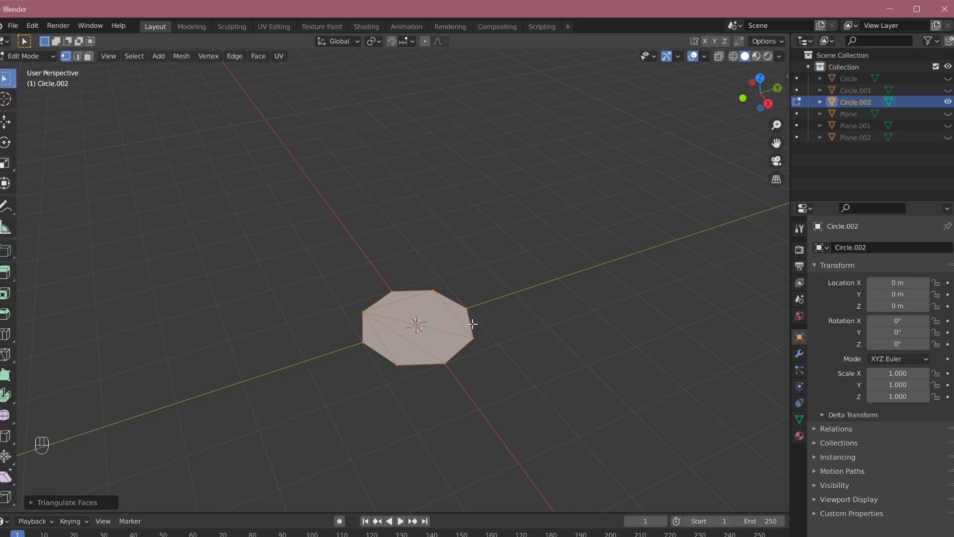
{"action": "mouse_move", "coordinate": [672, 273]}
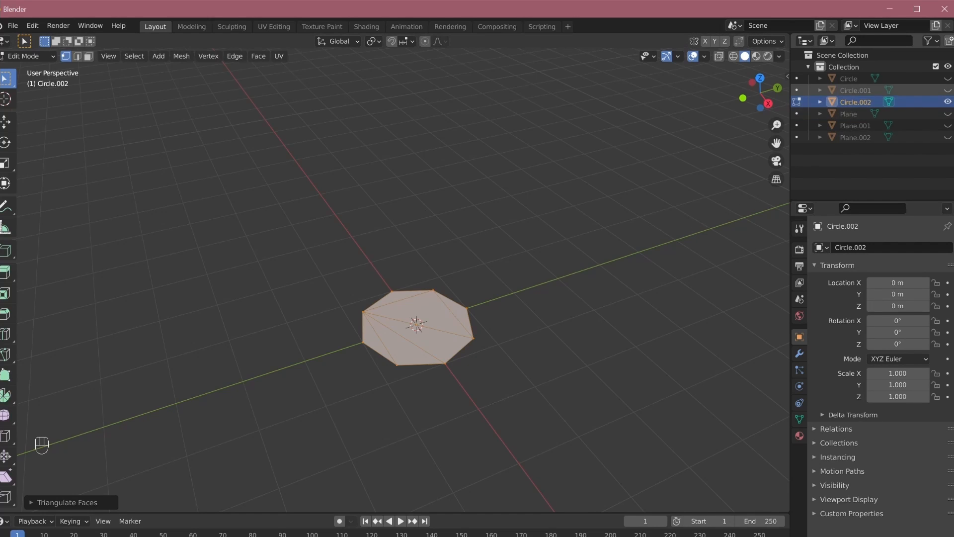
{"action": "mouse_move", "coordinate": [556, 296]}
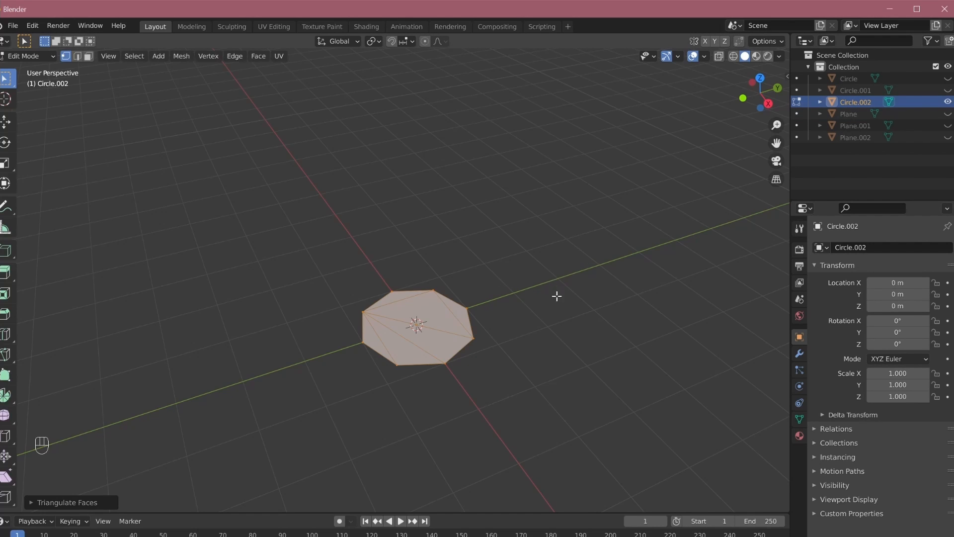
Hide the octagon circle, then move a corner of the square plane so it becomes a triangle
{"action": "key", "text": "Tab"}
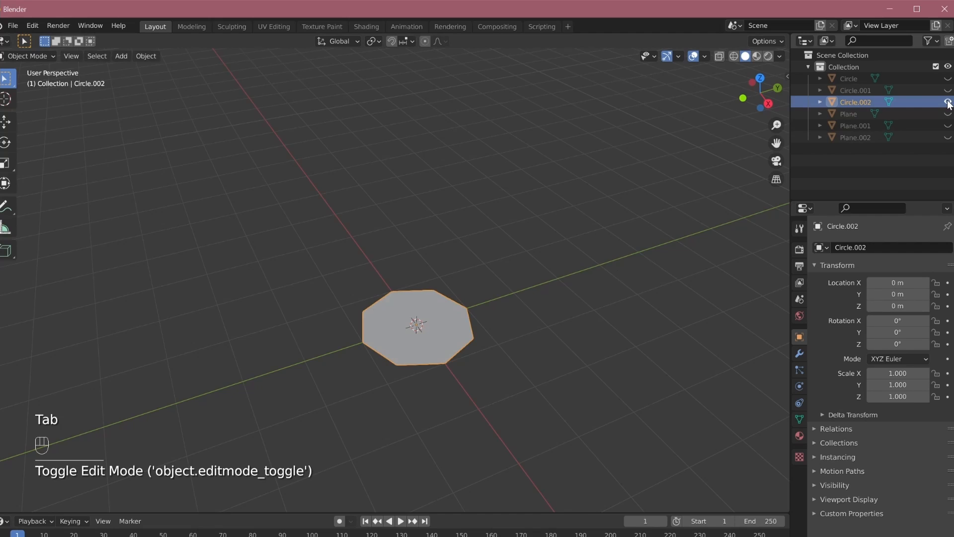
{"action": "left_click", "coordinate": [947, 101]}
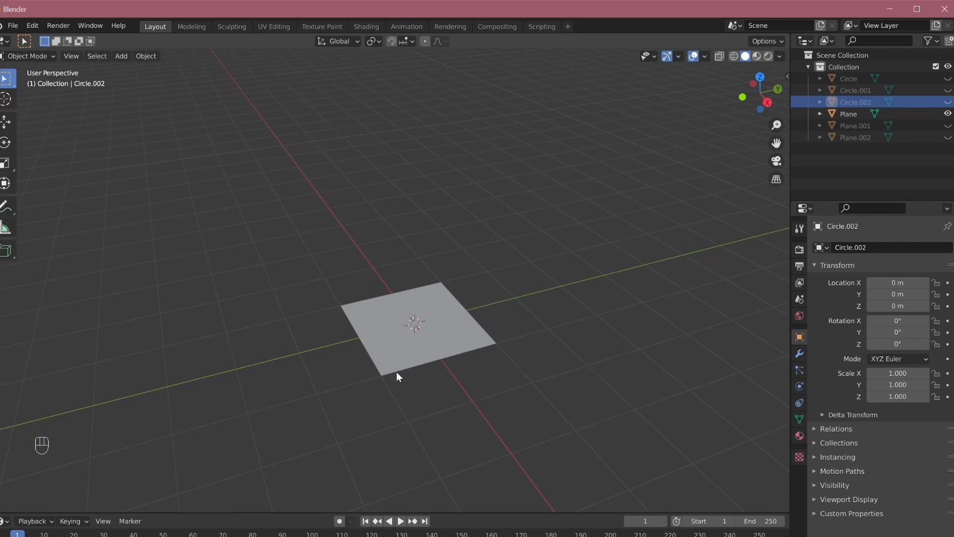
{"action": "mouse_move", "coordinate": [385, 326]}
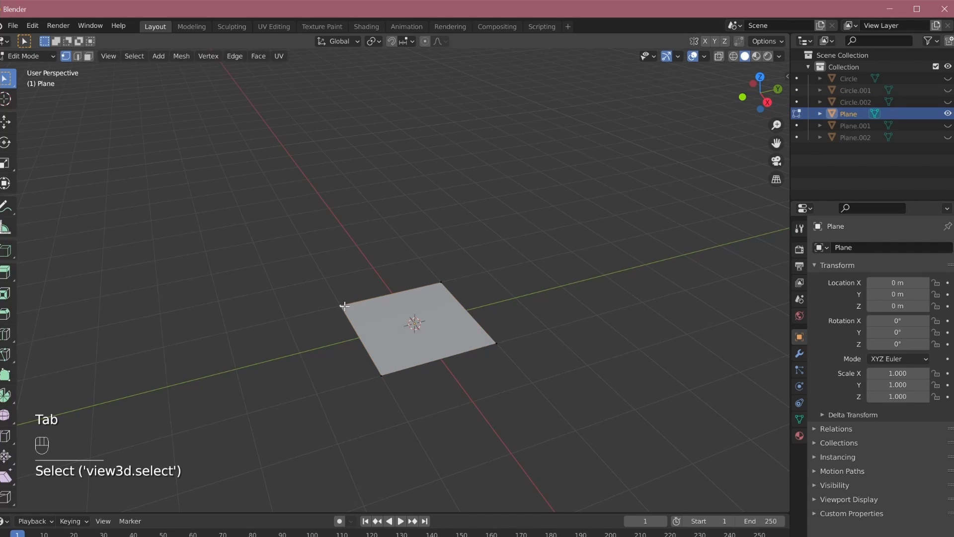
{"action": "key", "text": "g"}
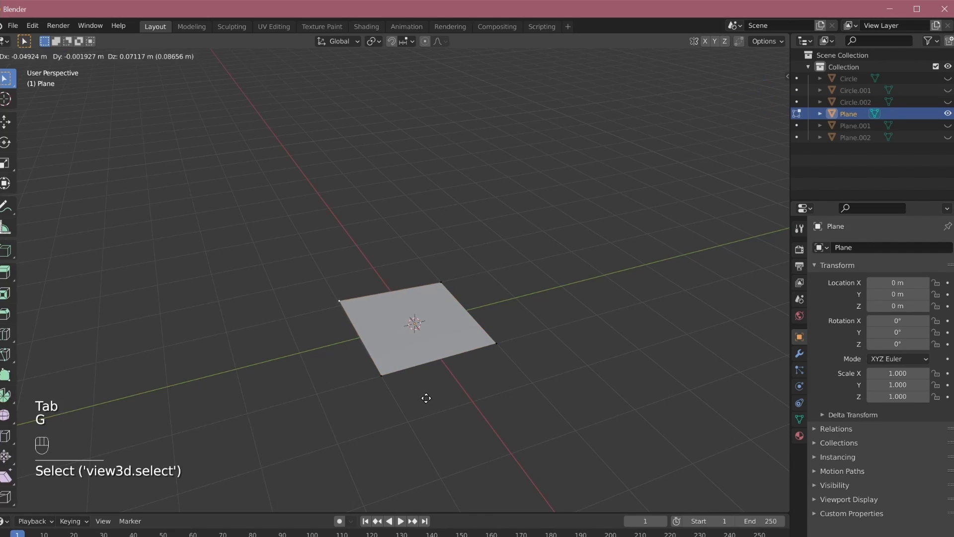
{"action": "key", "text": "z"}
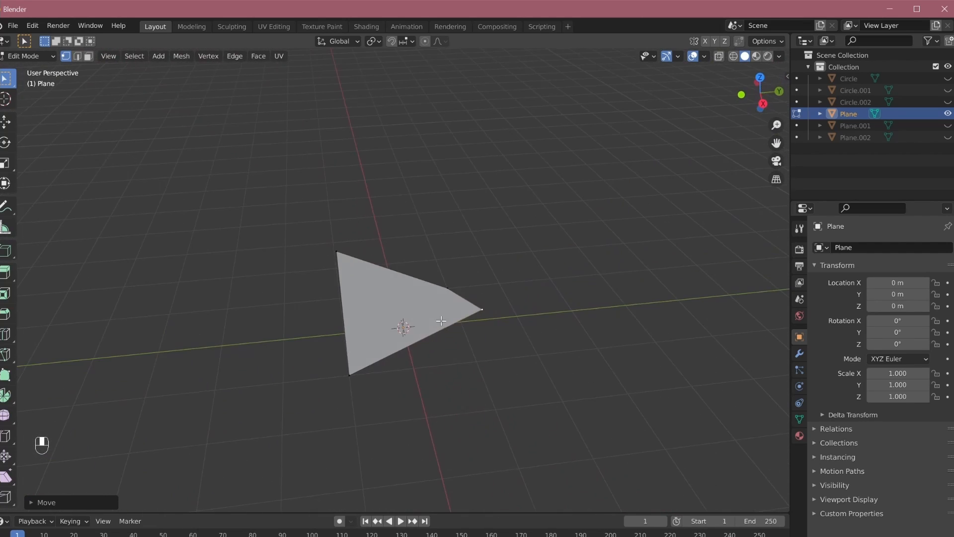
{"action": "mouse_move", "coordinate": [404, 321]}
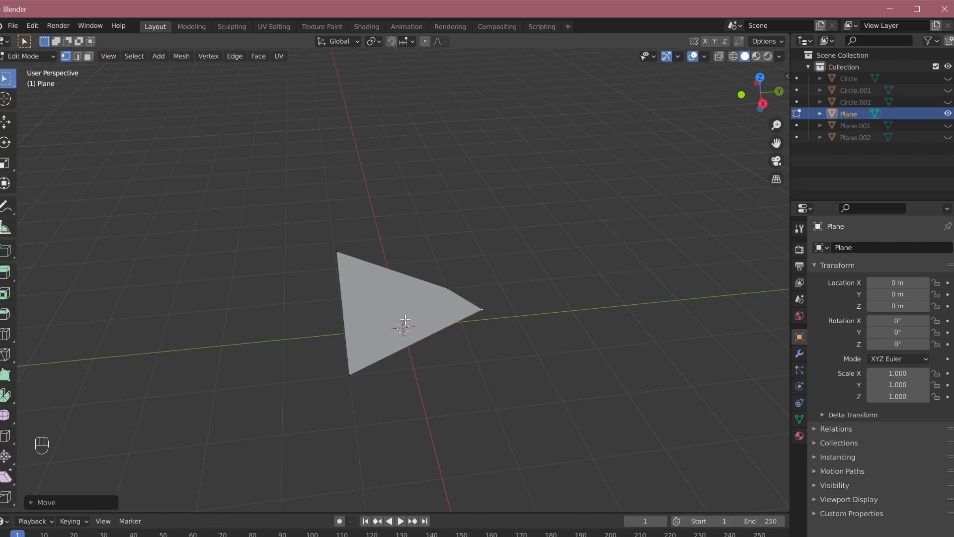
{"action": "key", "text": "Tab"}
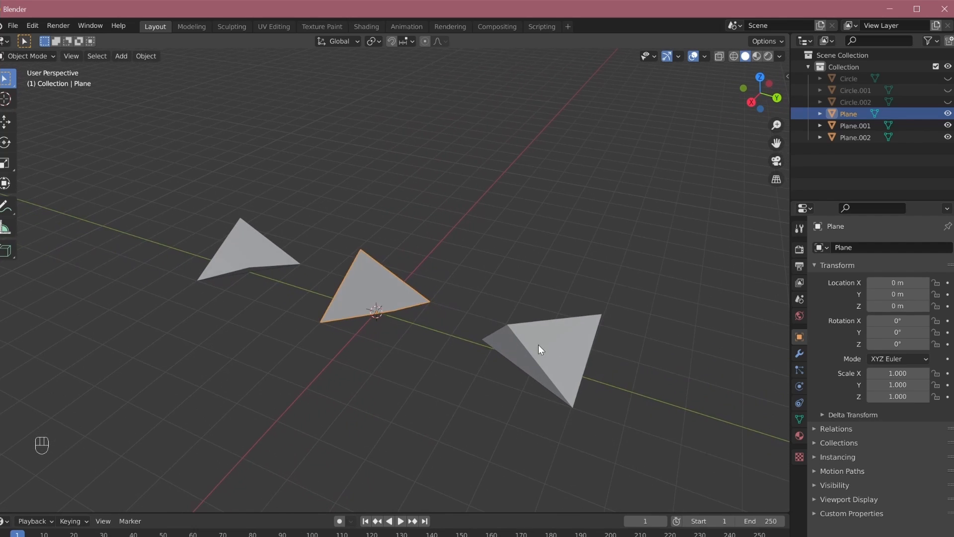
Edit the right-hand and other side triangular planes in turn, adjusting their vertices beside the first triangle
{"action": "key", "text": "Tab"}
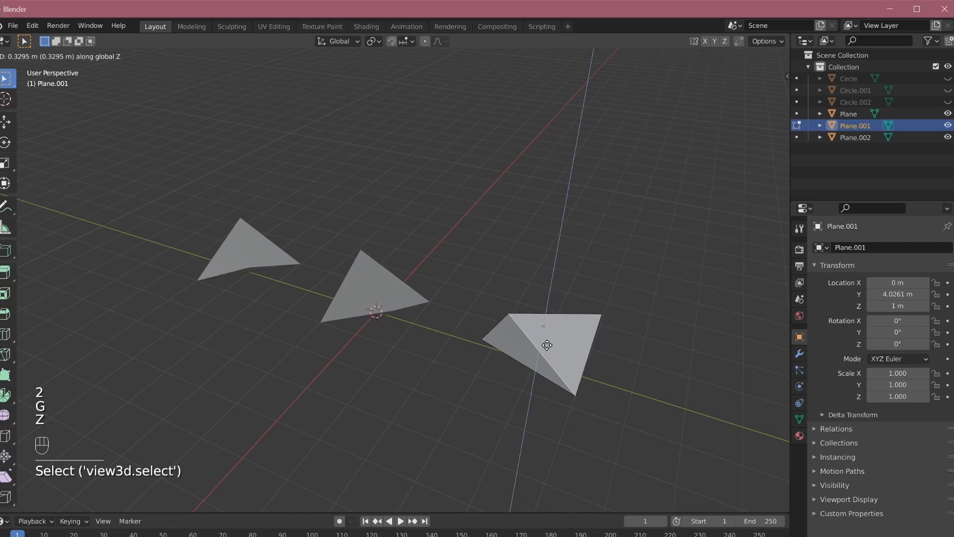
{"action": "key", "text": "Tab"}
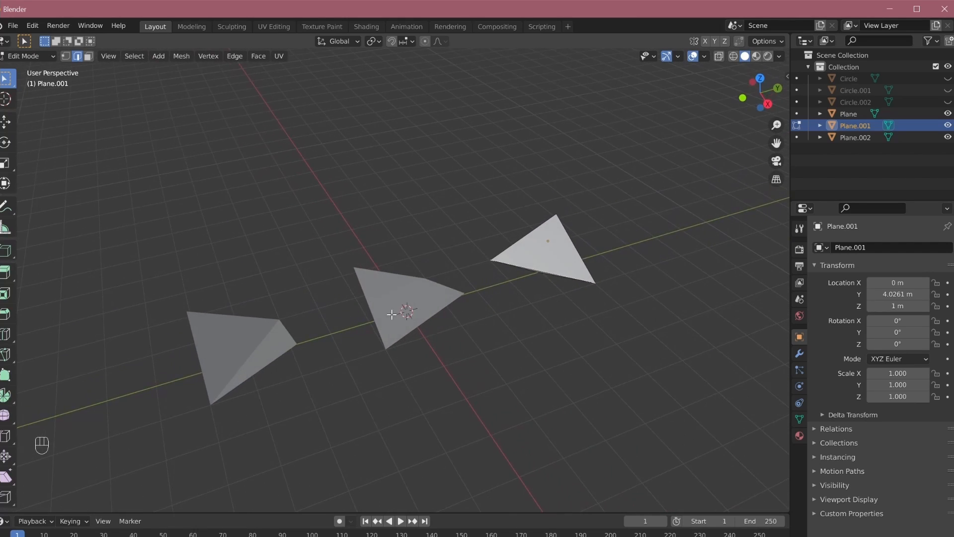
{"action": "key", "text": "Tab"}
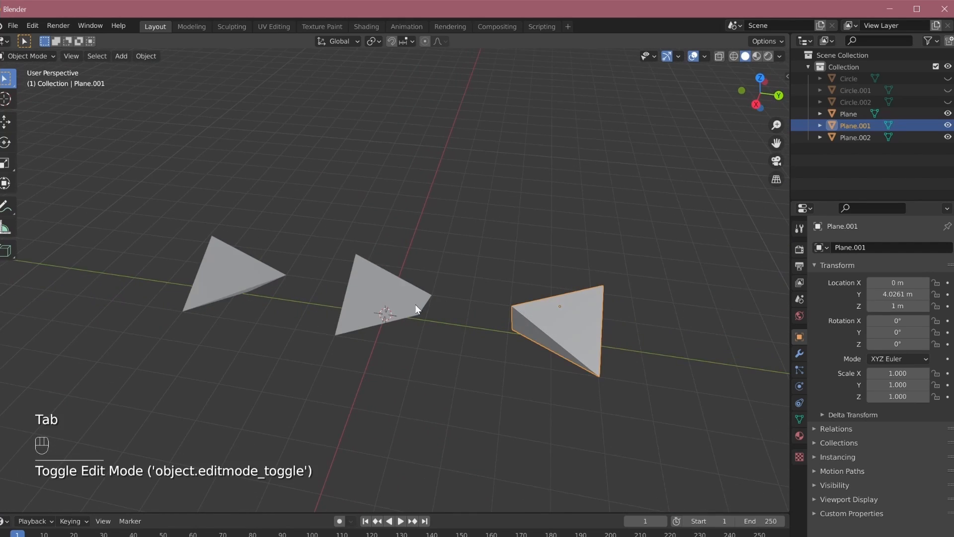
{"action": "mouse_move", "coordinate": [432, 299]}
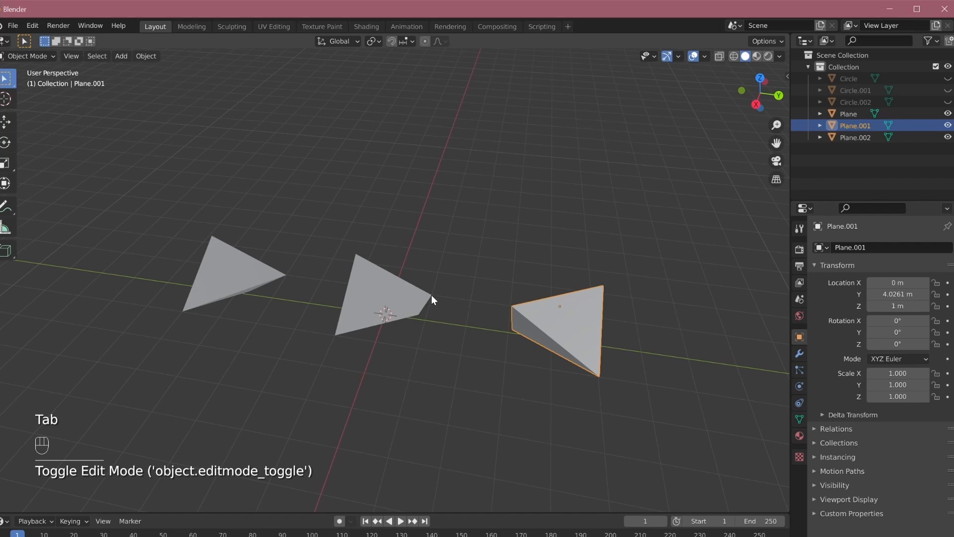
{"action": "key", "text": "Tab"}
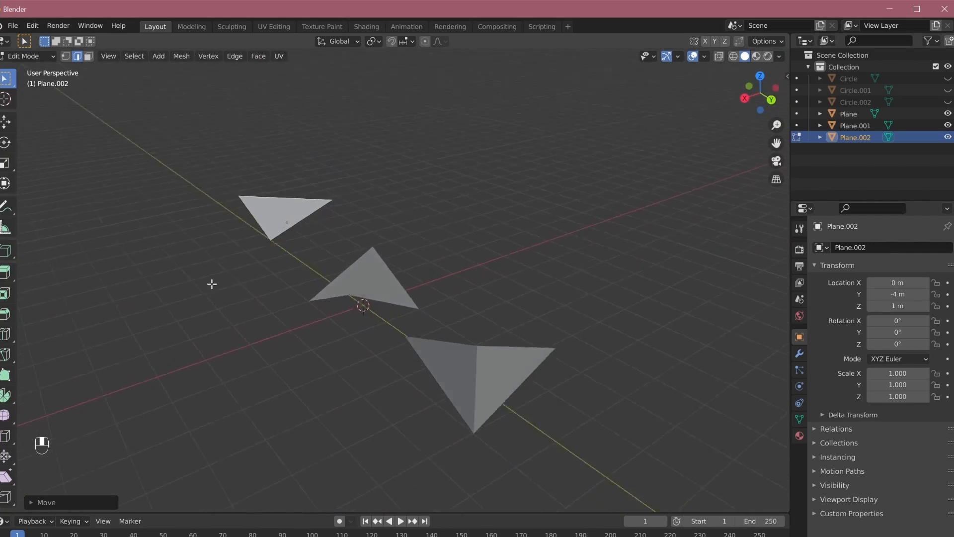
{"action": "key", "text": "ctrl+z"}
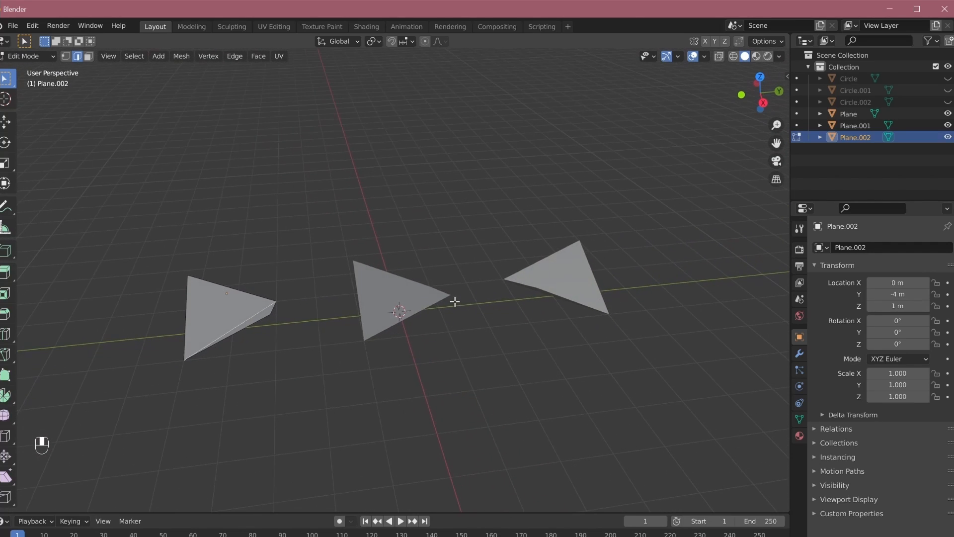
{"action": "key", "text": "Tab"}
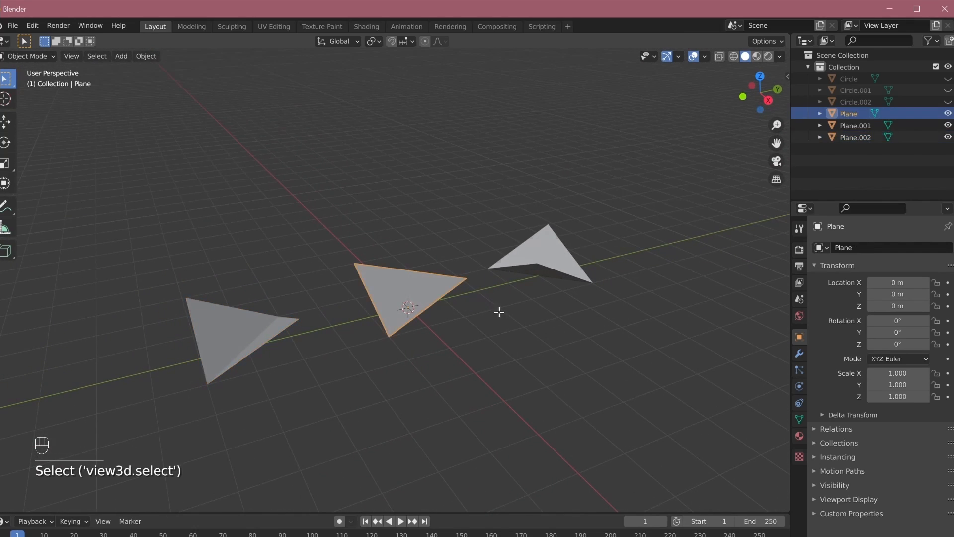
Scale the plane's vertices to 0 along Z so it lies flat on the ground
{"action": "key", "text": "Tab"}
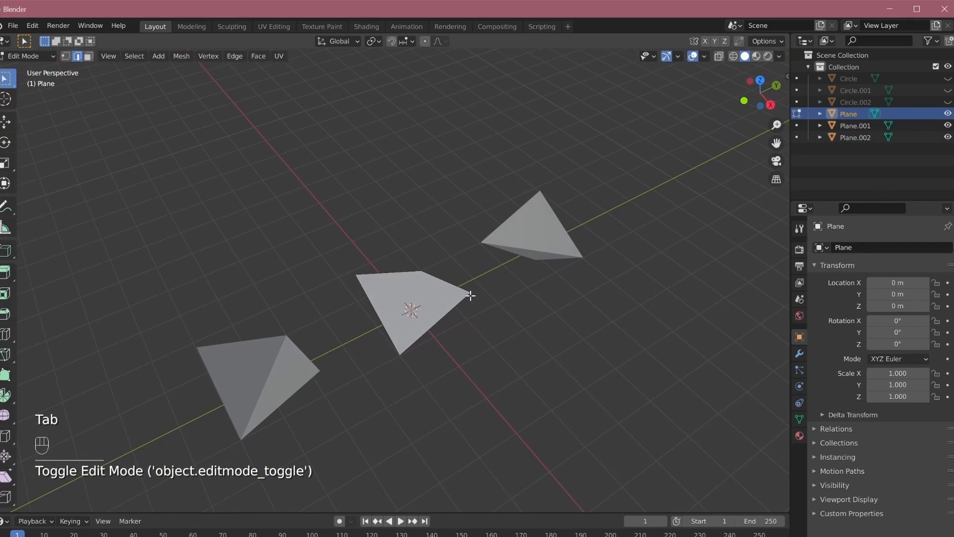
{"action": "key", "text": "Tab"}
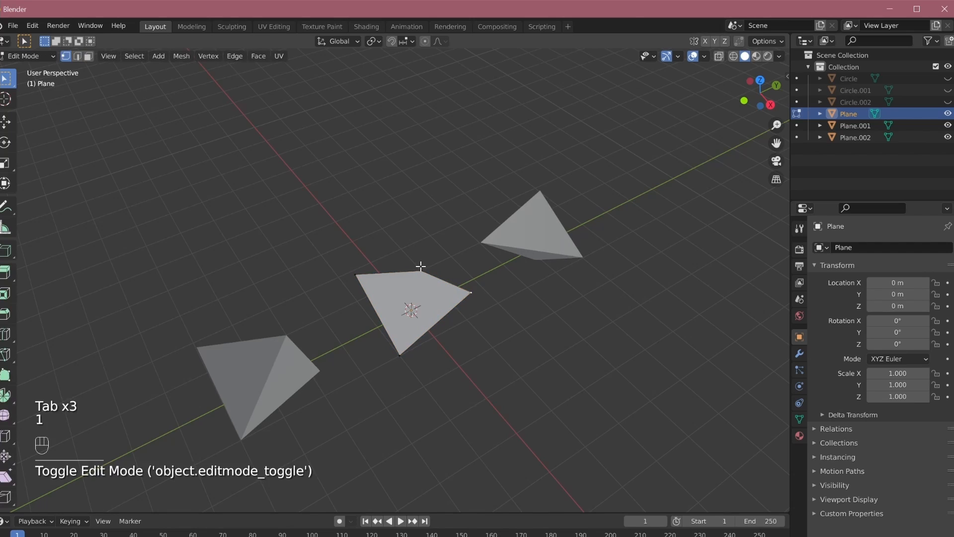
{"action": "left_click", "coordinate": [485, 338]}
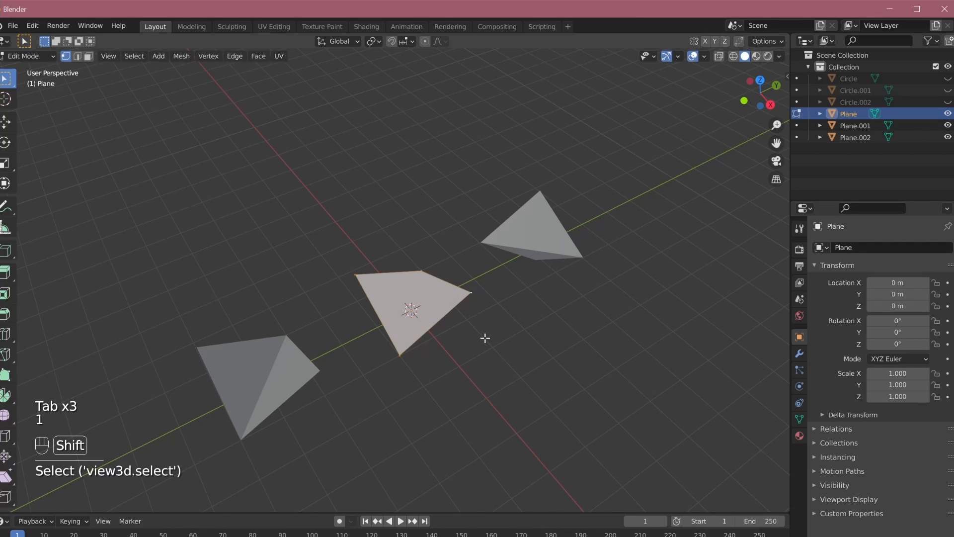
{"action": "key", "text": "s"}
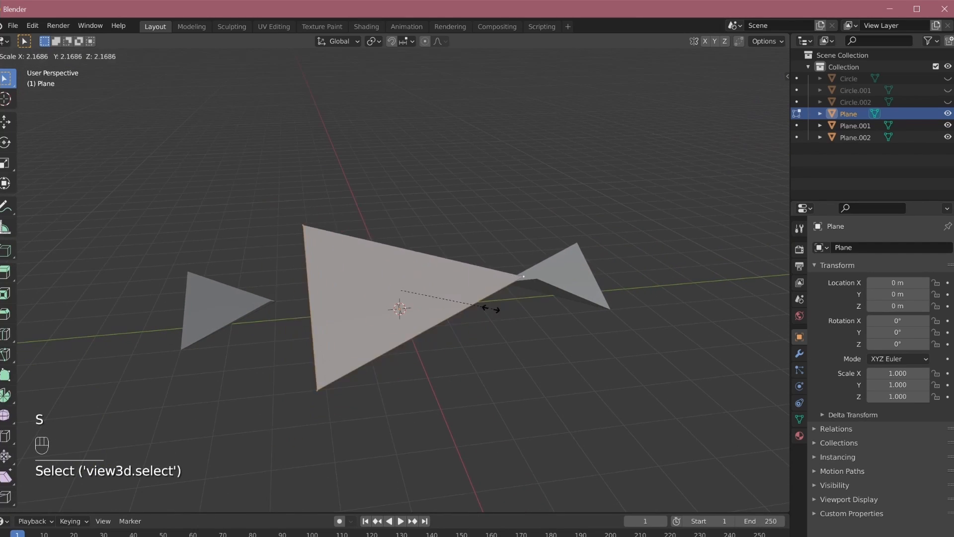
{"action": "mouse_move", "coordinate": [444, 298]}
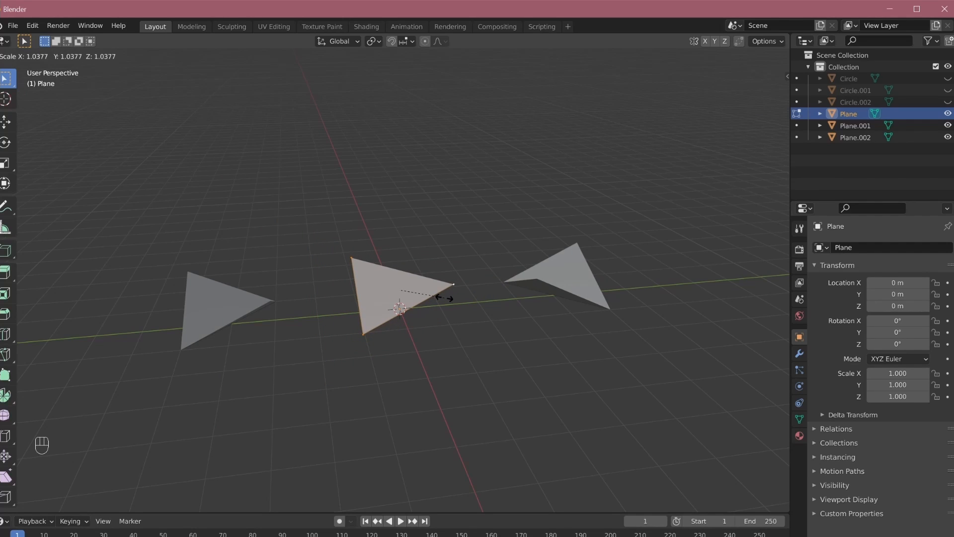
{"action": "key", "text": "z"}
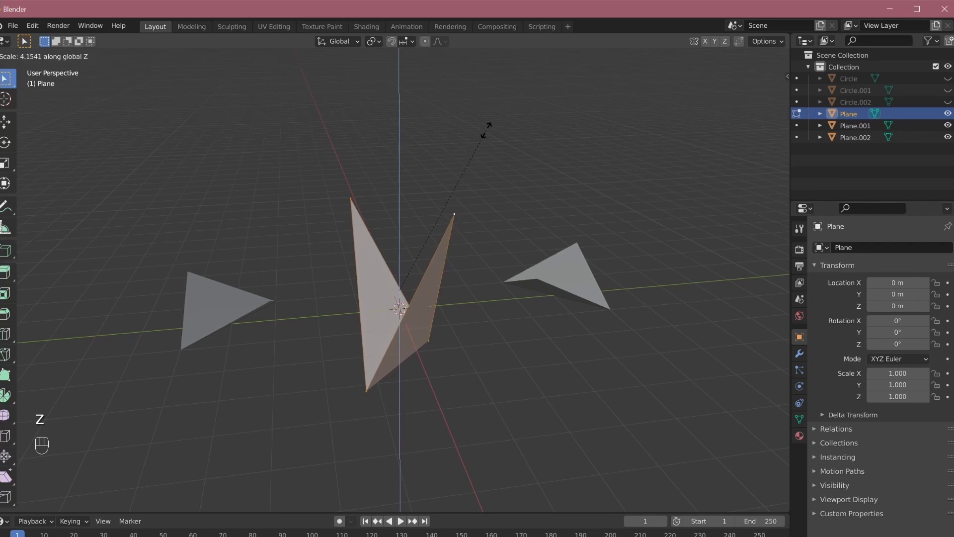
{"action": "mouse_move", "coordinate": [481, 336]}
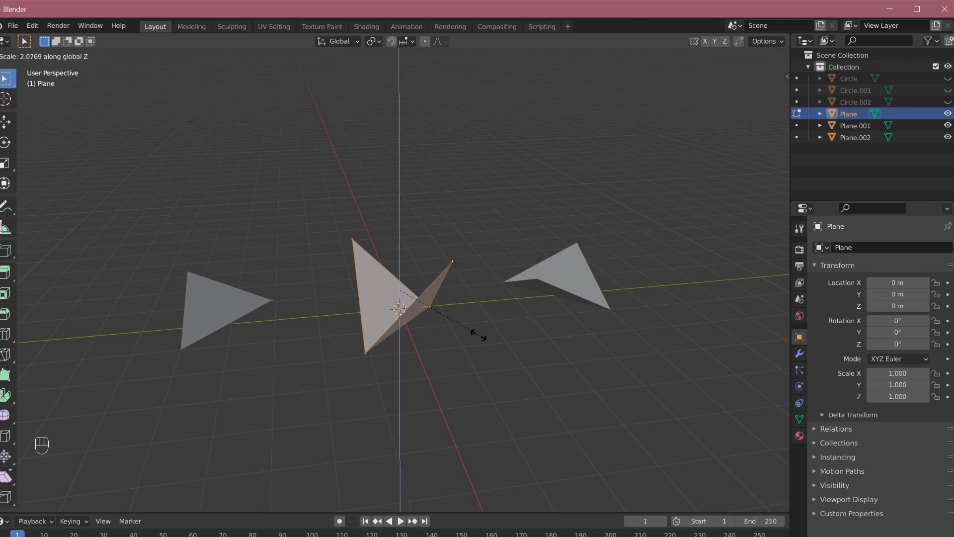
{"action": "type", "text": "0|] = 0"}
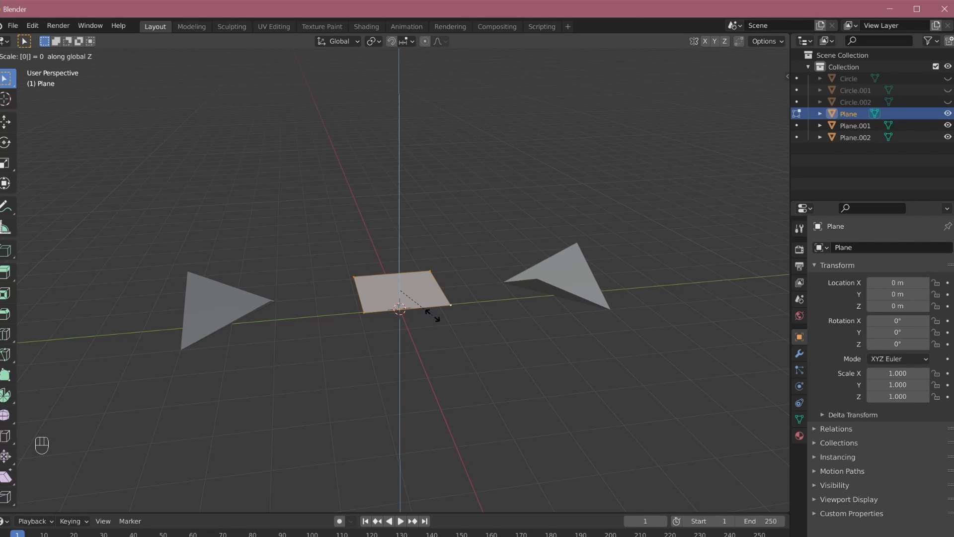
{"action": "key", "text": "Return"}
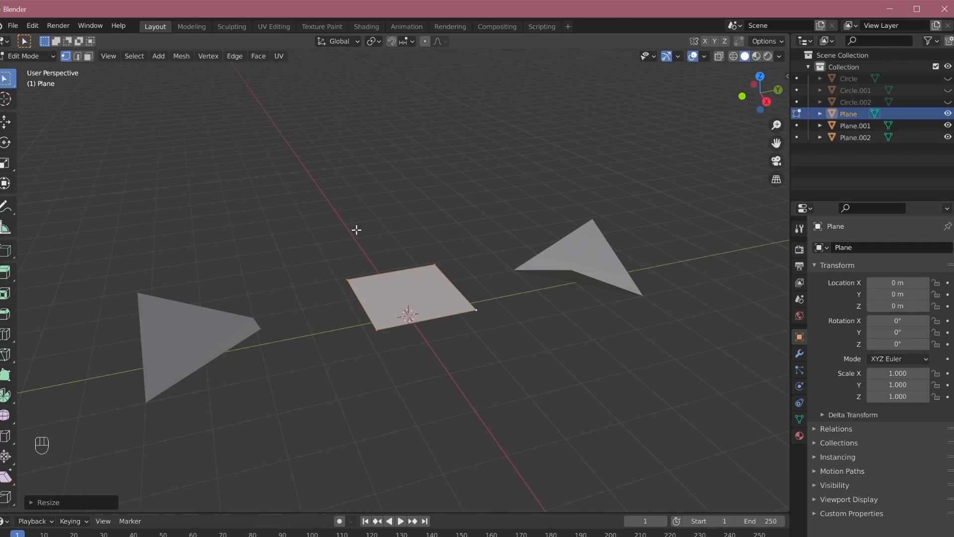
{"action": "mouse_move", "coordinate": [428, 326]}
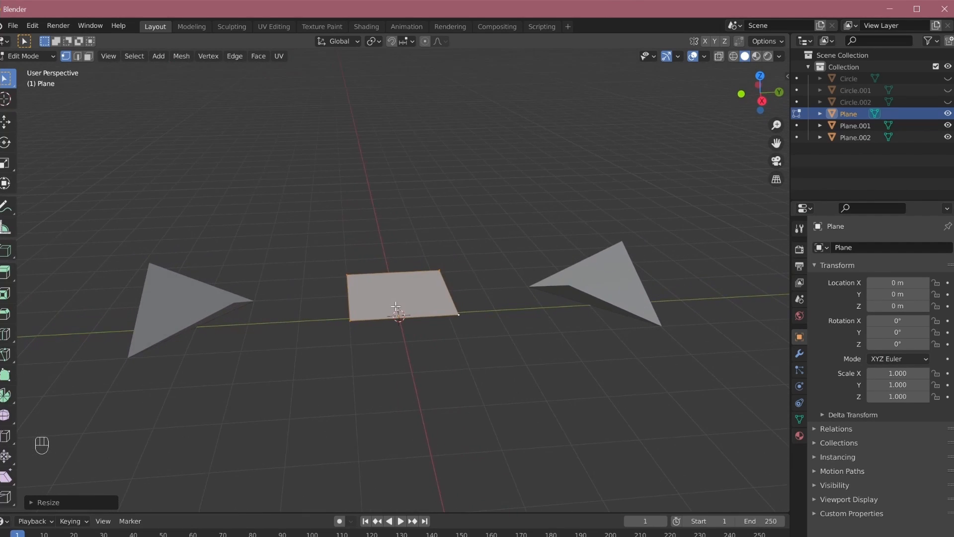
Undo the flattening, triangulate the plane's face with Ctrl+T, and start raising one corner upward
{"action": "key", "text": "ctrl+z"}
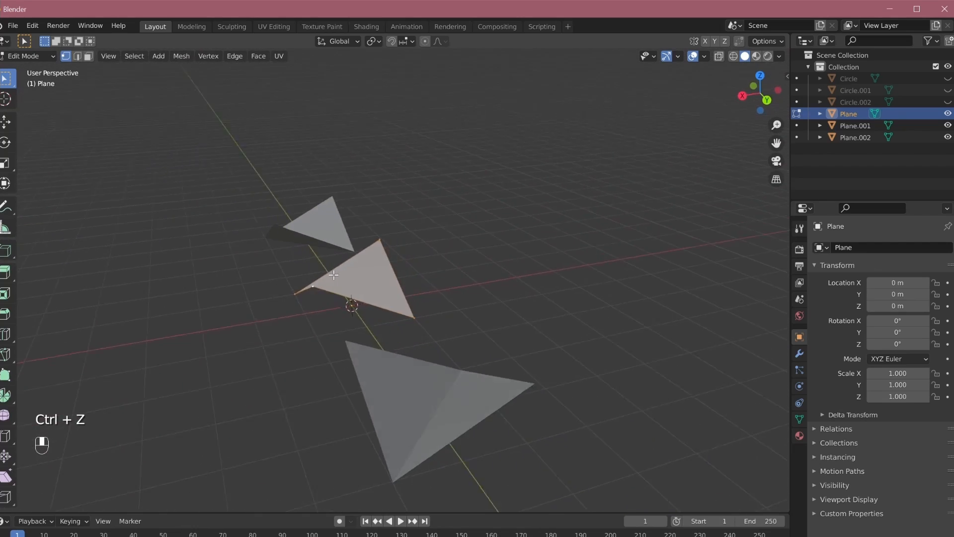
{"action": "key", "text": "Tab"}
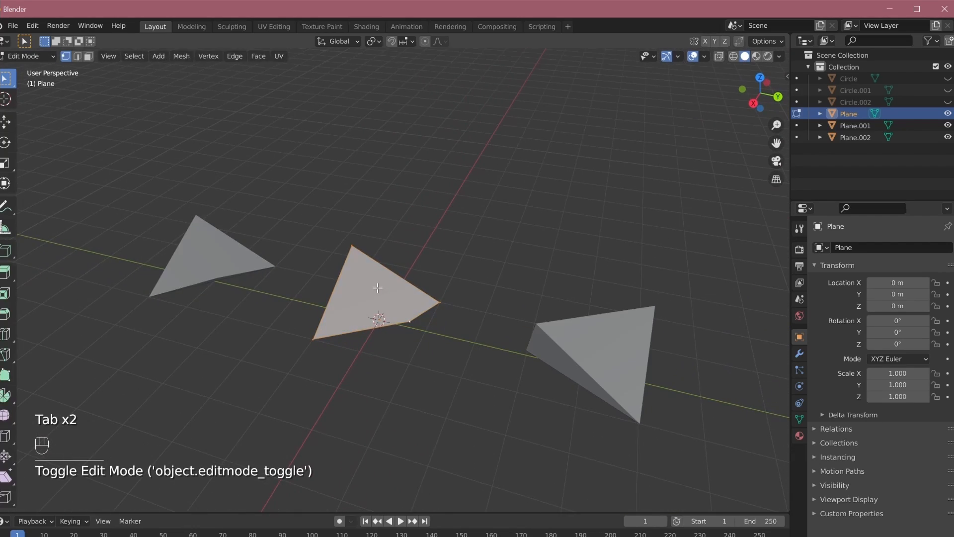
{"action": "key", "text": "3"}
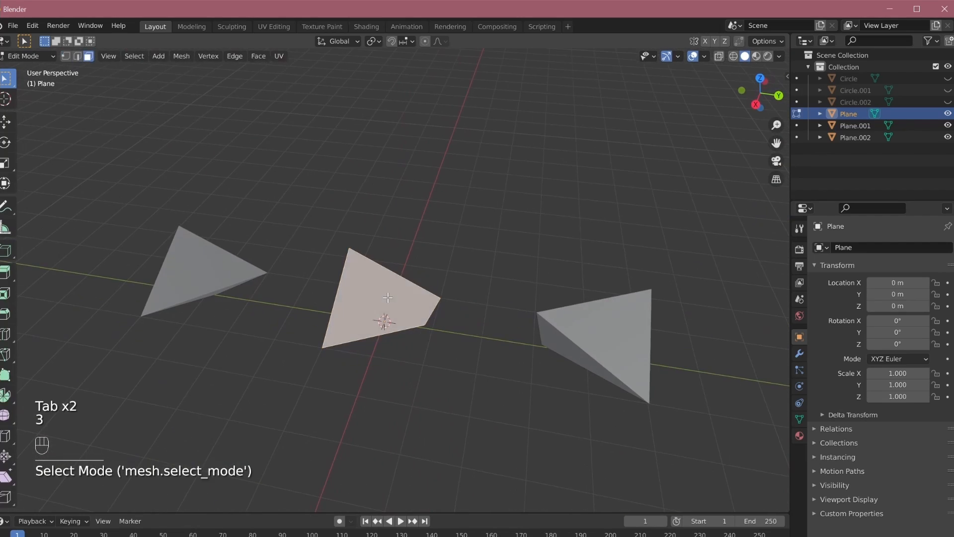
{"action": "key", "text": "ctrl+t"}
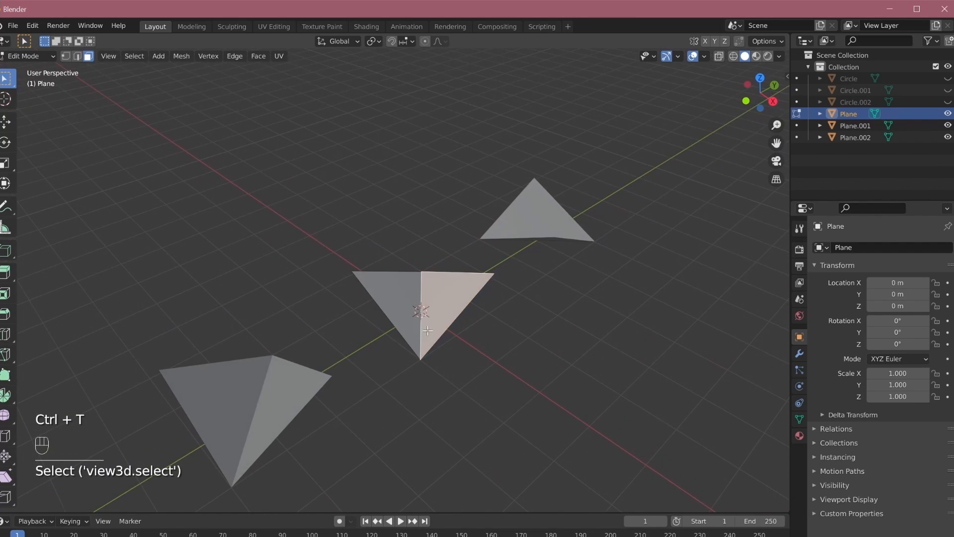
{"action": "key", "text": "2"}
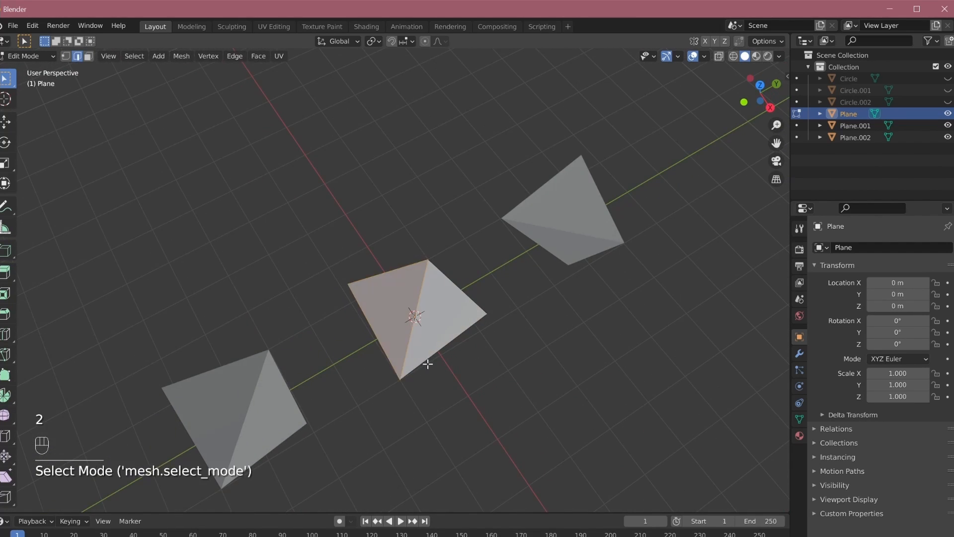
{"action": "key", "text": "g"}
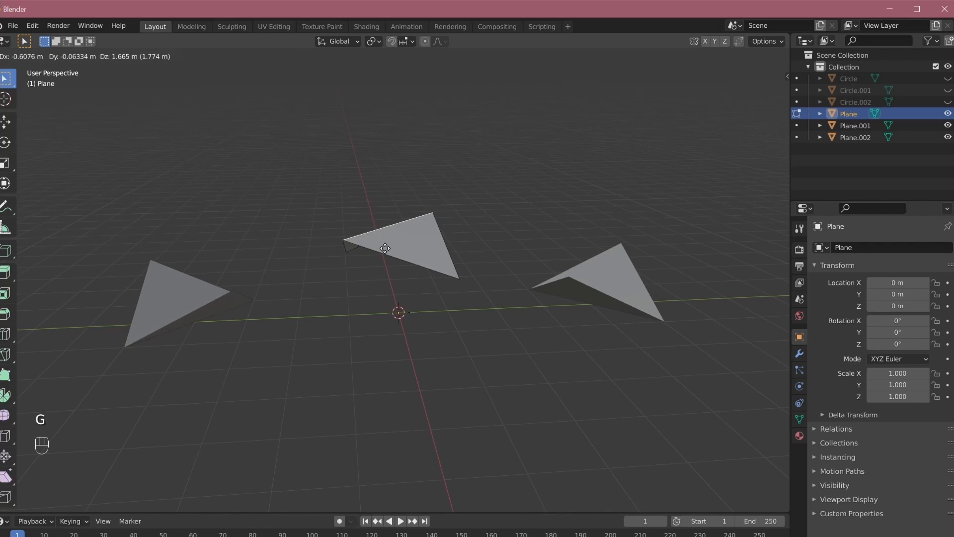
{"action": "mouse_move", "coordinate": [384, 249]}
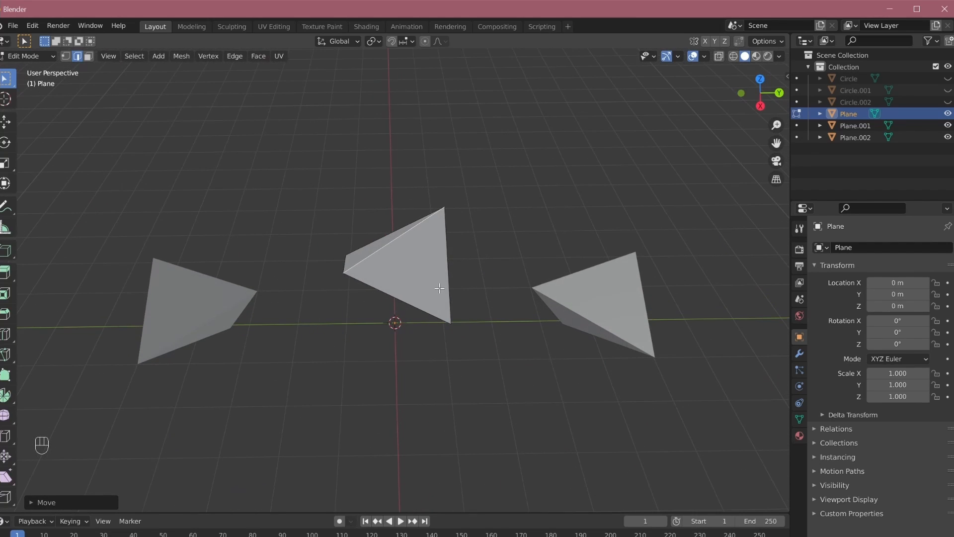
{"action": "mouse_move", "coordinate": [580, 258]}
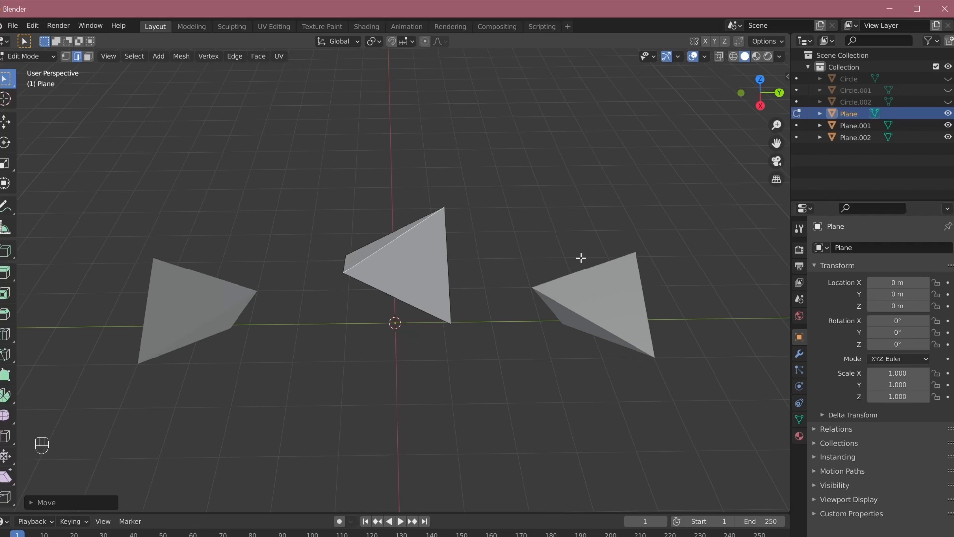
{"action": "mouse_move", "coordinate": [534, 293]}
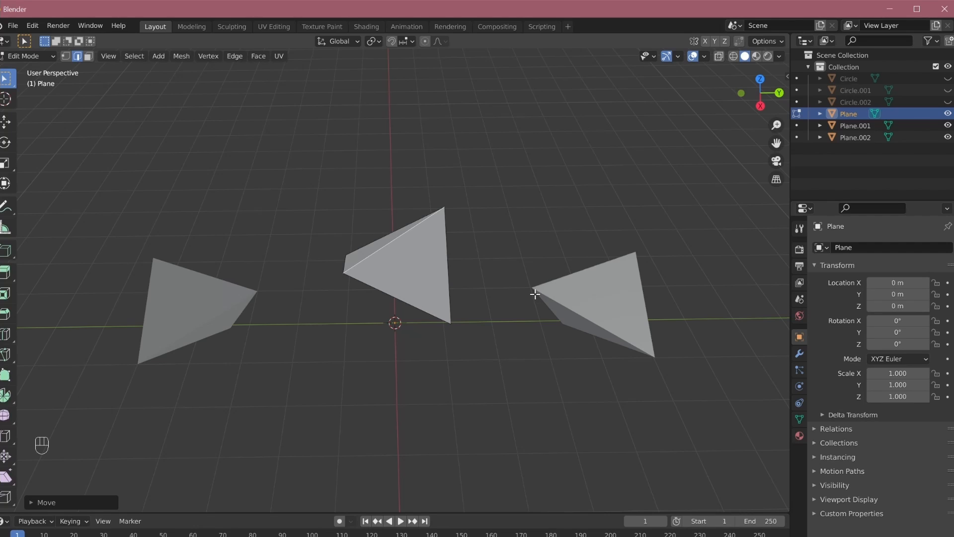
{"action": "mouse_move", "coordinate": [462, 266]}
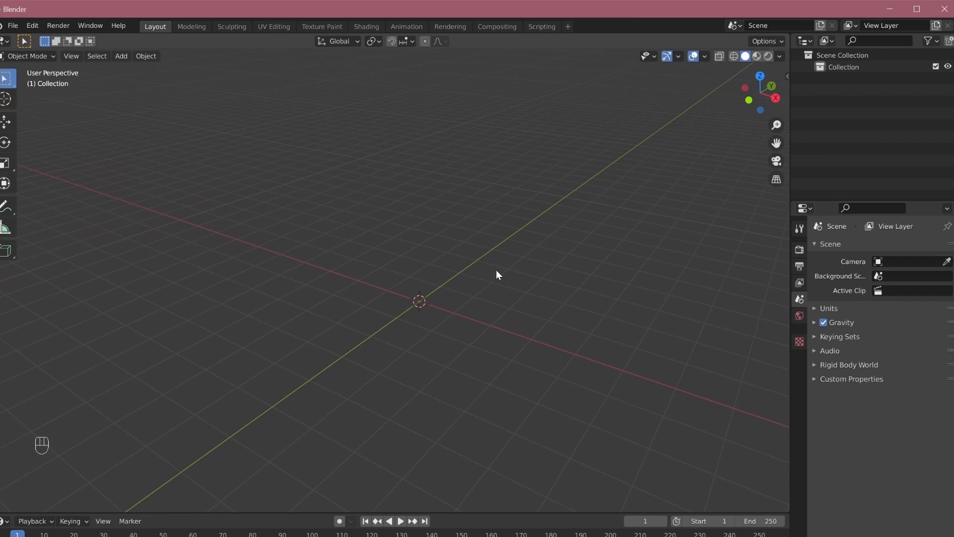
{"action": "mouse_move", "coordinate": [527, 232]}
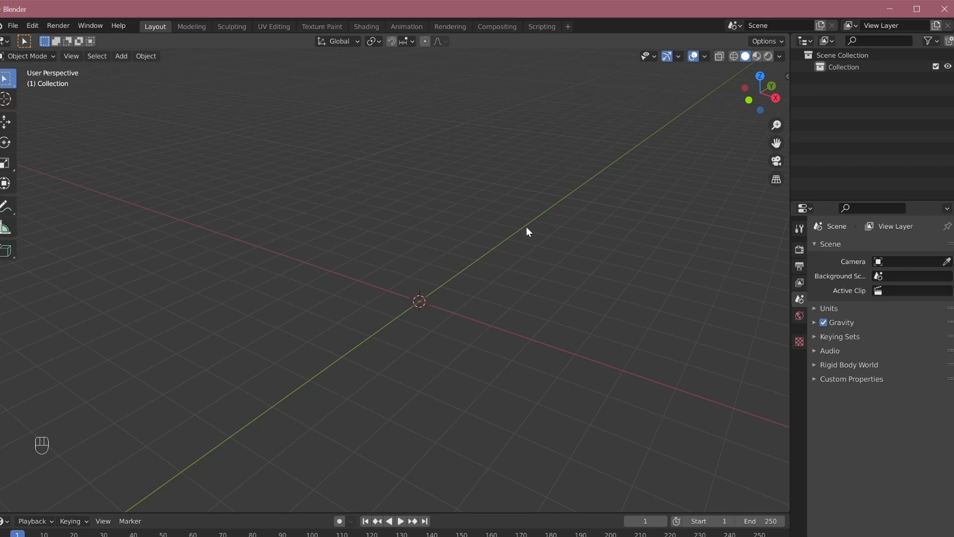
{"action": "mouse_move", "coordinate": [785, 49]}
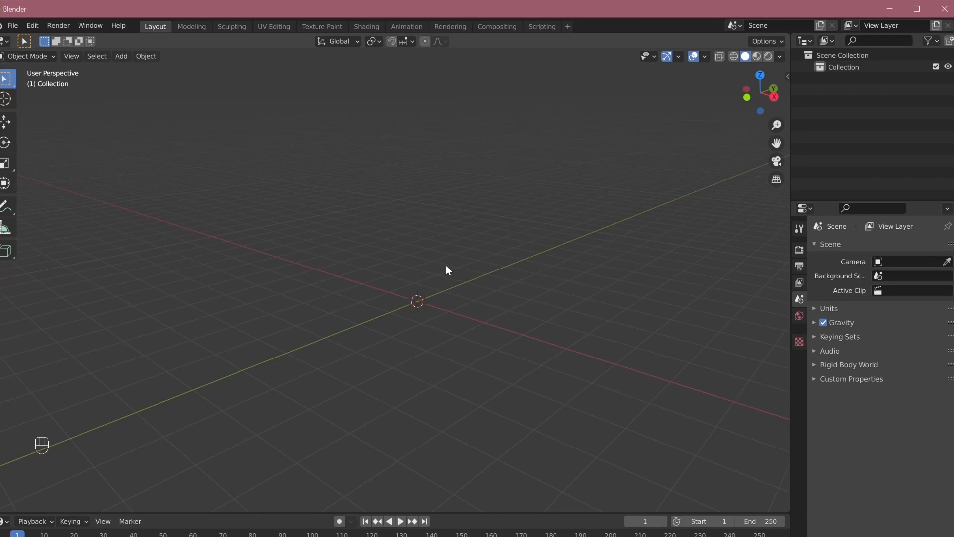
{"action": "mouse_move", "coordinate": [653, 160]}
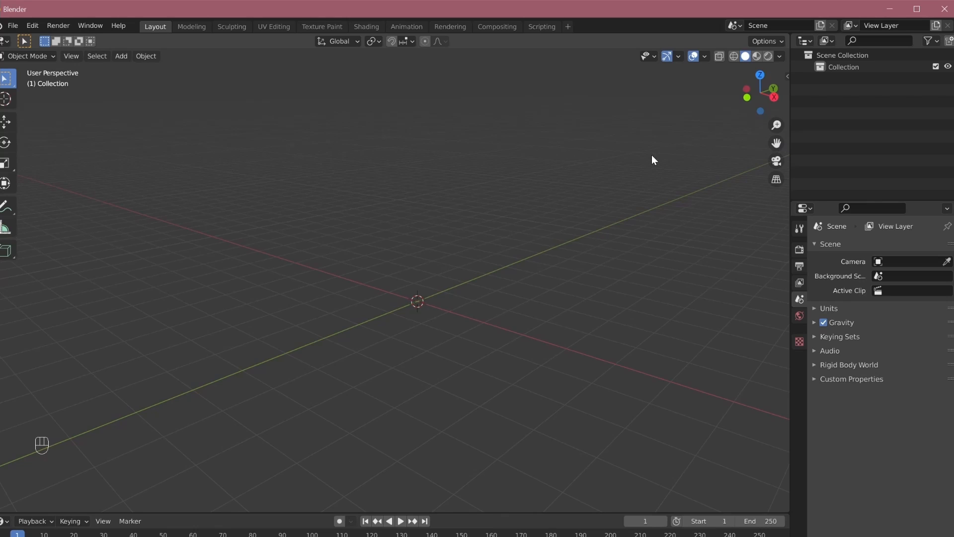
{"action": "mouse_move", "coordinate": [787, 34]}
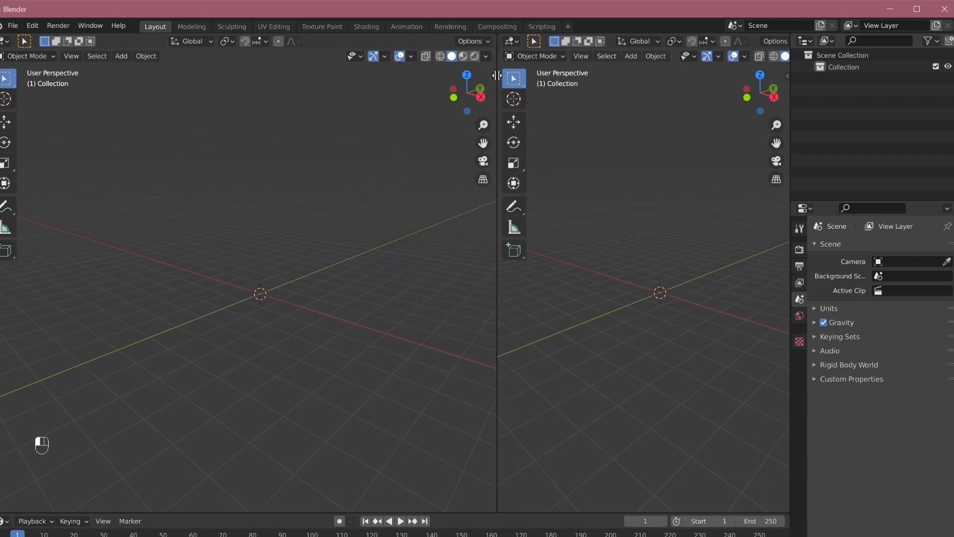
Make the right-hand area an Image Editor and load a car reference photo into it
{"action": "left_click", "coordinate": [526, 41]}
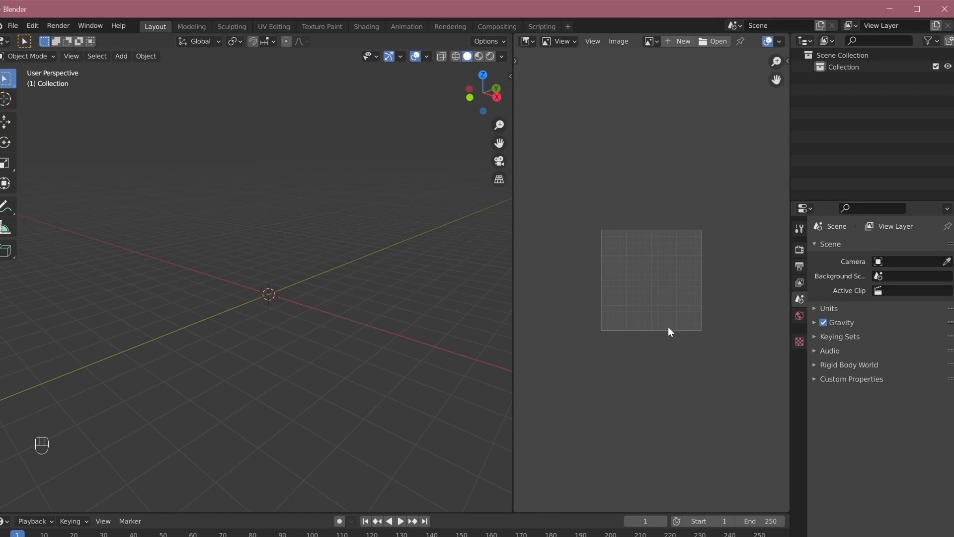
{"action": "left_click", "coordinate": [719, 41]}
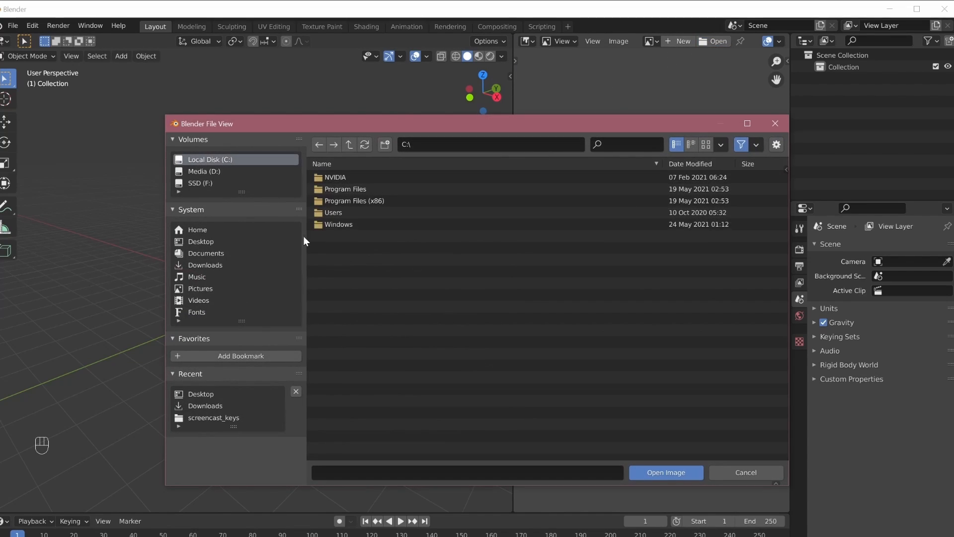
{"action": "left_click", "coordinate": [665, 473]}
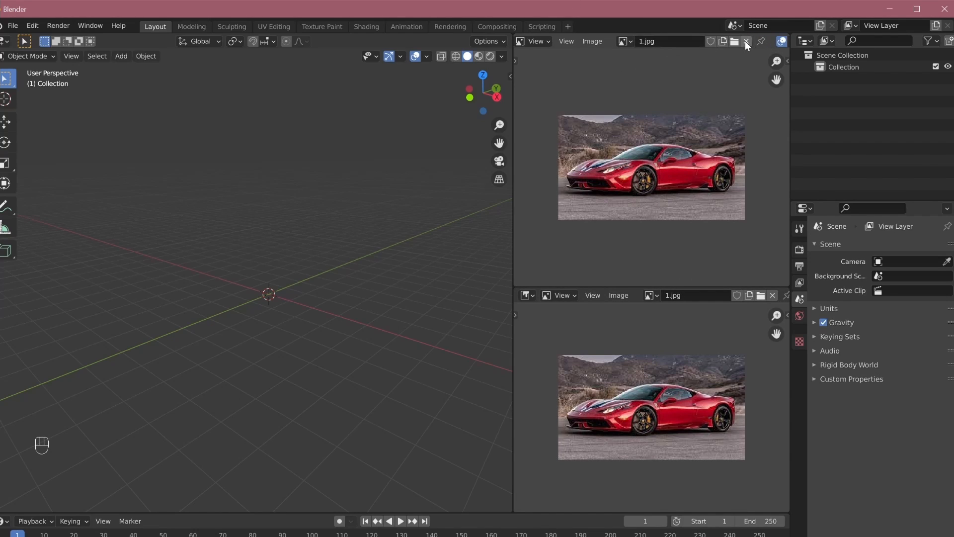
Replace the upper viewer's picture with the Ferrari front-view photo from the Desktop
{"action": "left_click", "coordinate": [735, 41]}
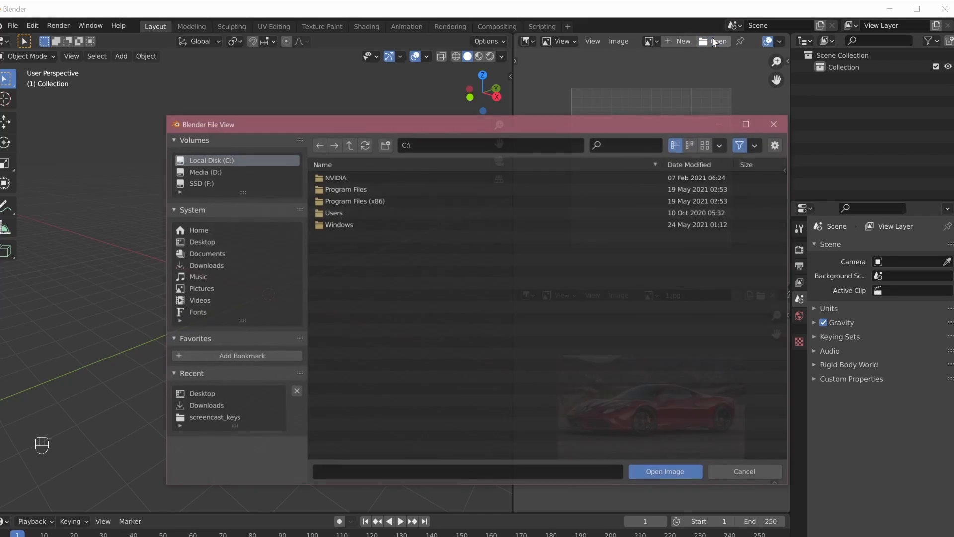
{"action": "left_click", "coordinate": [201, 241]}
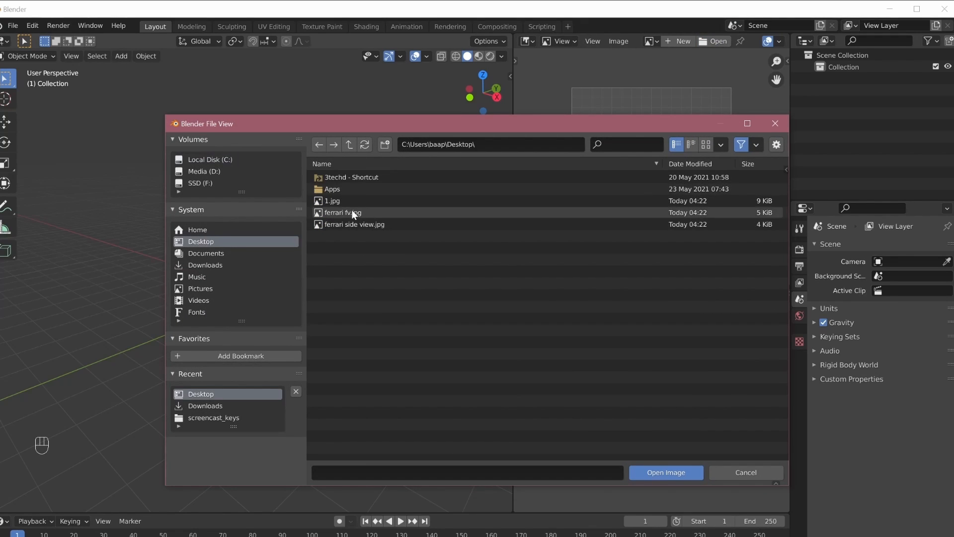
{"action": "left_click", "coordinate": [666, 473]}
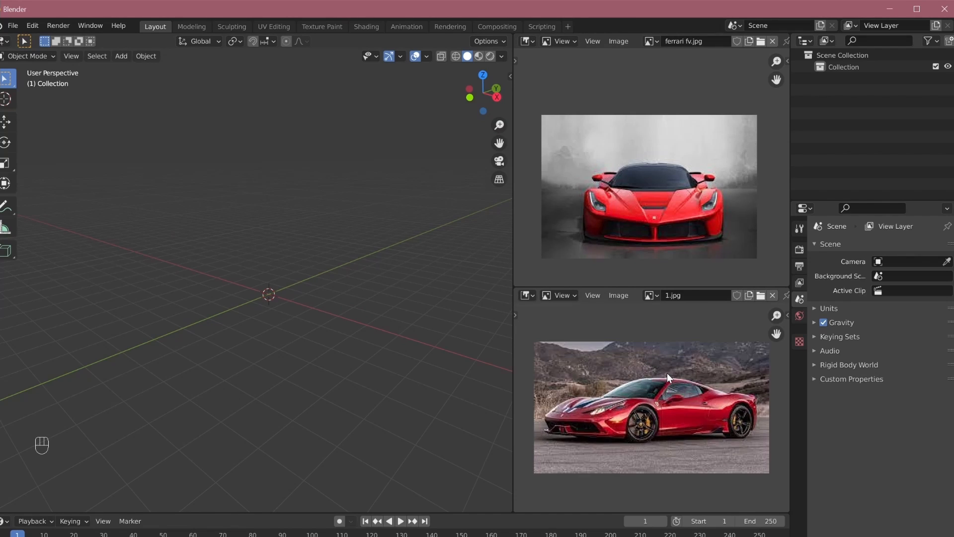
{"action": "mouse_move", "coordinate": [599, 119]}
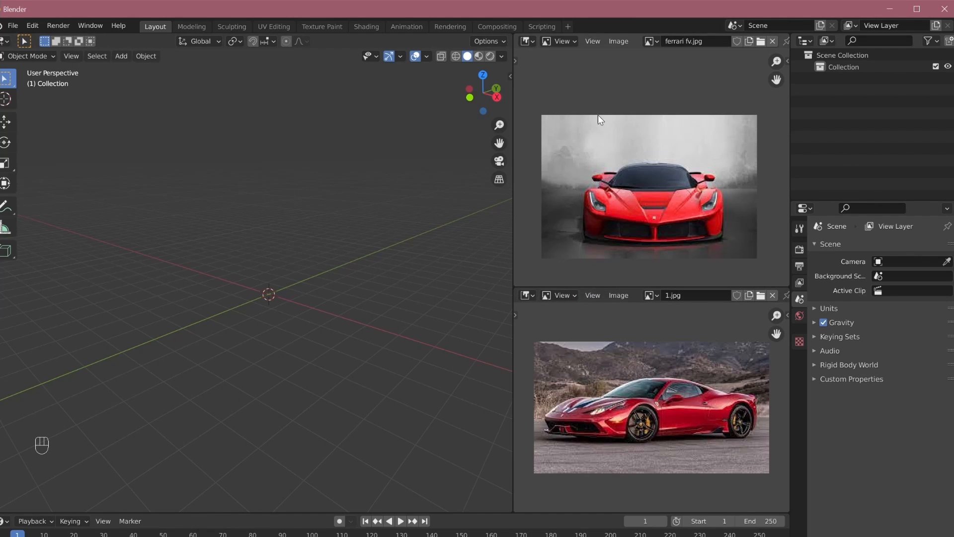
{"action": "mouse_move", "coordinate": [251, 258]}
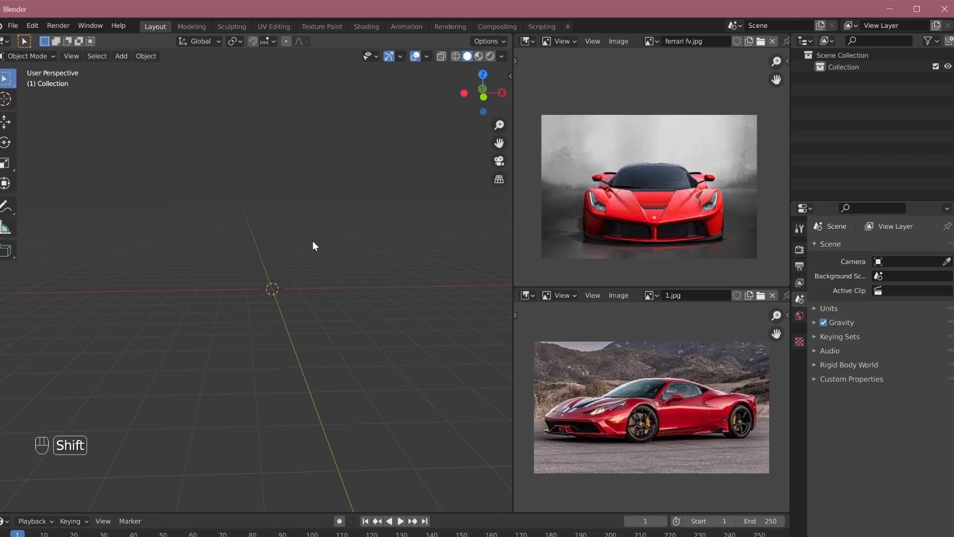
{"action": "mouse_move", "coordinate": [230, 229]}
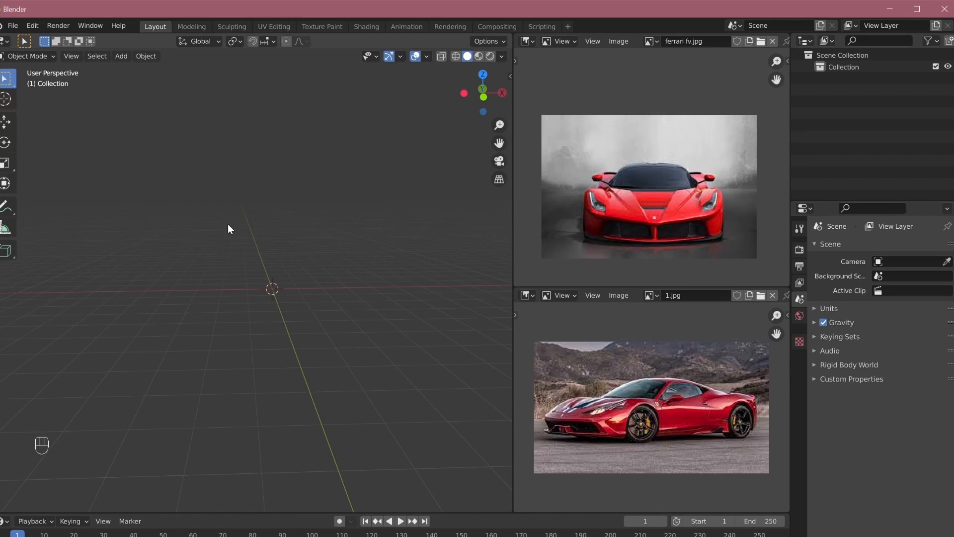
Add ferrari side view.jpg as a reference image and rotate it to face the side view
{"action": "key", "text": "shift"}
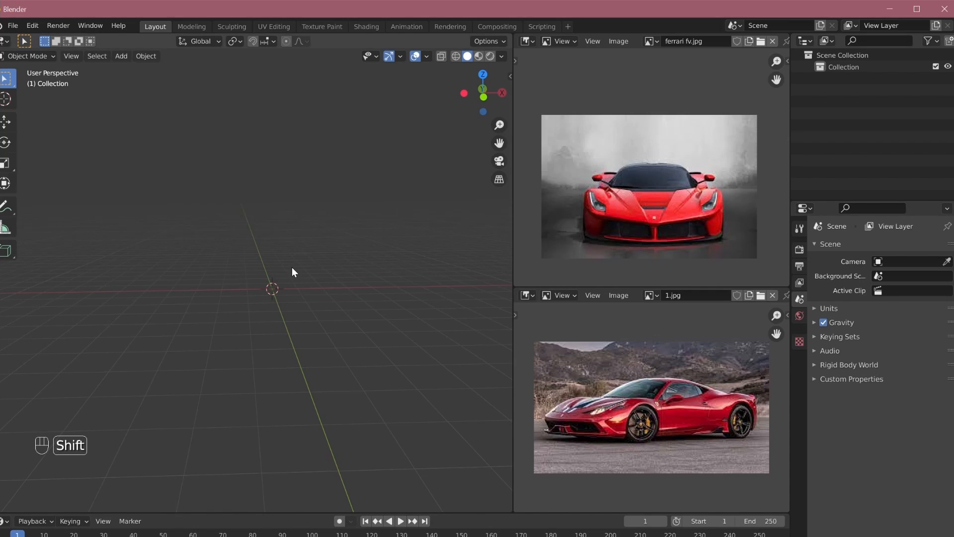
{"action": "key", "text": "shift+a"}
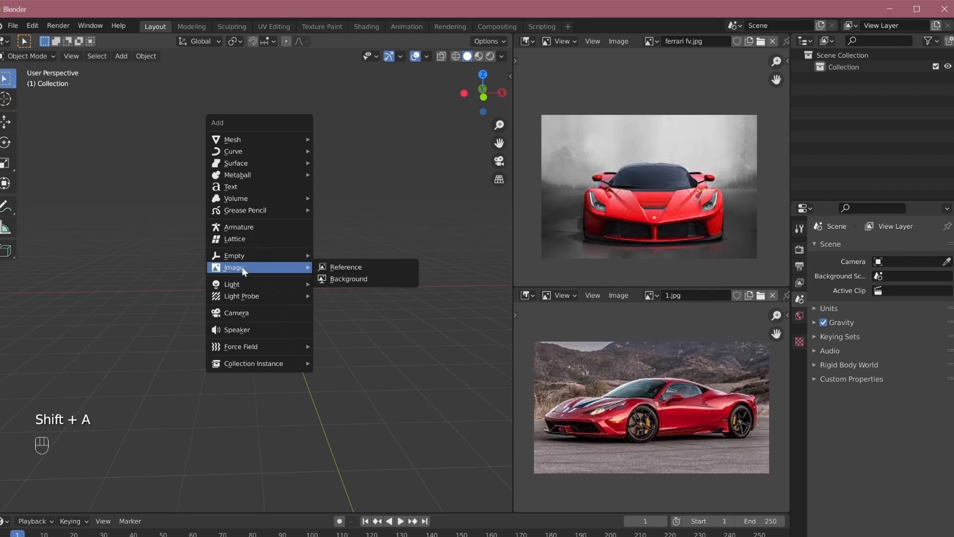
{"action": "mouse_move", "coordinate": [345, 266]}
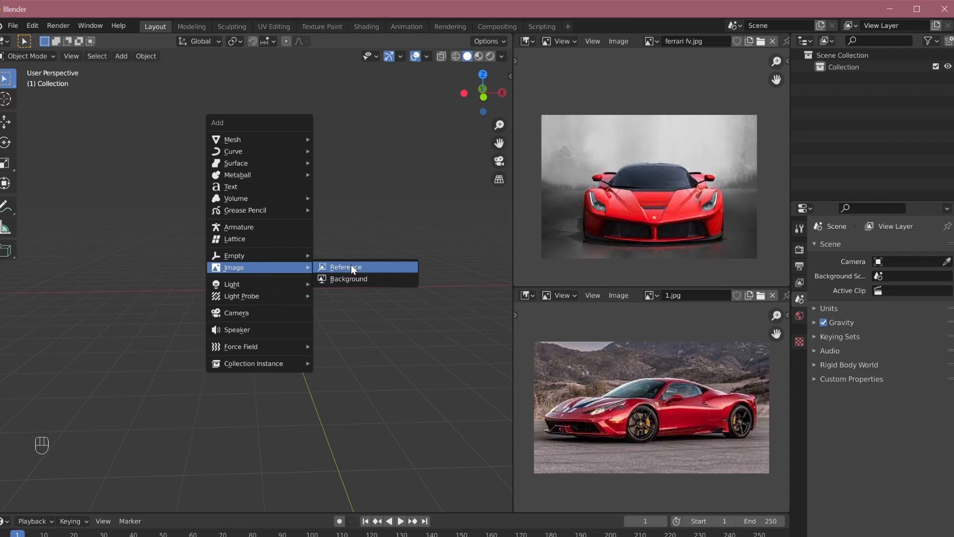
{"action": "left_click", "coordinate": [345, 266]}
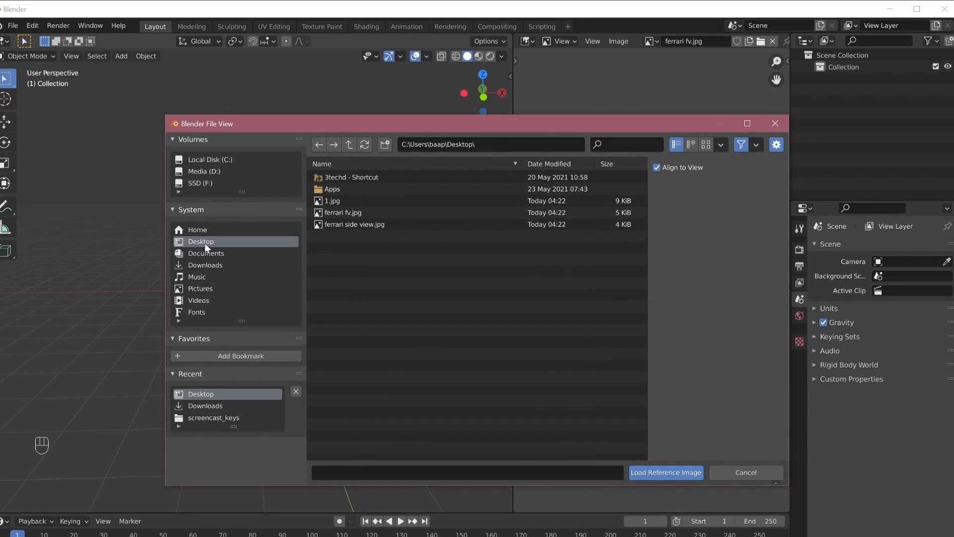
{"action": "left_click", "coordinate": [353, 224]}
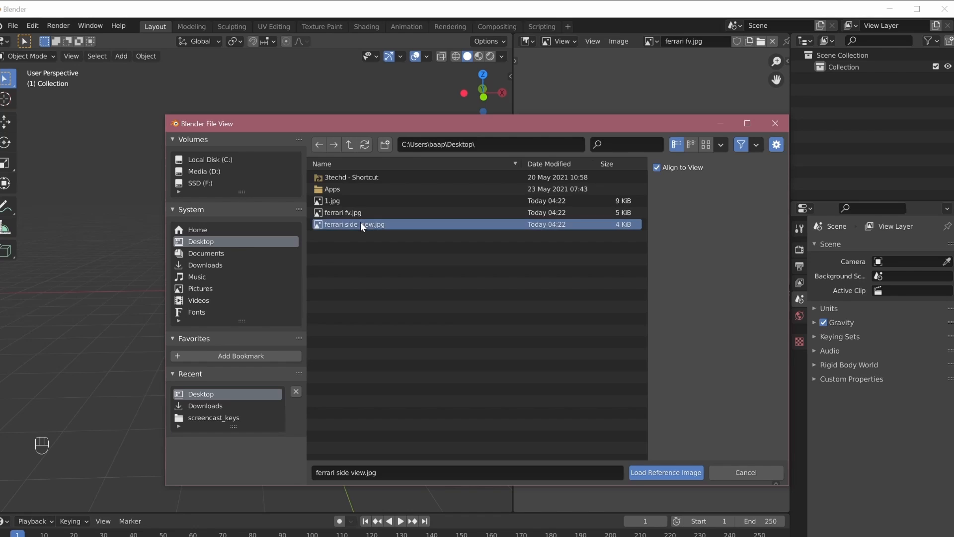
{"action": "left_click", "coordinate": [665, 473]}
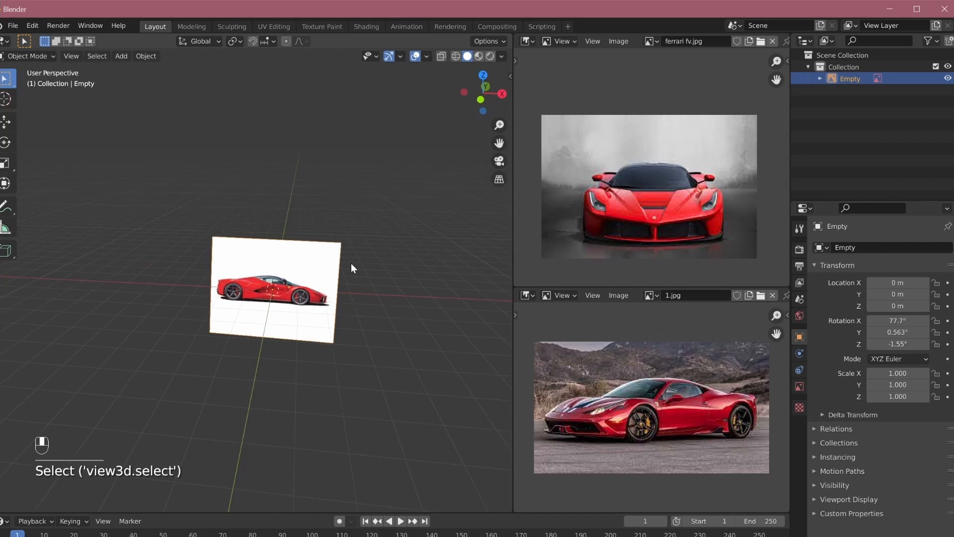
{"action": "key", "text": "r"}
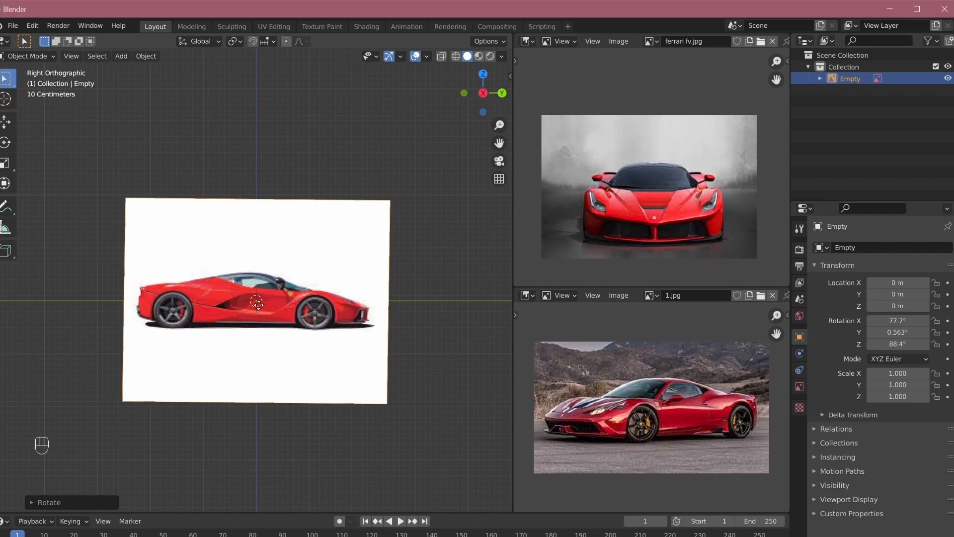
Add a plane, stretch it along the car and loop-cut it to trace the side silhouette
{"action": "key", "text": "shift+a"}
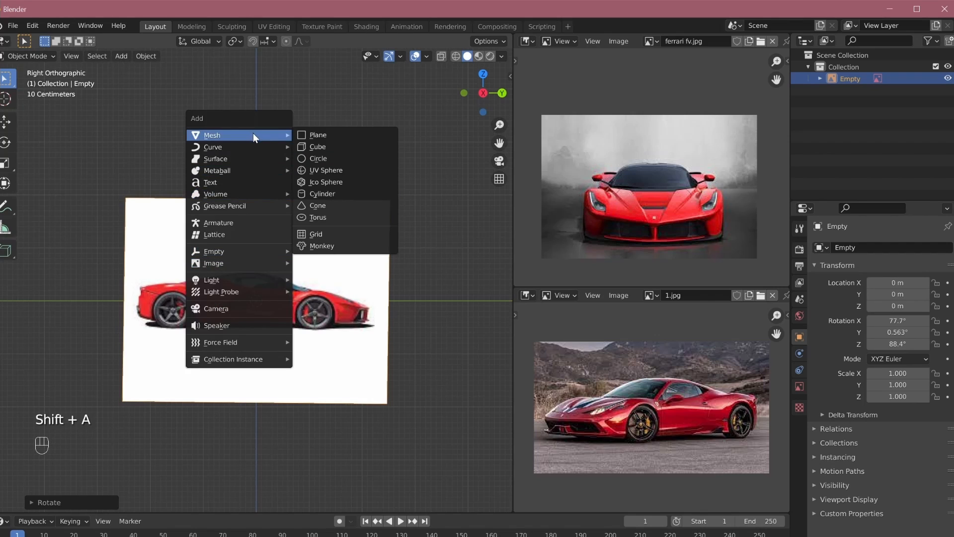
{"action": "left_click", "coordinate": [317, 134]}
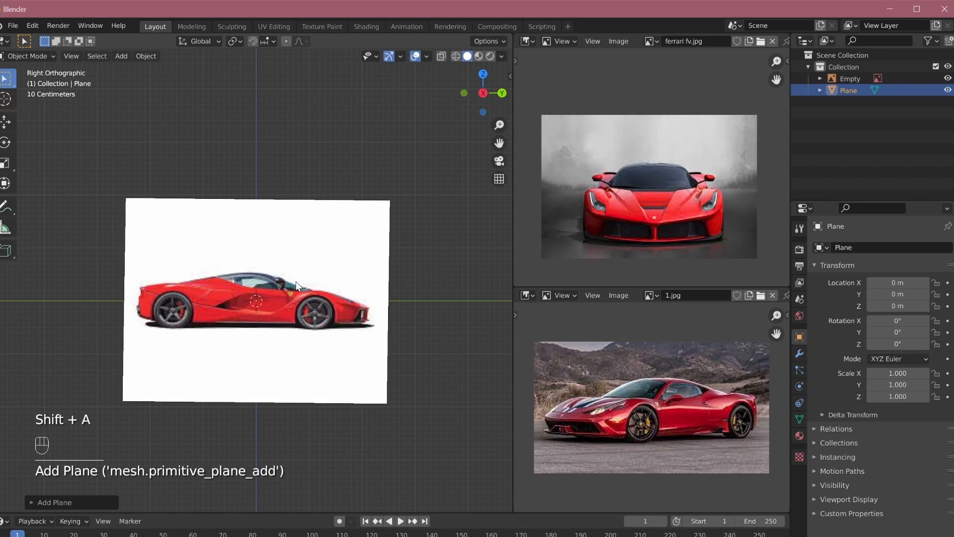
{"action": "key", "text": "Tab"}
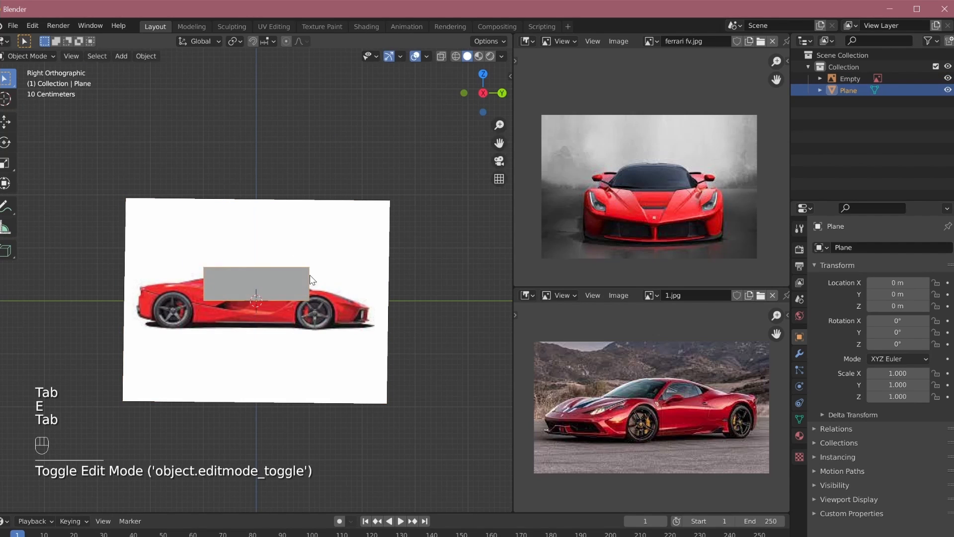
{"action": "key", "text": "g"}
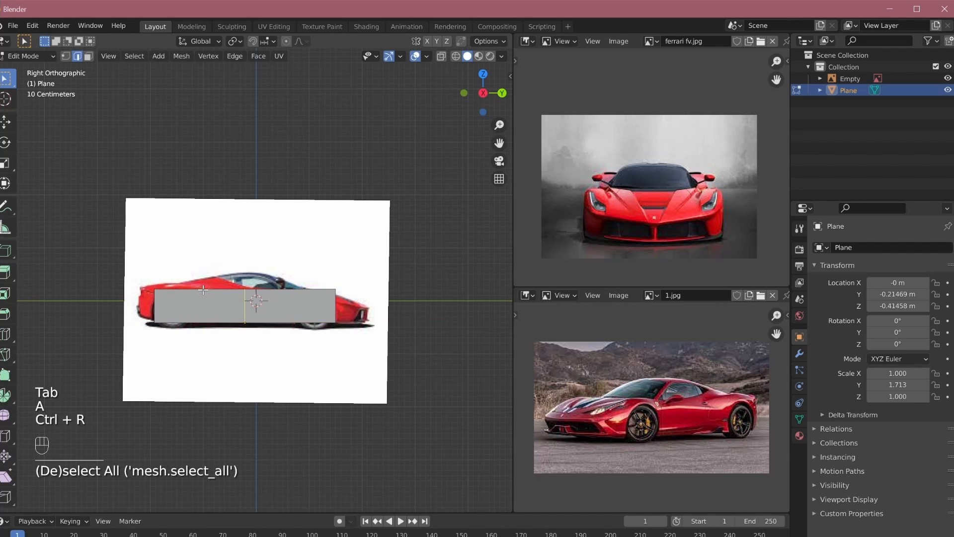
{"action": "key", "text": "ctrl+r"}
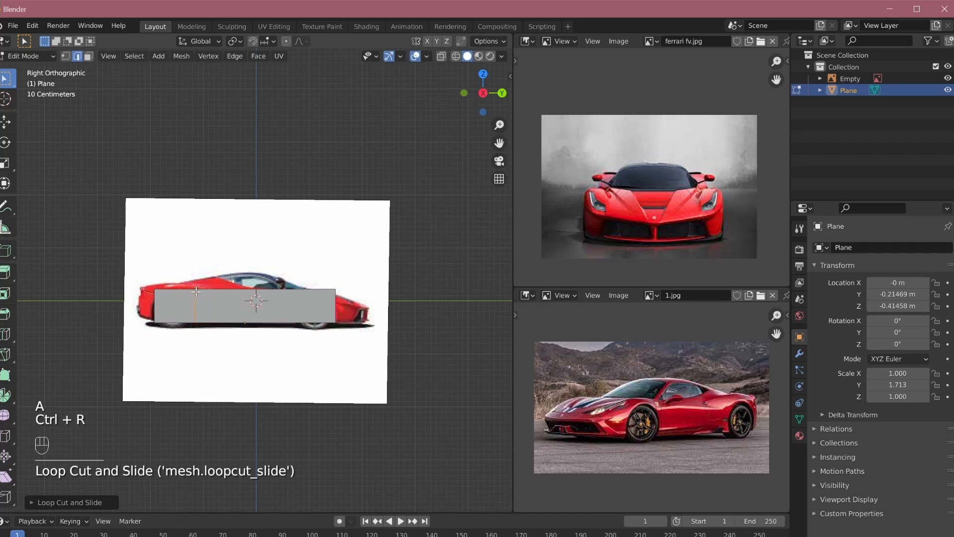
{"action": "key", "text": "a"}
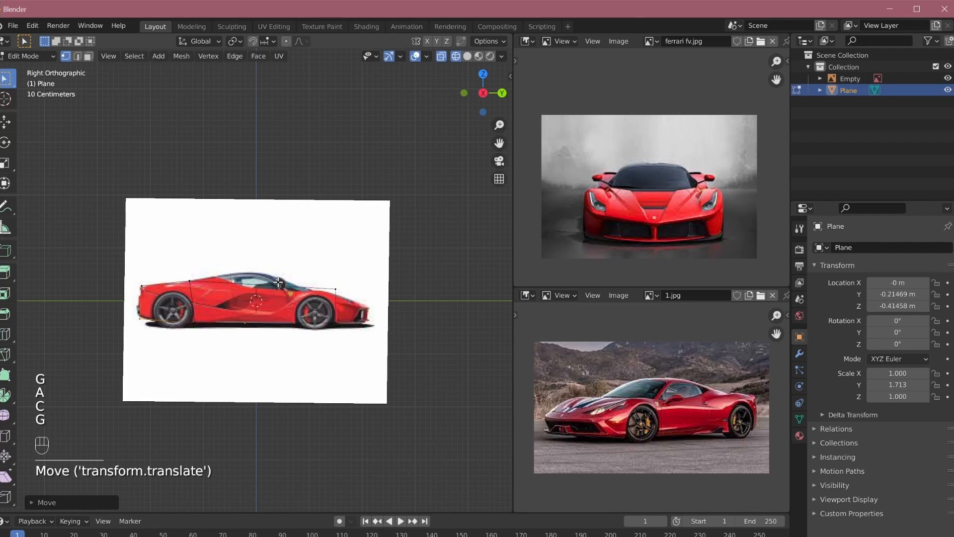
Add another cut, refine the outline, then extrude and scale it to give the body width
{"action": "key", "text": "ctrl+r"}
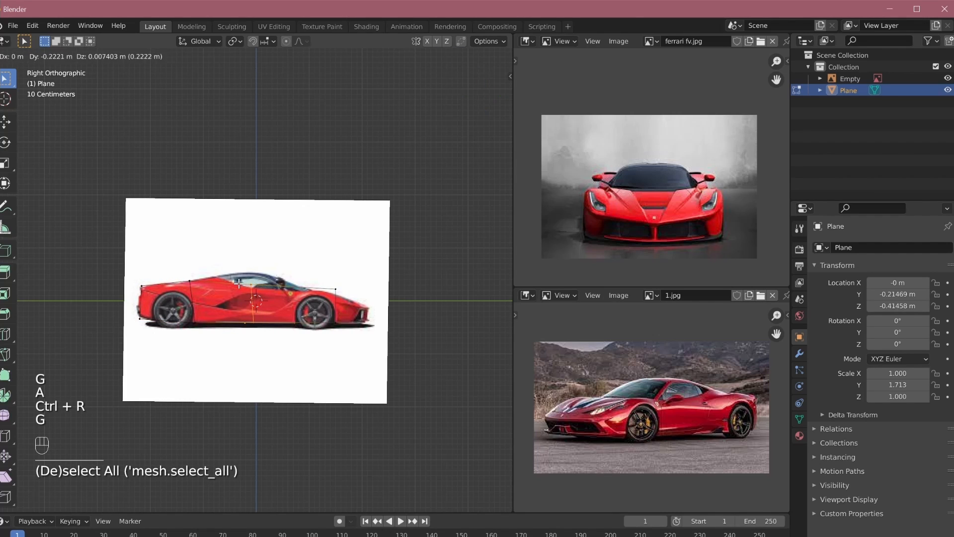
{"action": "key", "text": "c"}
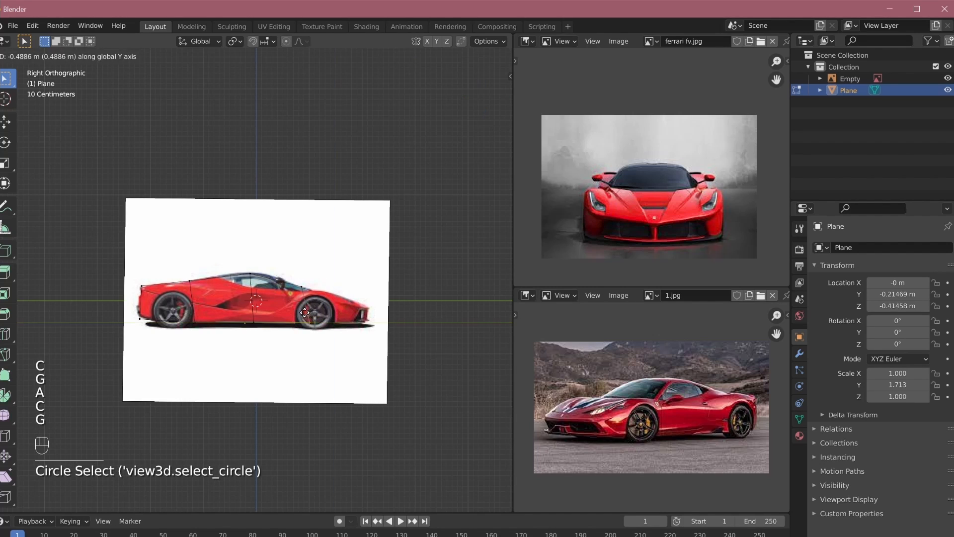
{"action": "key", "text": "Tab"}
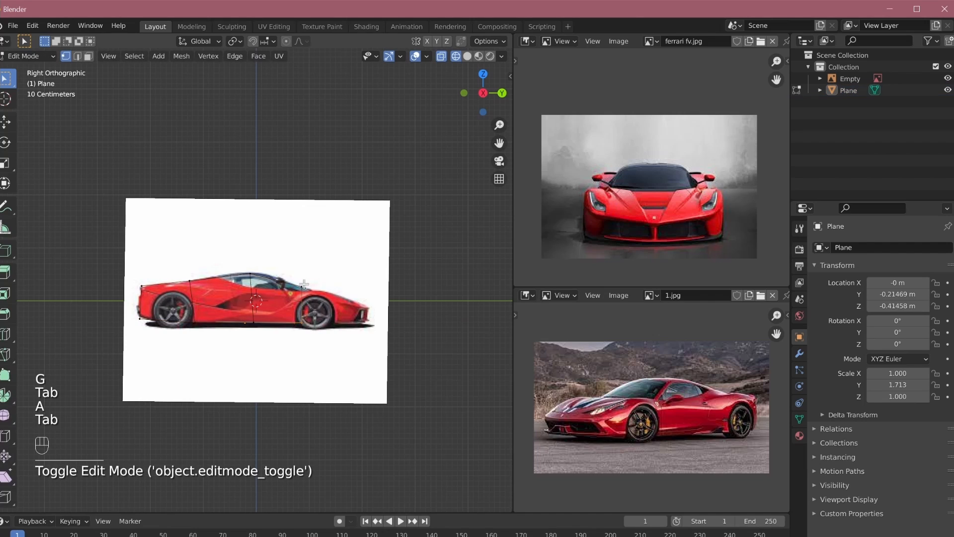
{"action": "key", "text": "c"}
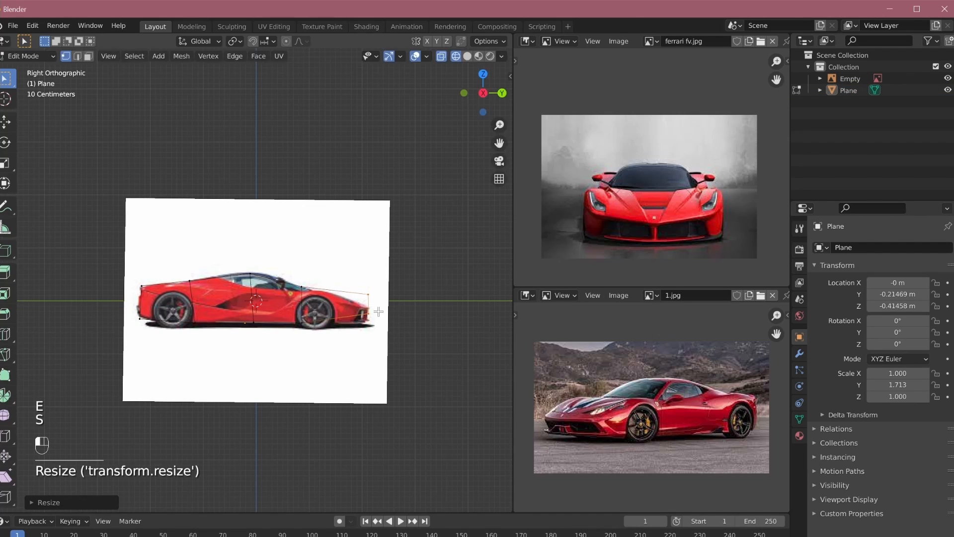
{"action": "key", "text": "Tab"}
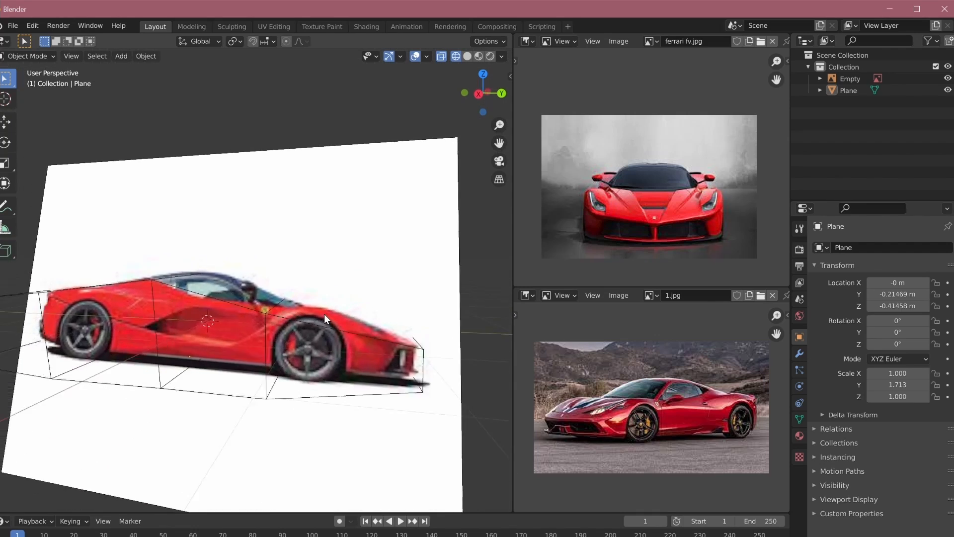
{"action": "key", "text": "Tab"}
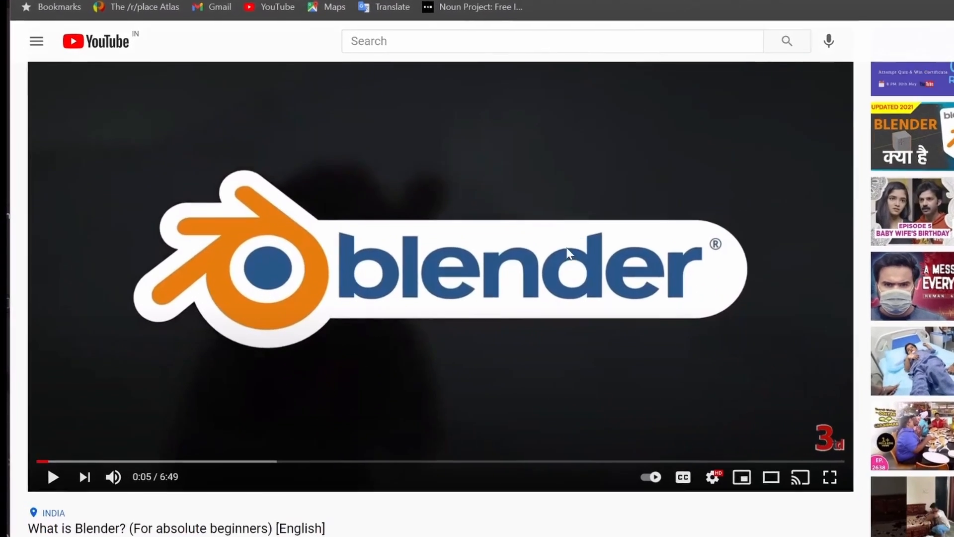
Like the What is Blender? beginners video and scroll down to its comments
{"action": "scroll", "scroll_direction": "down", "scroll_amount": 3}
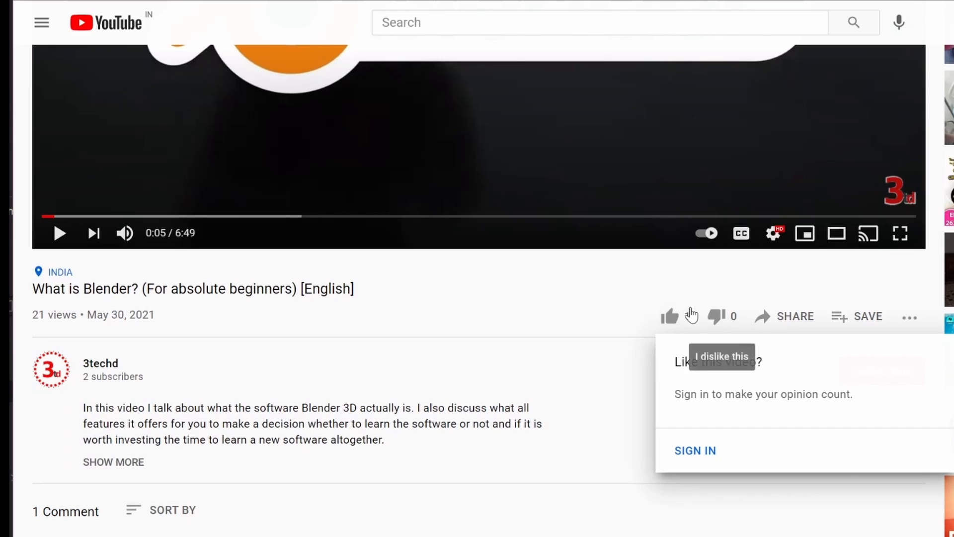
{"action": "left_click", "coordinate": [670, 317]}
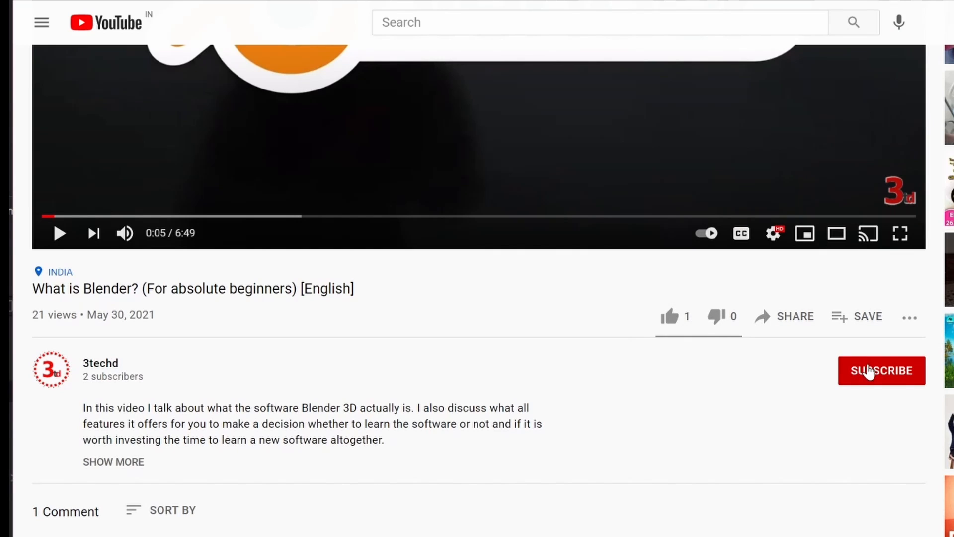
{"action": "scroll", "scroll_direction": "down", "scroll_amount": 3}
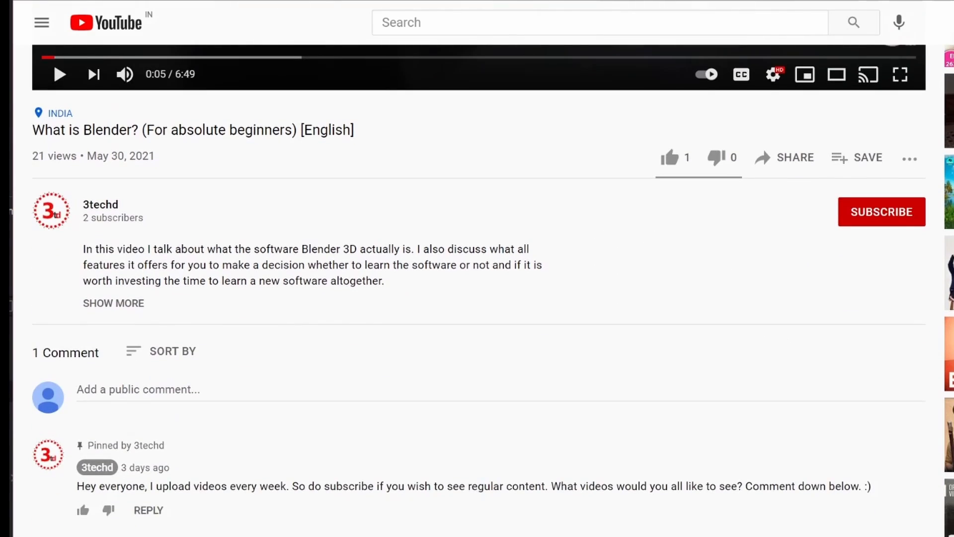